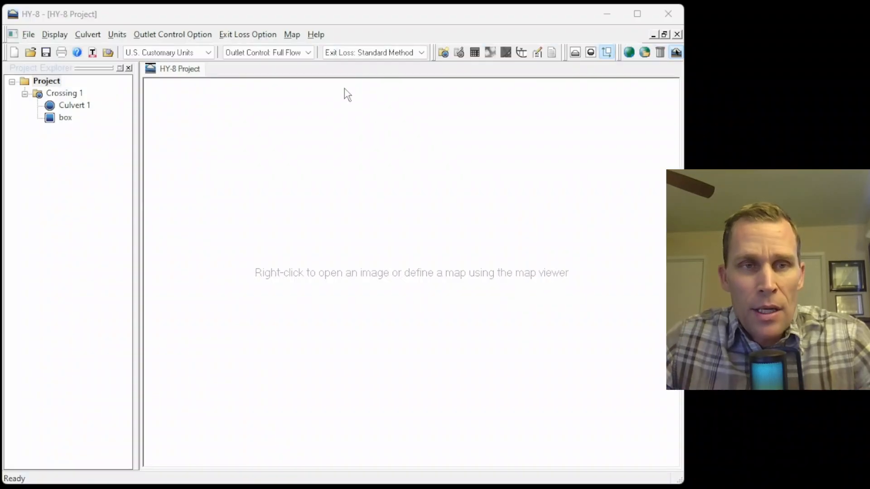
pyautogui.moveTo(344, 34)
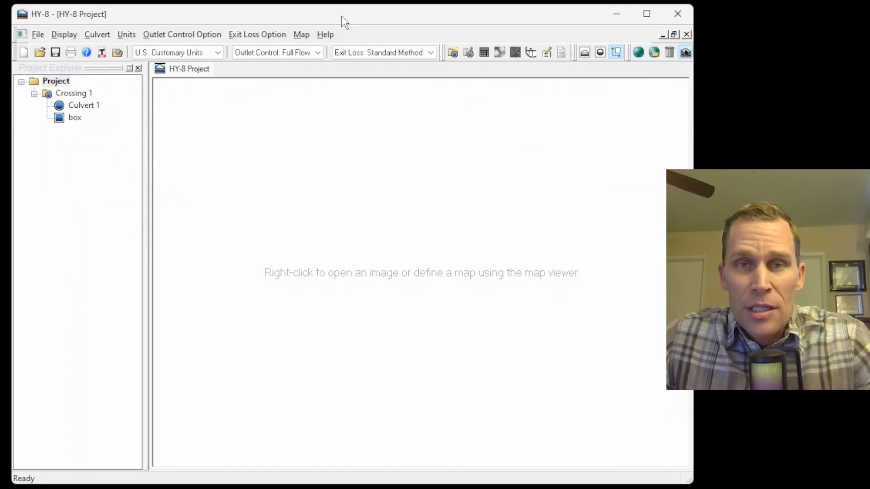
pyautogui.moveTo(338, 36)
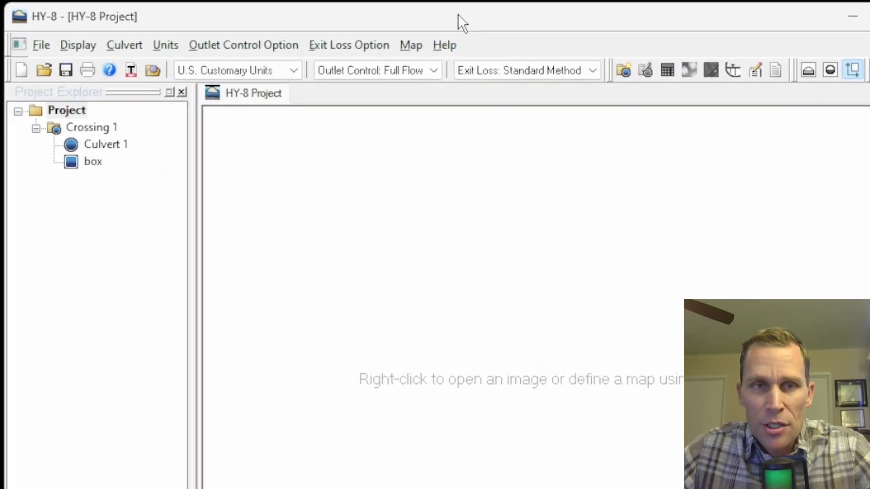
# Browse the Help, Units and Display menus, leaving every option unchanged
pyautogui.click(444, 45)
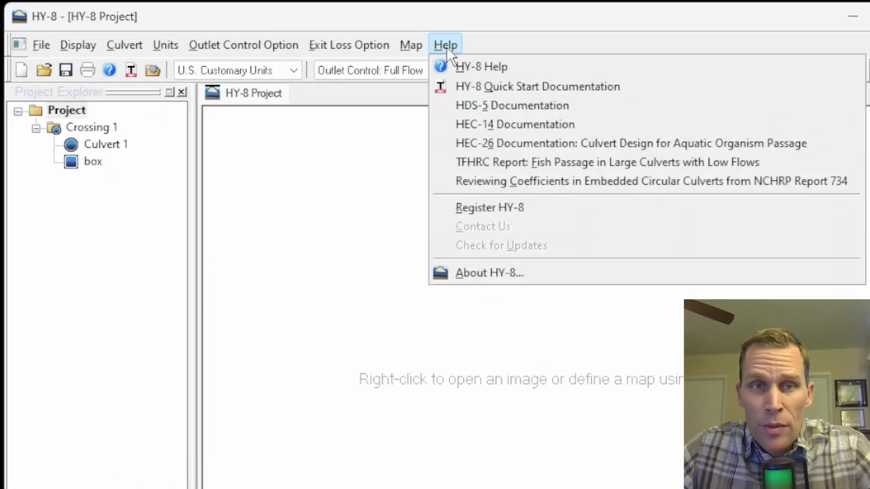
pyautogui.moveTo(481, 66)
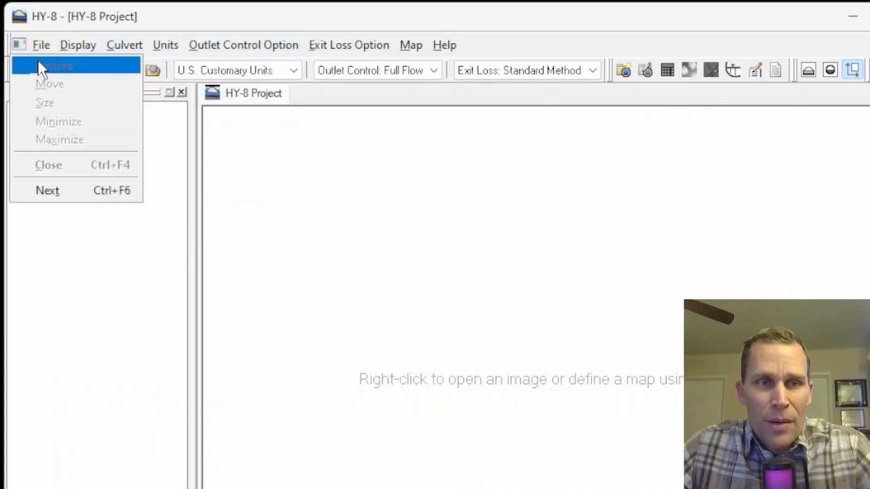
pyautogui.click(165, 45)
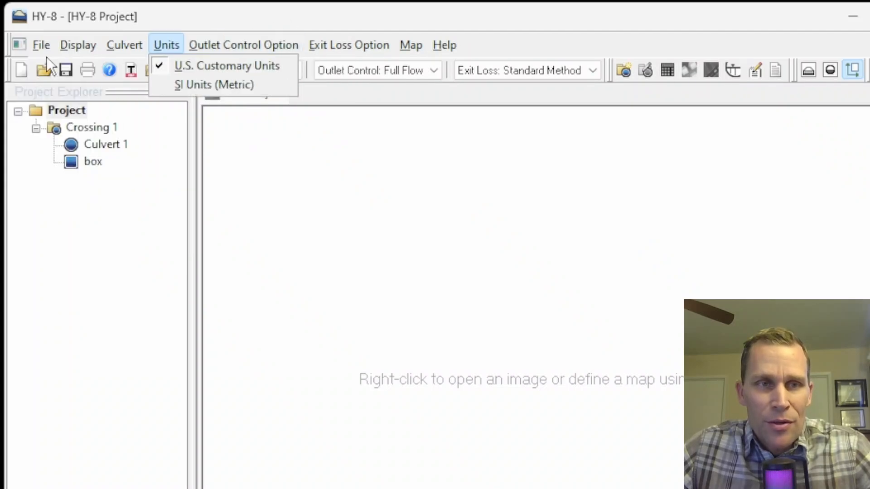
pyautogui.click(227, 65)
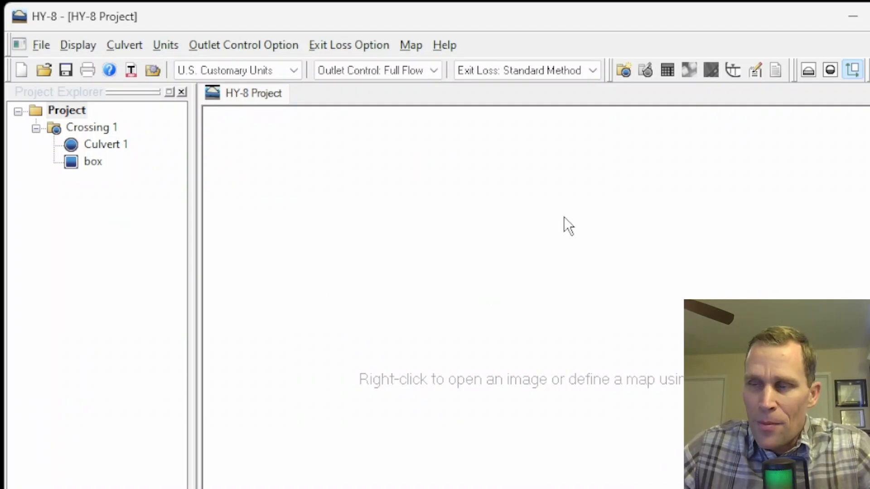
pyautogui.moveTo(407, 150)
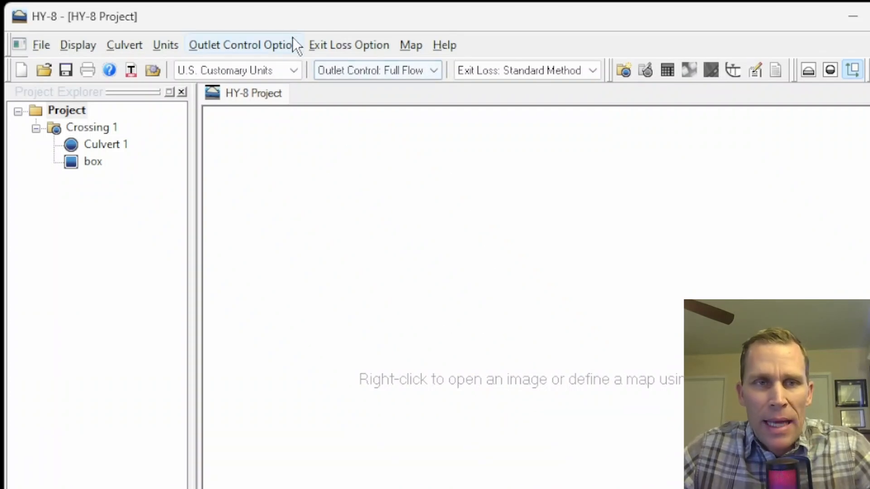
pyautogui.click(77, 46)
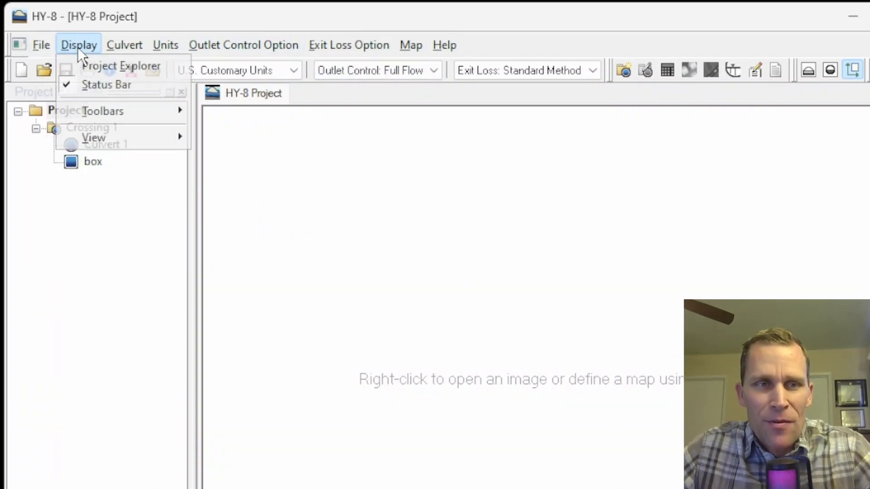
pyautogui.click(243, 45)
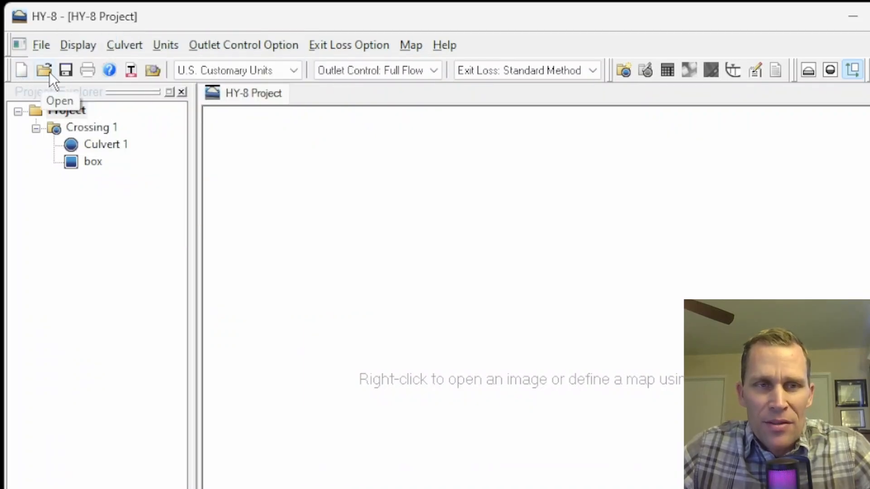
pyautogui.moveTo(143, 78)
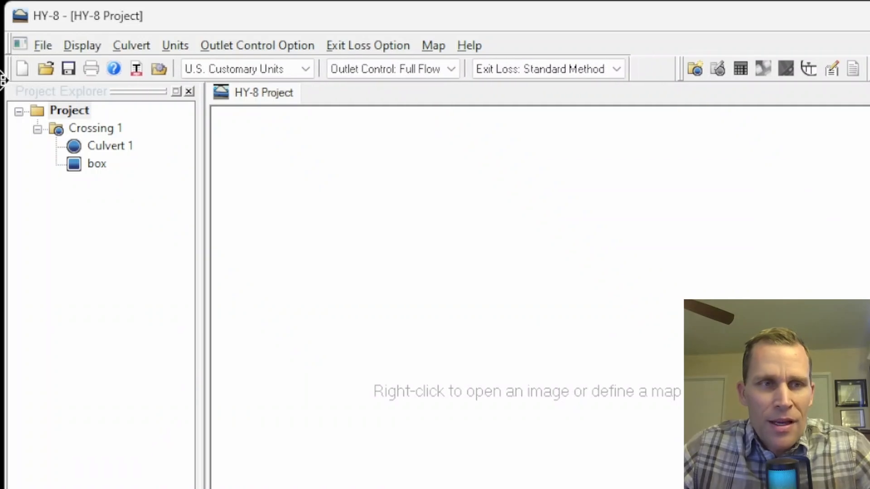
pyautogui.moveTo(682, 81)
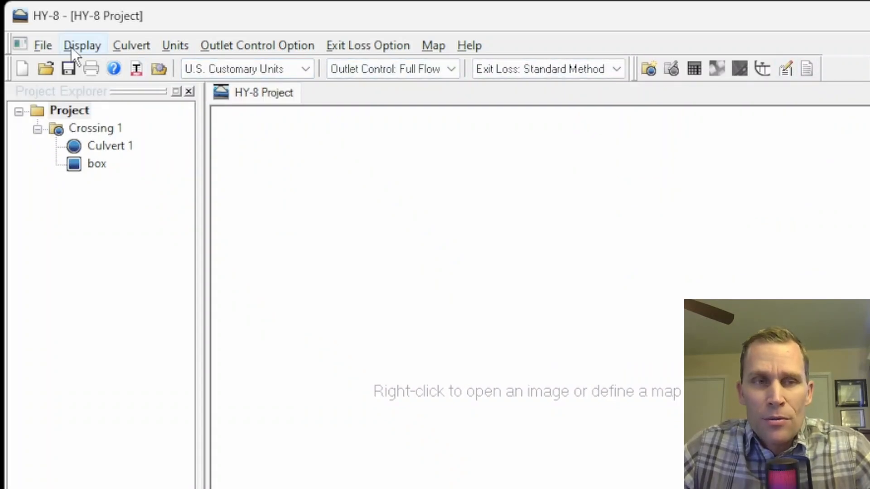
# Hide the culvert analysis toolbar from the Display options
pyautogui.click(82, 45)
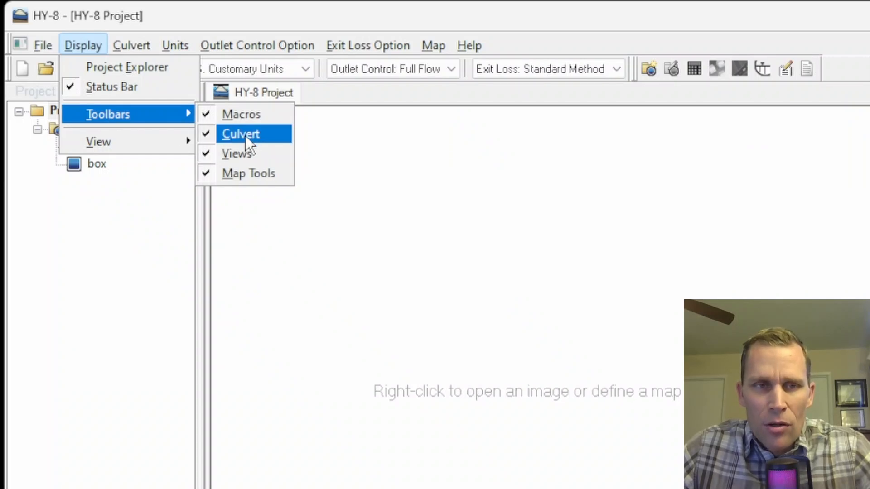
pyautogui.click(240, 134)
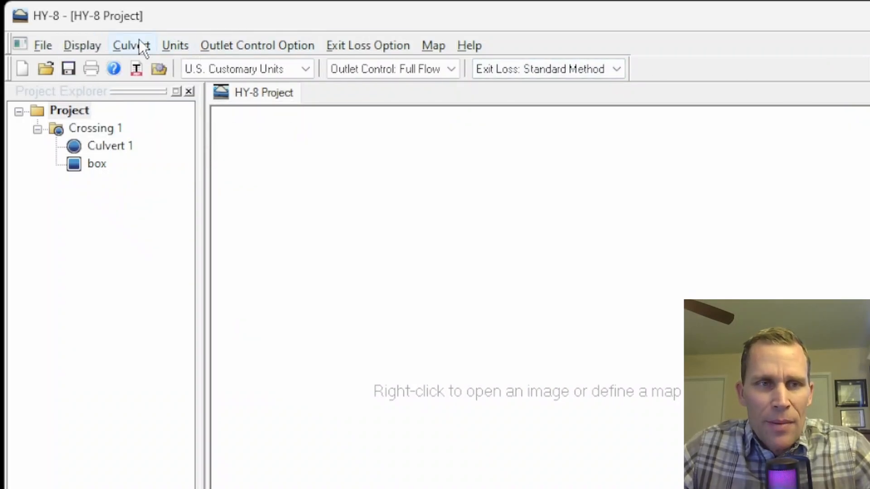
pyautogui.click(82, 45)
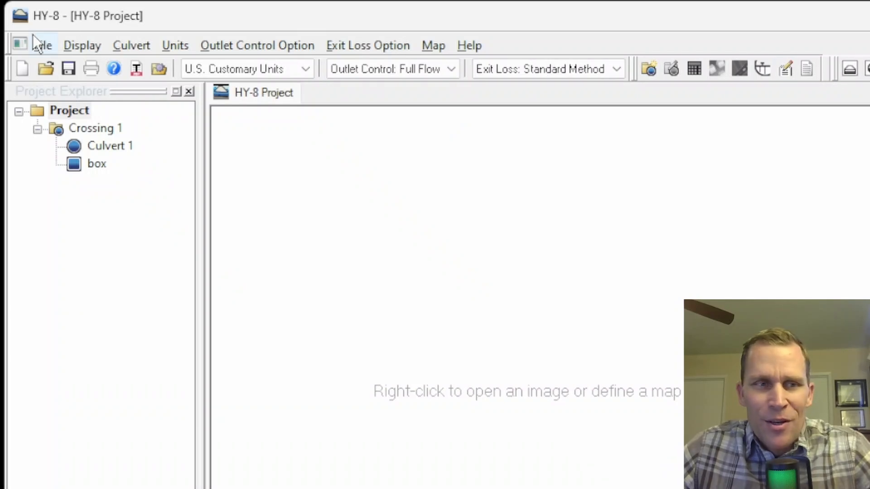
# Peek at the File, Display and Culvert menus without choosing any command
pyautogui.click(44, 46)
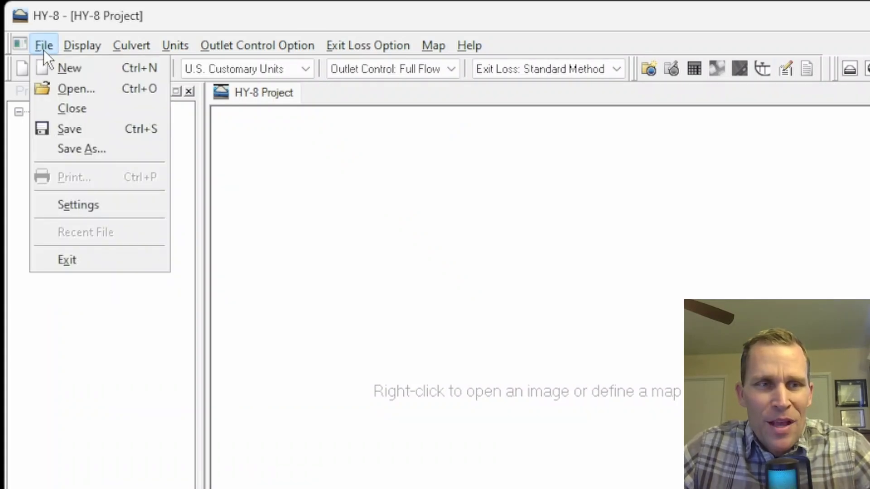
pyautogui.click(43, 45)
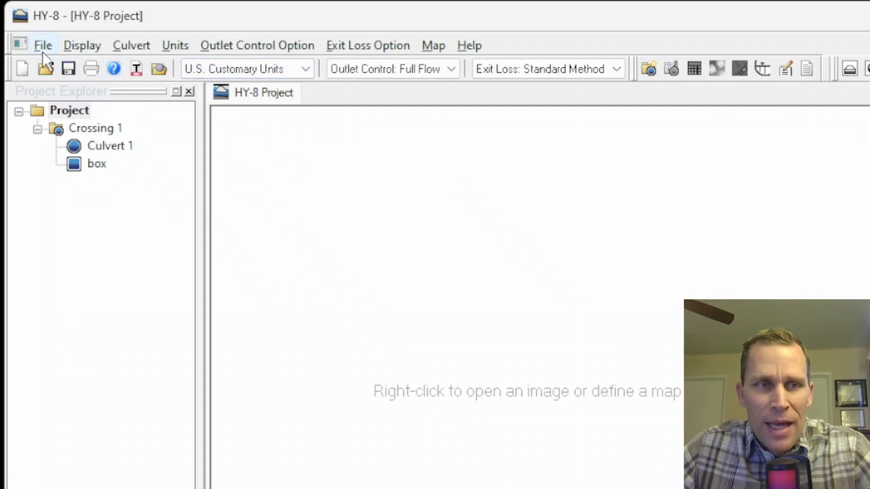
pyautogui.click(42, 45)
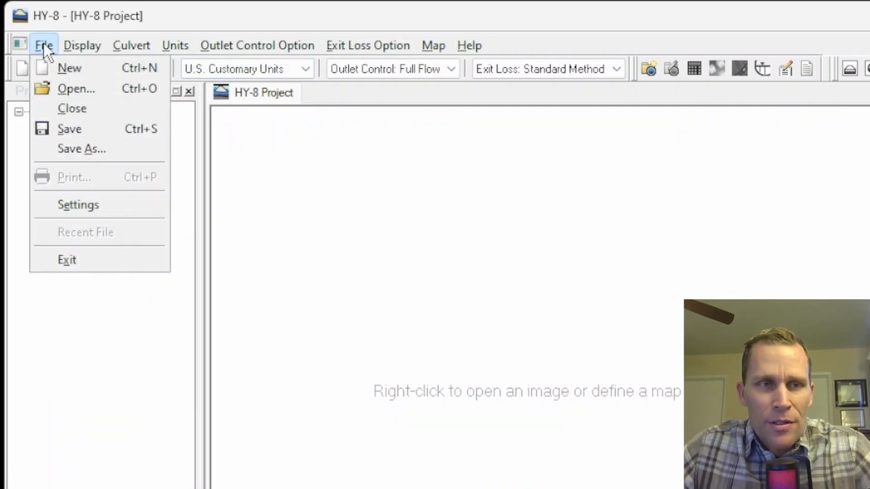
pyautogui.click(44, 45)
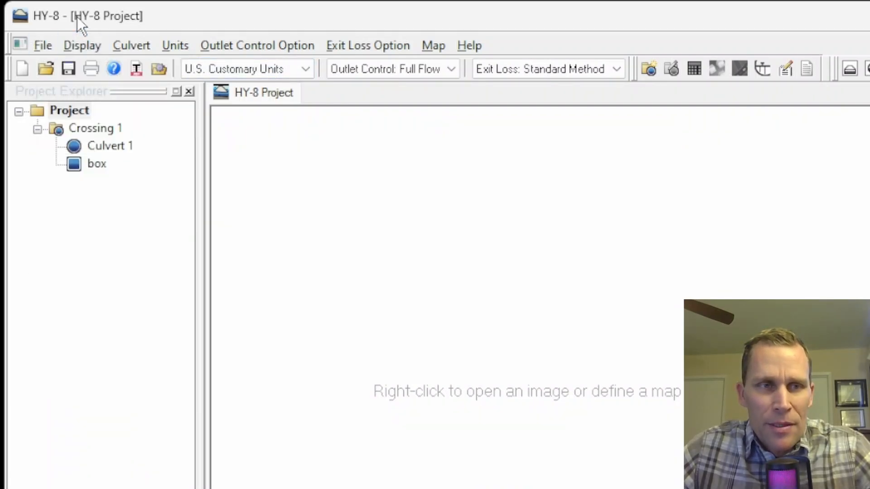
pyautogui.moveTo(21, 68)
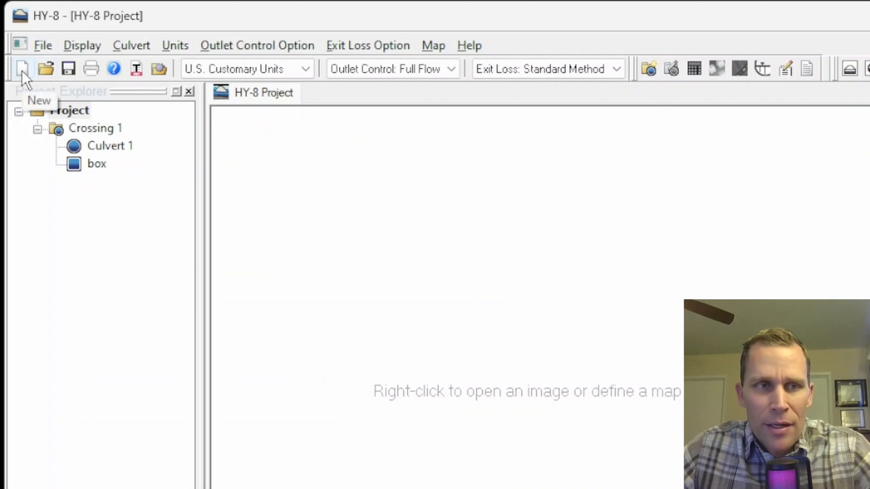
pyautogui.click(82, 45)
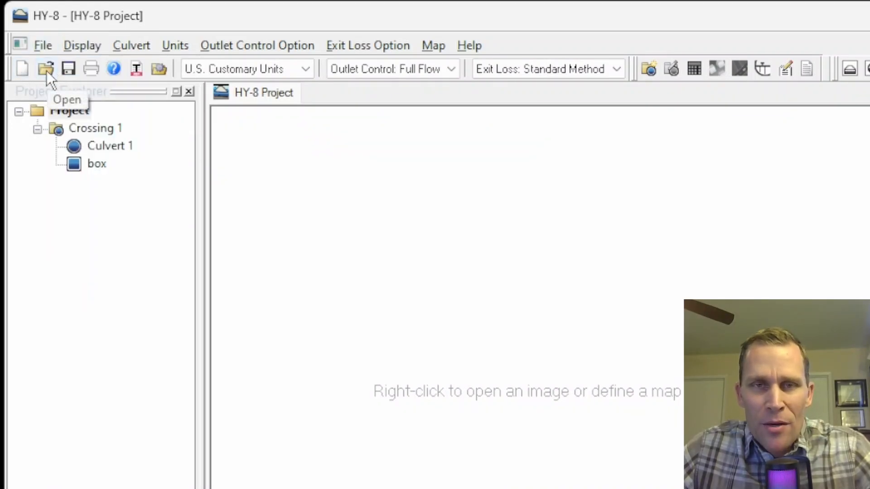
pyautogui.moveTo(68, 68)
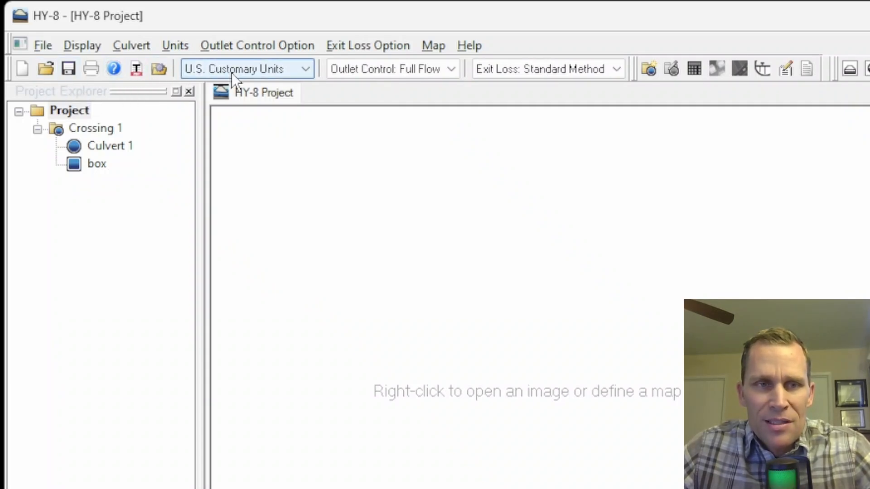
pyautogui.click(133, 45)
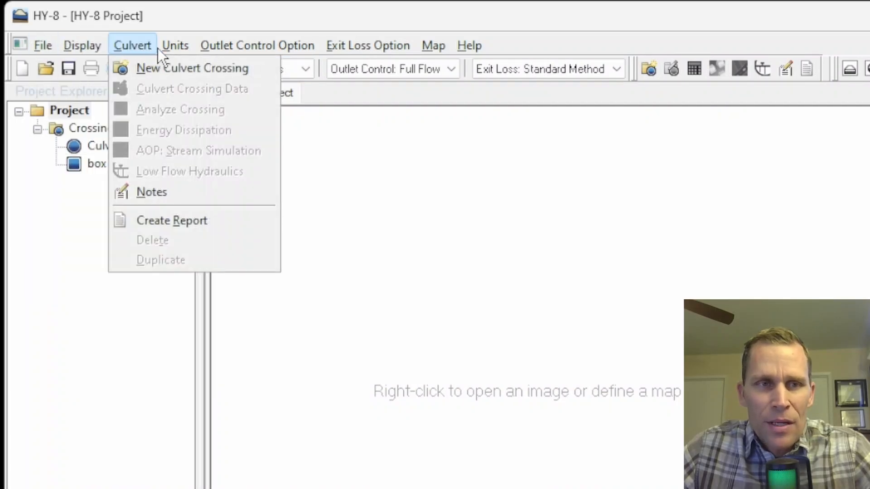
pyautogui.click(257, 45)
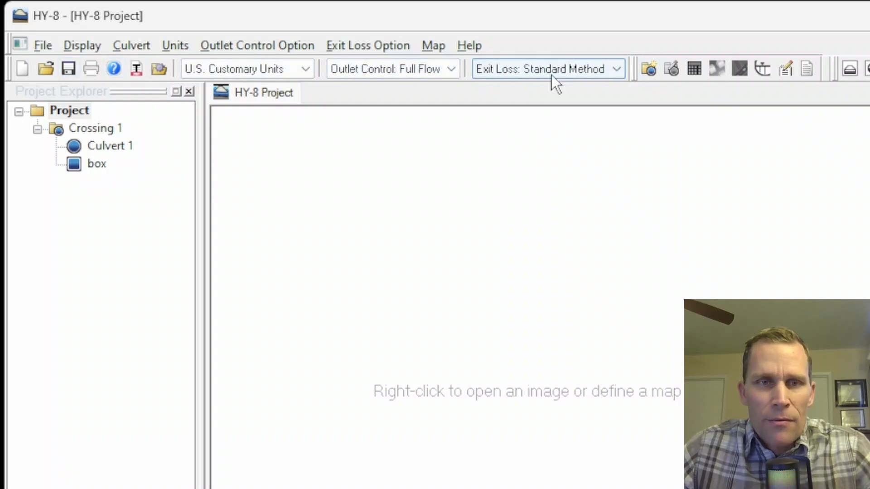
pyautogui.moveTo(114, 68)
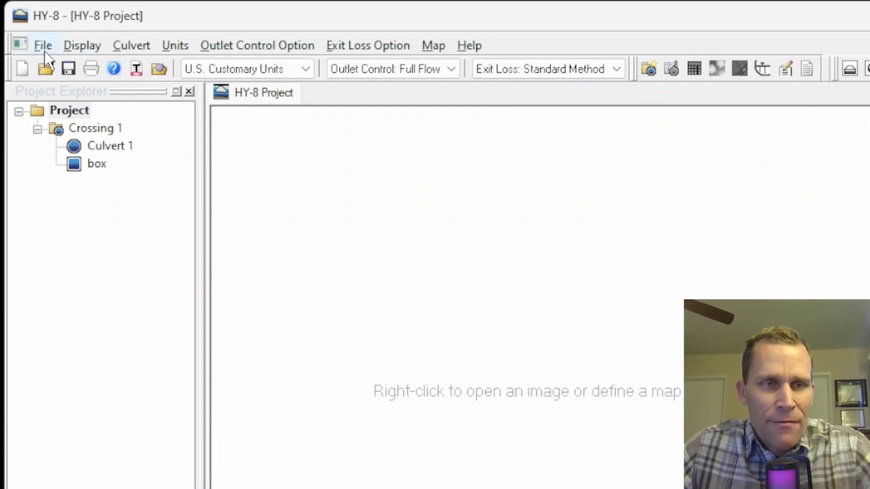
pyautogui.moveTo(49, 58)
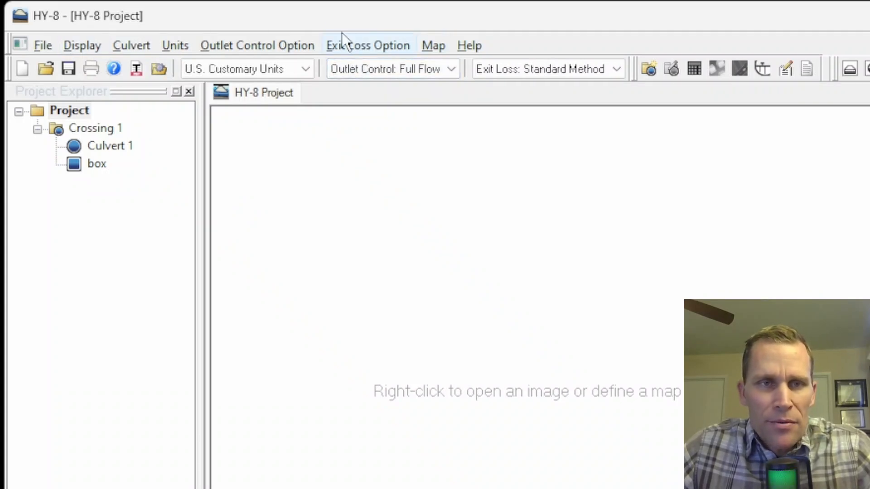
# Cycle through the File, Display and Units menus, keeping U.S. customary units
pyautogui.click(42, 45)
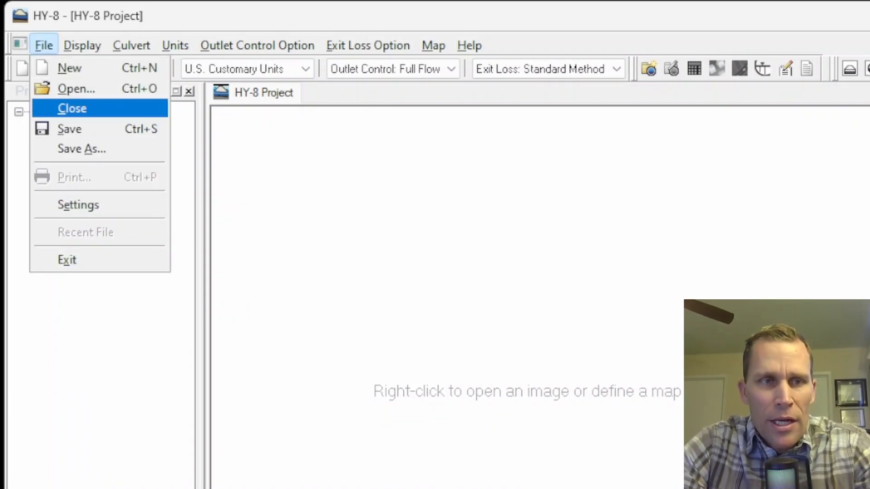
pyautogui.click(82, 45)
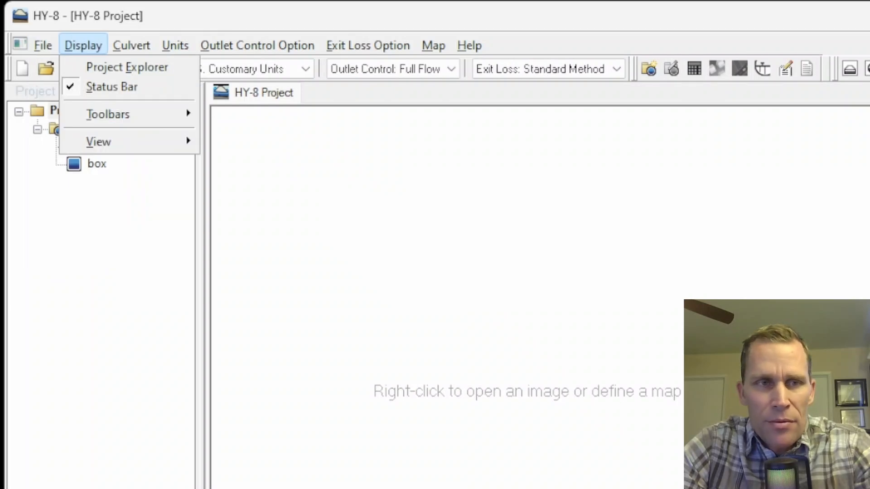
pyautogui.click(175, 46)
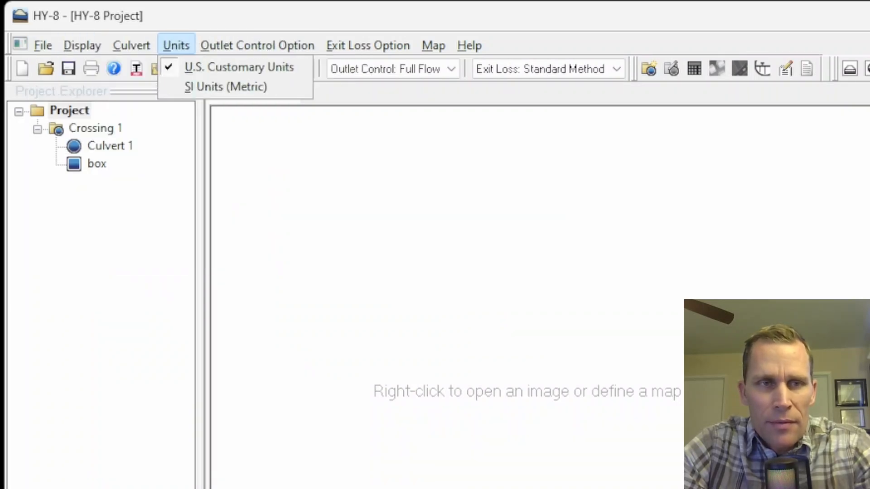
pyautogui.click(83, 46)
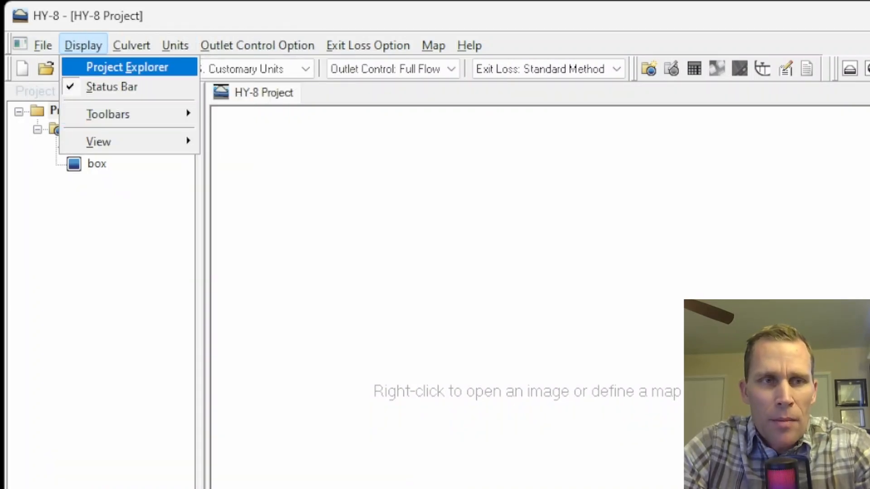
pyautogui.click(127, 66)
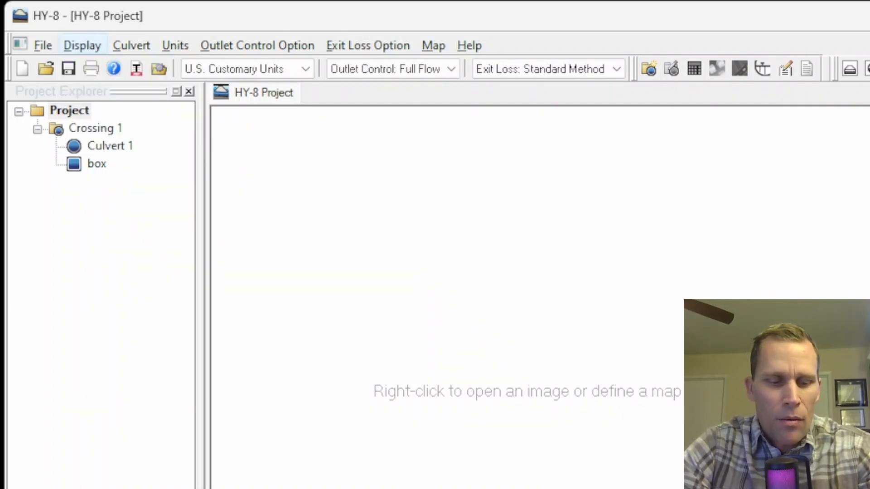
pyautogui.click(42, 45)
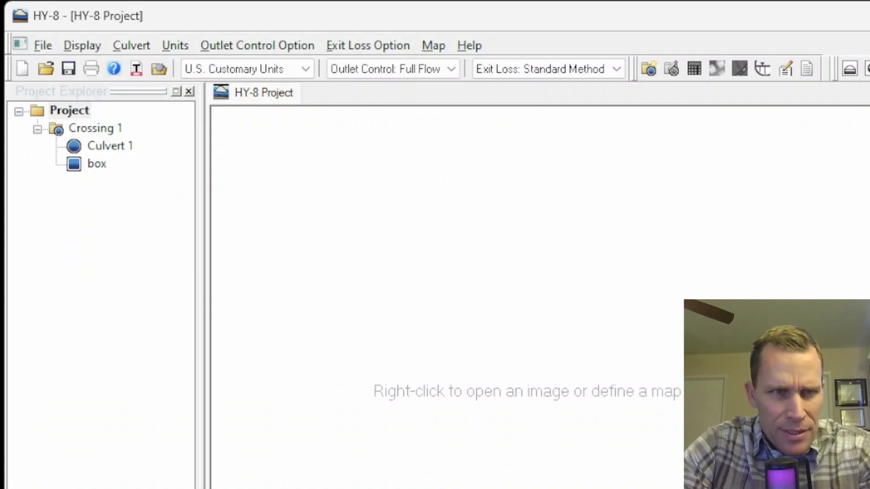
pyautogui.click(174, 45)
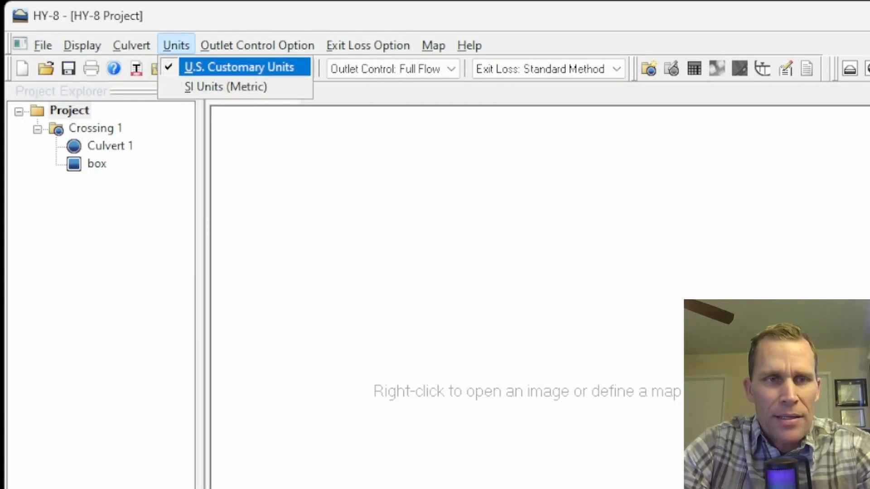
pyautogui.click(239, 67)
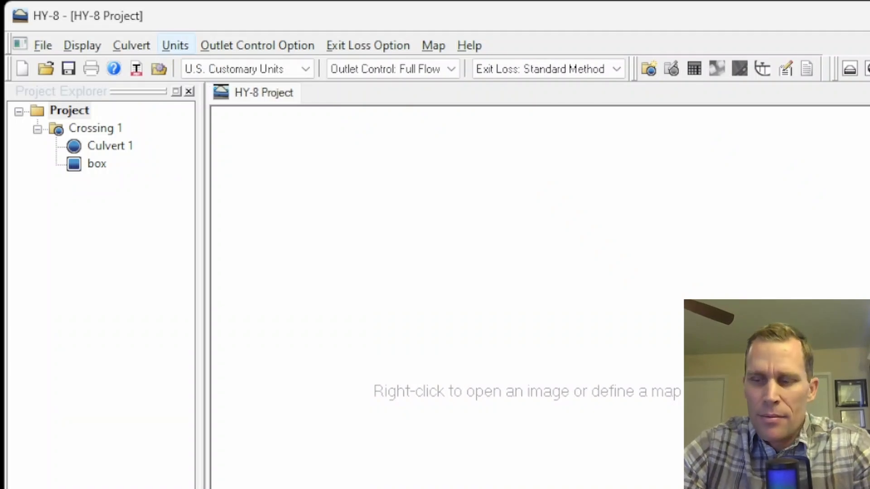
pyautogui.moveTo(708, 16)
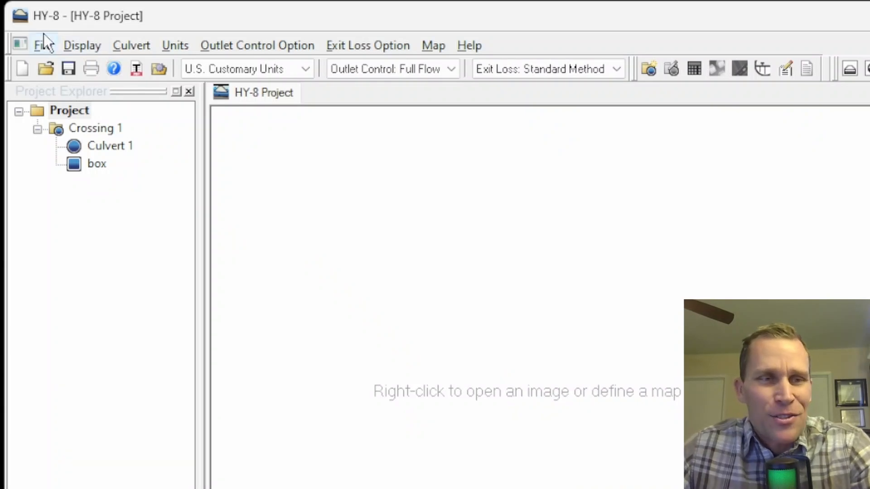
# Show the File commands New, Open, Save, Save As, Print and Settings, leaving them listed
pyautogui.click(43, 45)
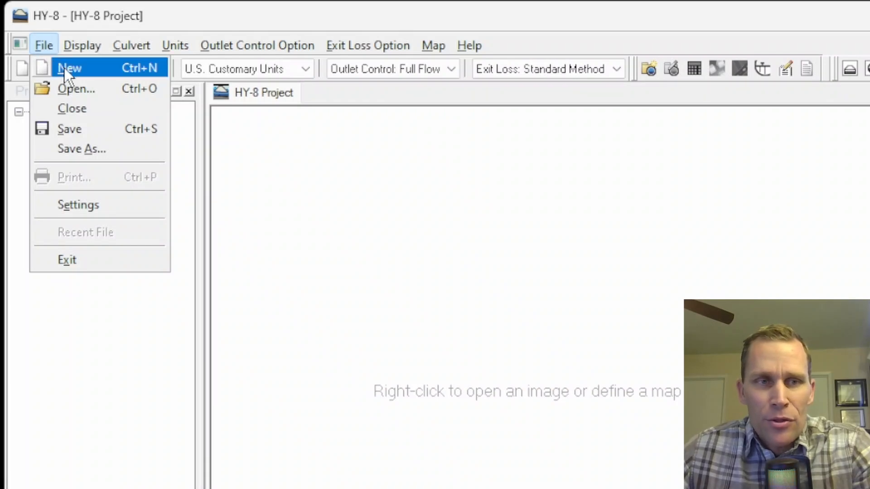
pyautogui.moveTo(76, 88)
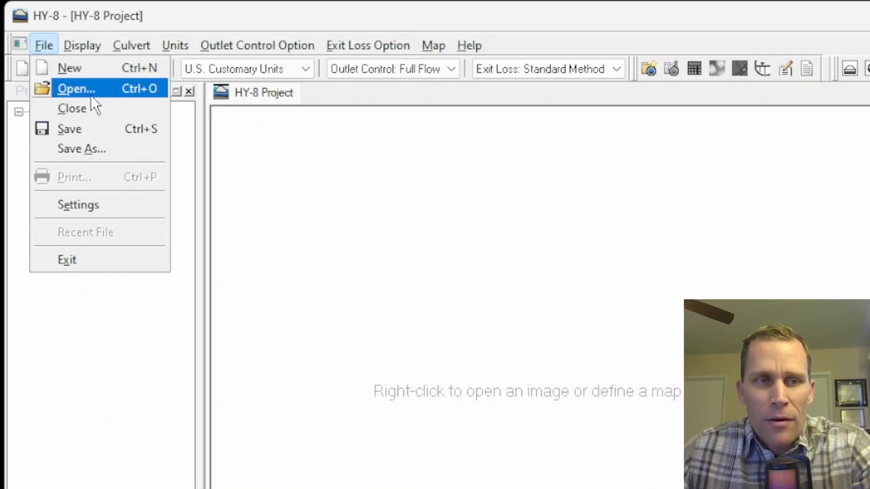
pyautogui.moveTo(82, 149)
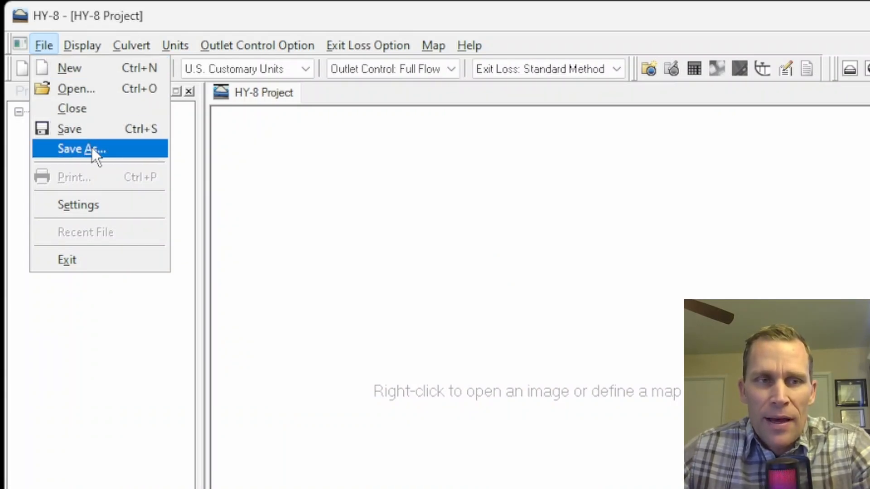
pyautogui.moveTo(78, 129)
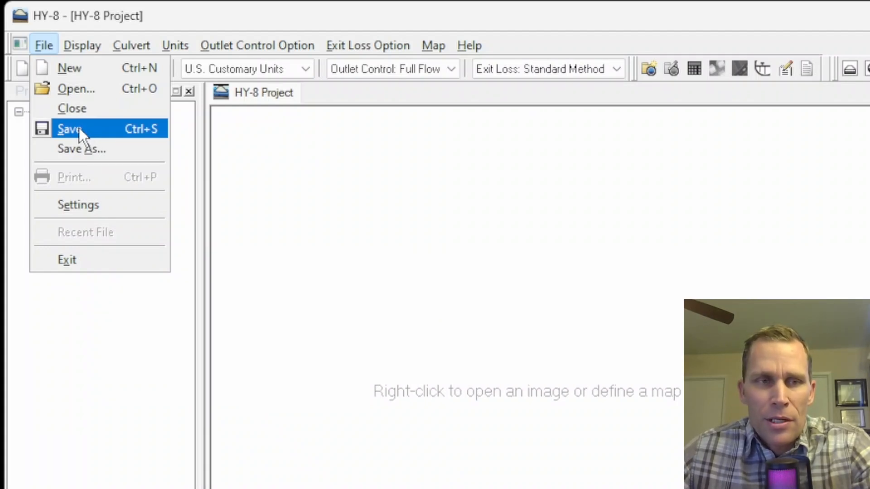
pyautogui.moveTo(81, 149)
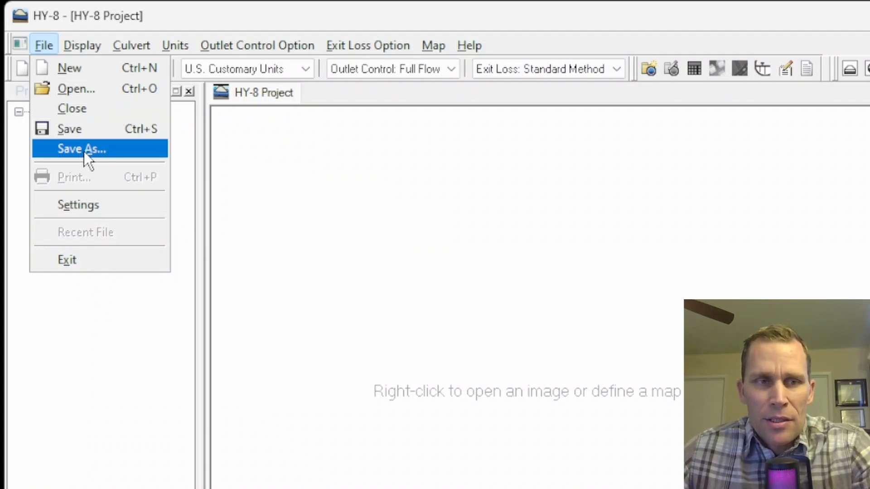
pyautogui.moveTo(97, 158)
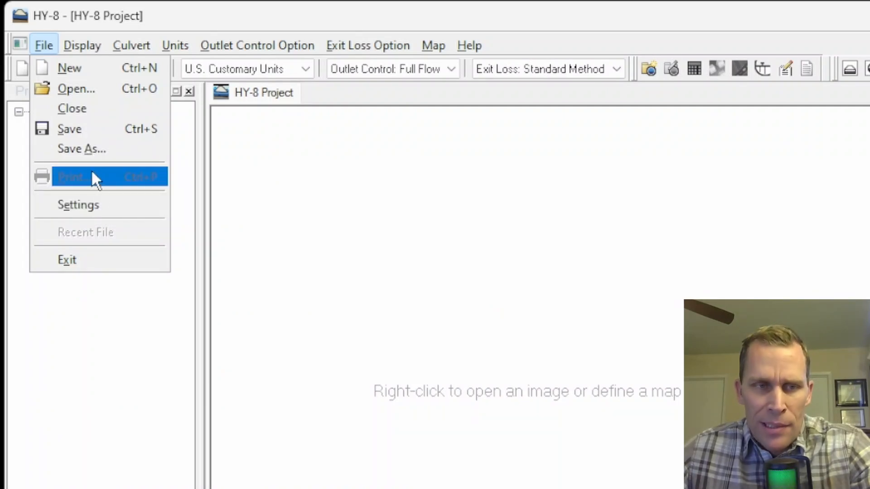
pyautogui.moveTo(114, 232)
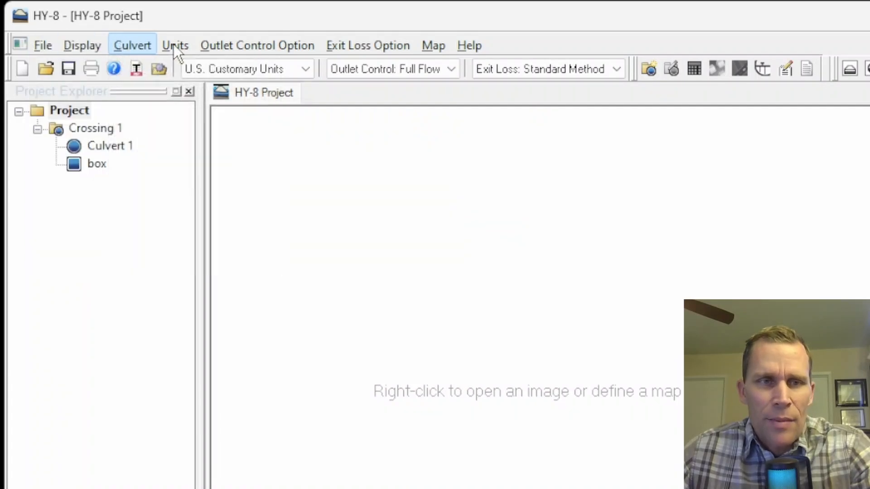
pyautogui.click(42, 46)
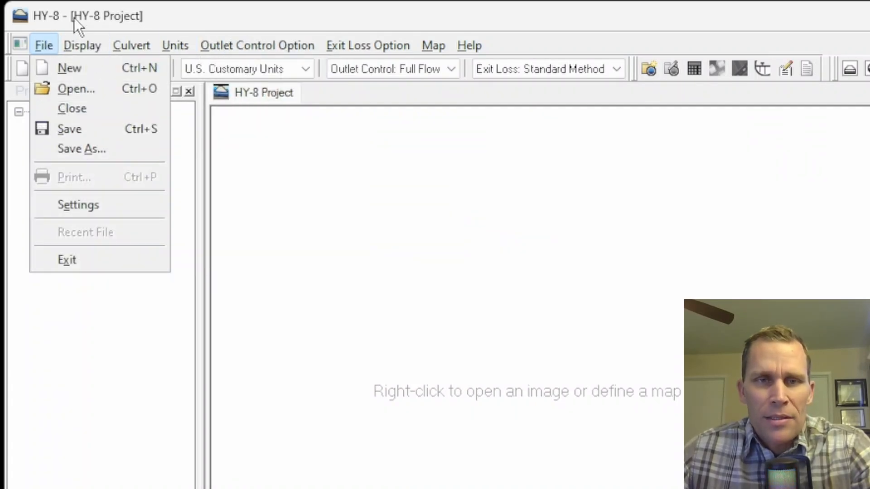
pyautogui.click(308, 336)
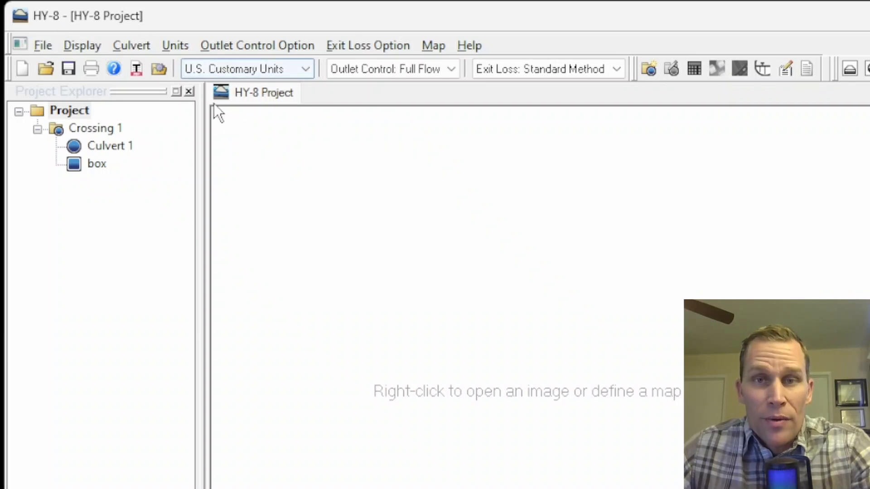
pyautogui.click(43, 45)
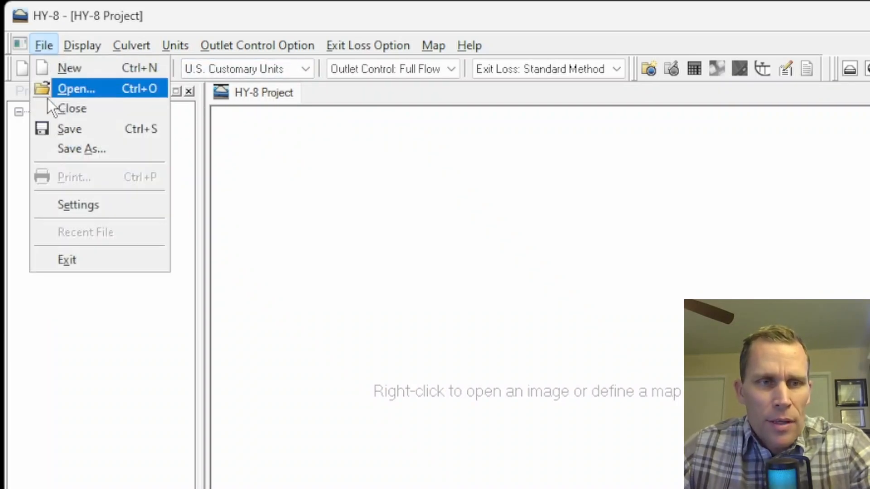
pyautogui.moveTo(73, 177)
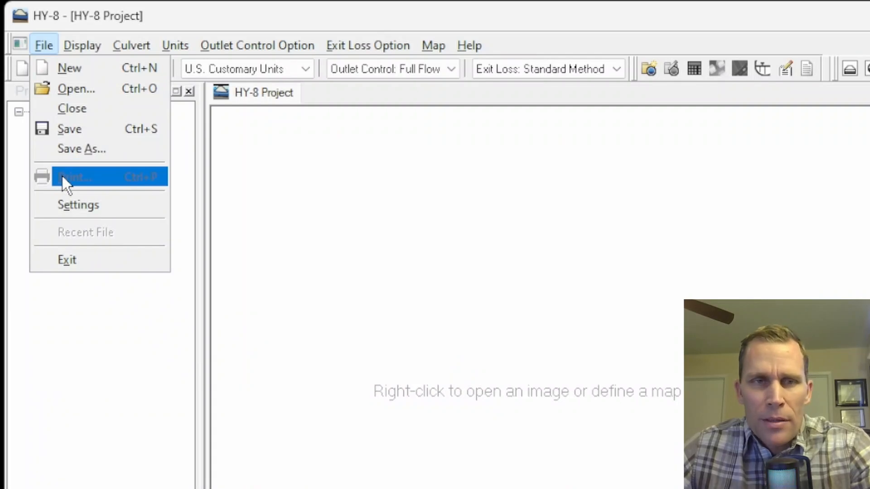
pyautogui.moveTo(72, 191)
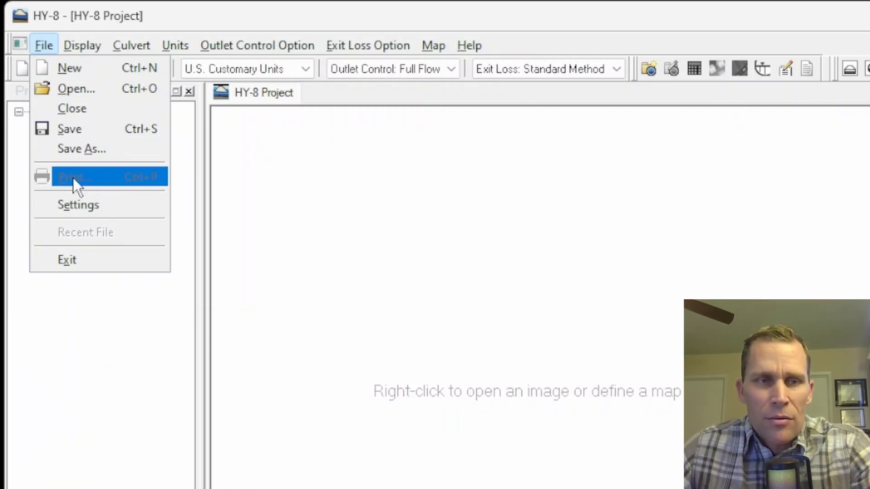
pyautogui.moveTo(78, 205)
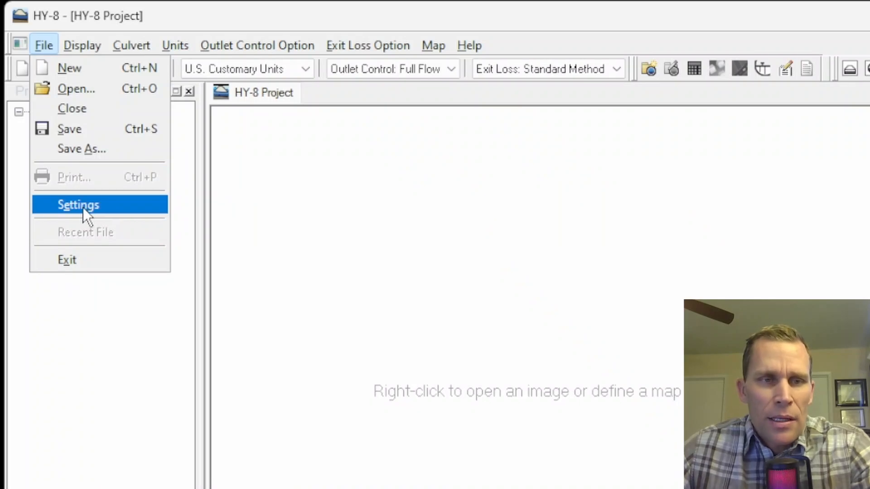
# View the User Settings defaults and the Exit Loss method list, keeping the standard method
pyautogui.click(78, 204)
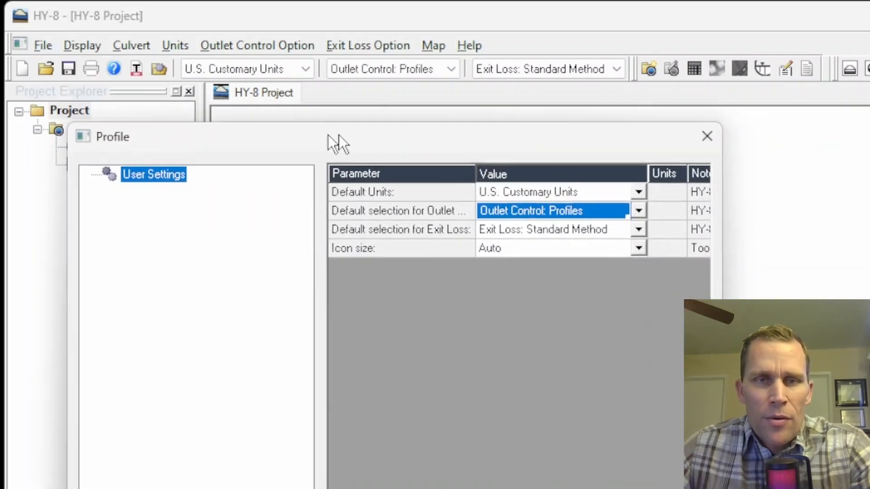
pyautogui.click(707, 136)
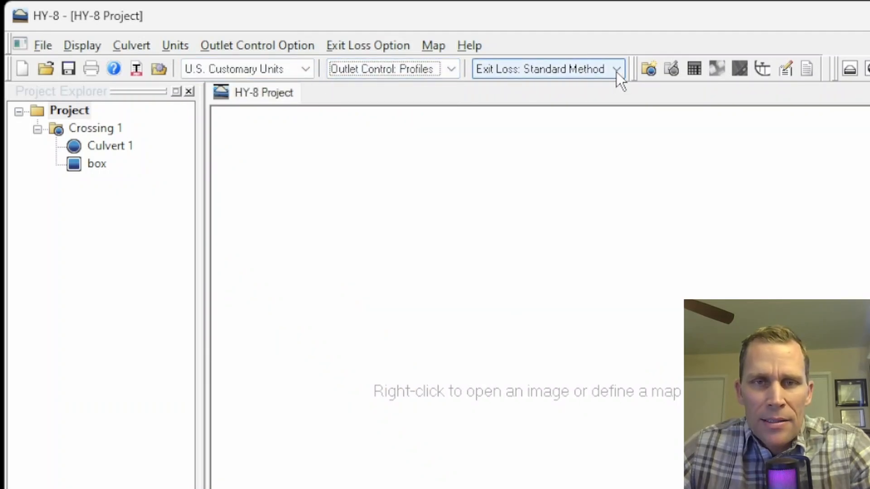
pyautogui.click(614, 69)
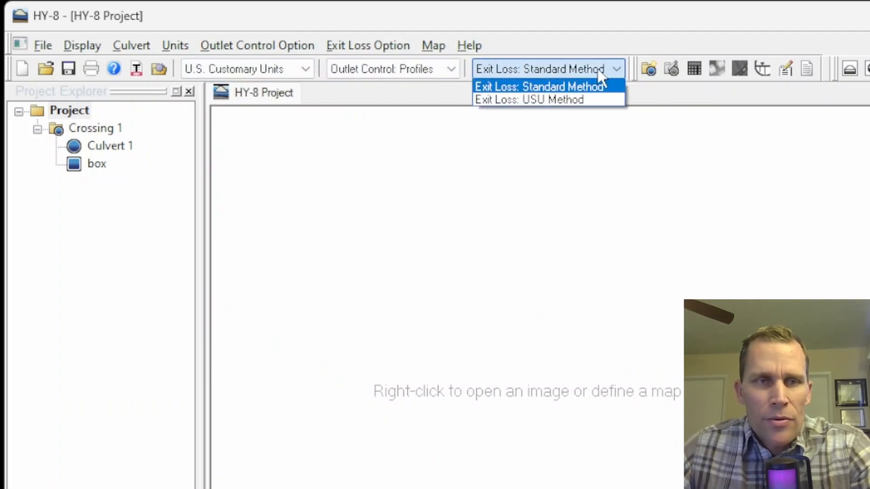
pyautogui.click(538, 87)
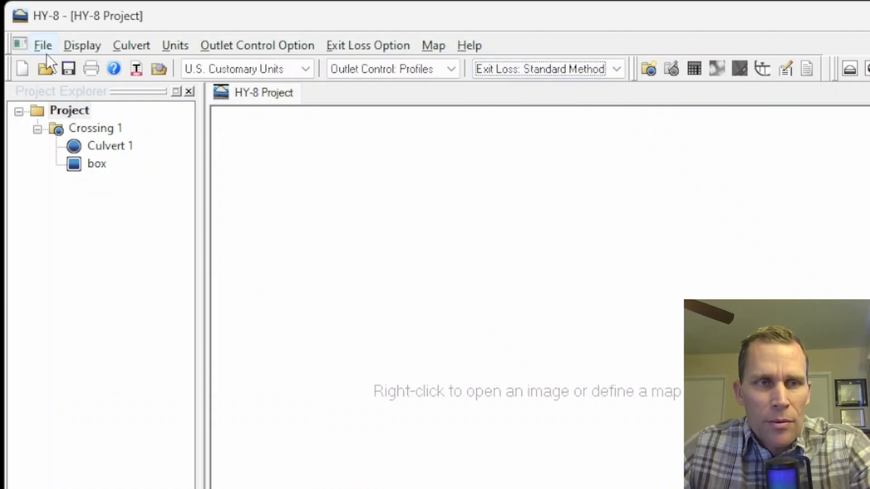
# Review the User Settings again, then back out of the File menu without exiting
pyautogui.click(42, 46)
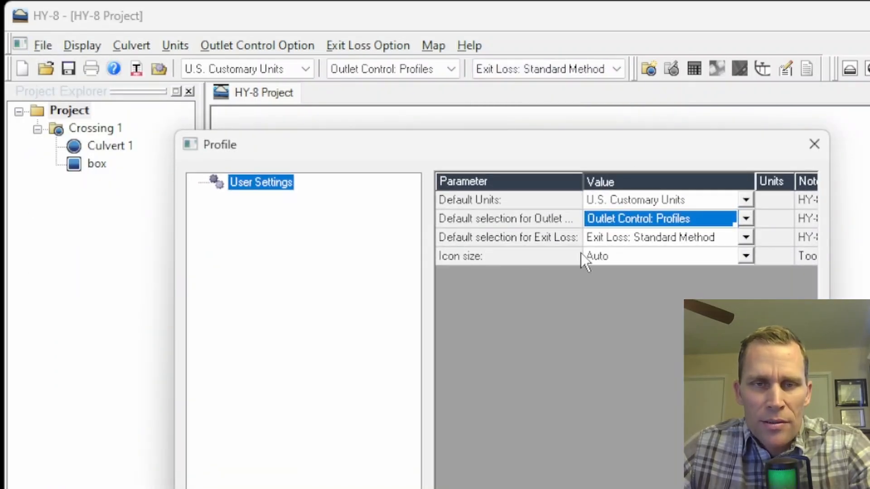
pyautogui.click(814, 144)
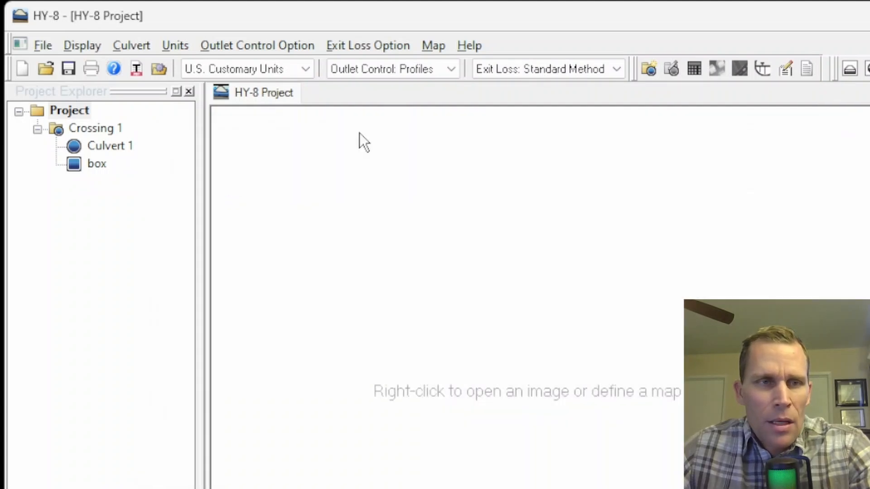
pyautogui.click(42, 45)
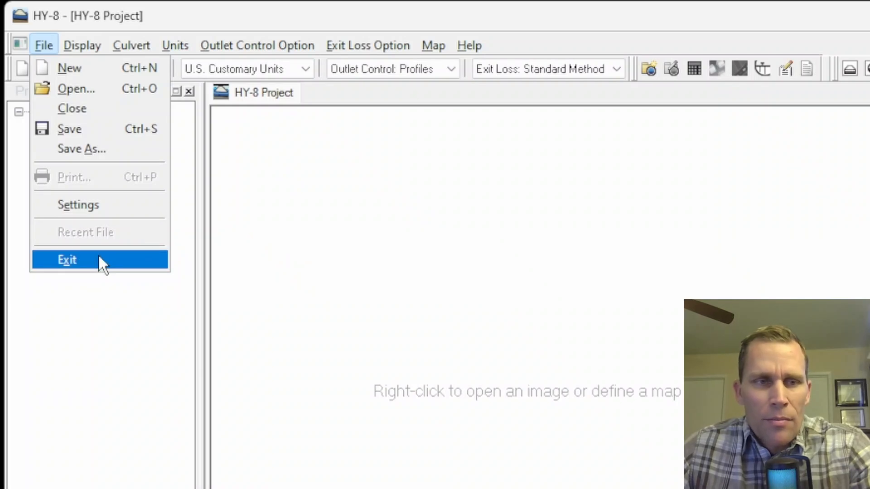
pyautogui.click(44, 46)
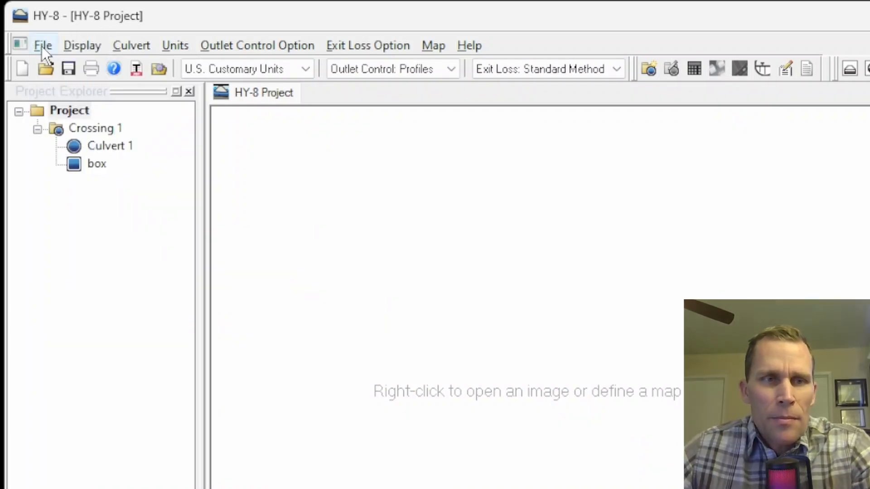
# Browse the Display menu for project tree, status line and toolbar options, hiding the status bar
pyautogui.click(82, 45)
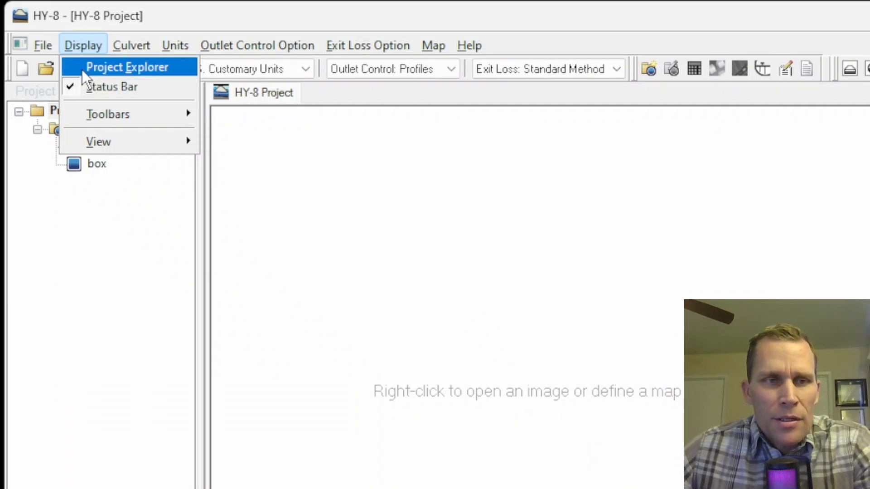
pyautogui.click(127, 67)
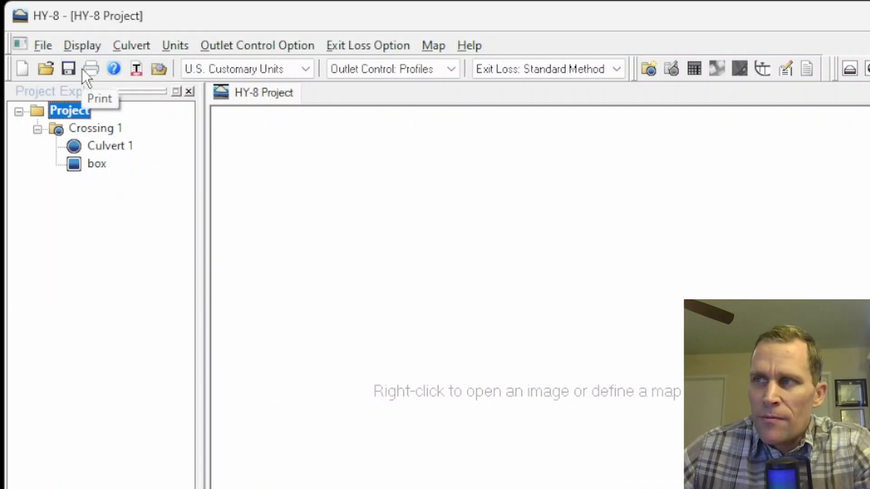
pyautogui.moveTo(74, 93)
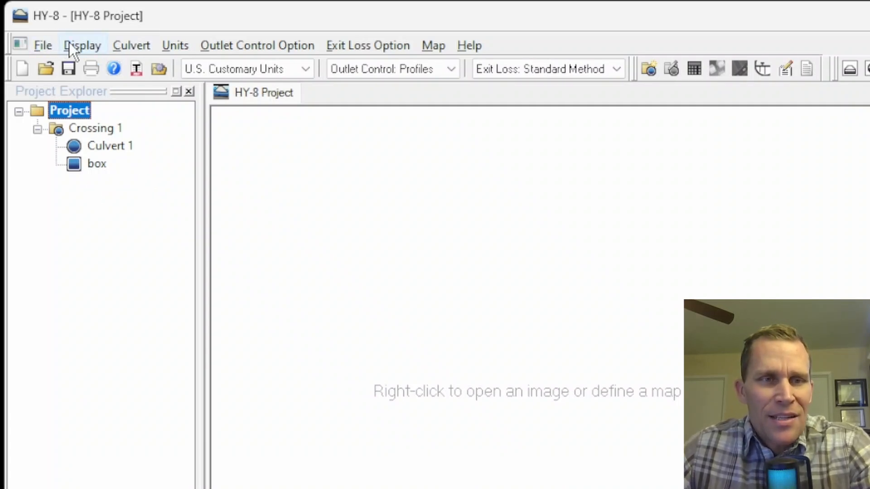
pyautogui.click(82, 45)
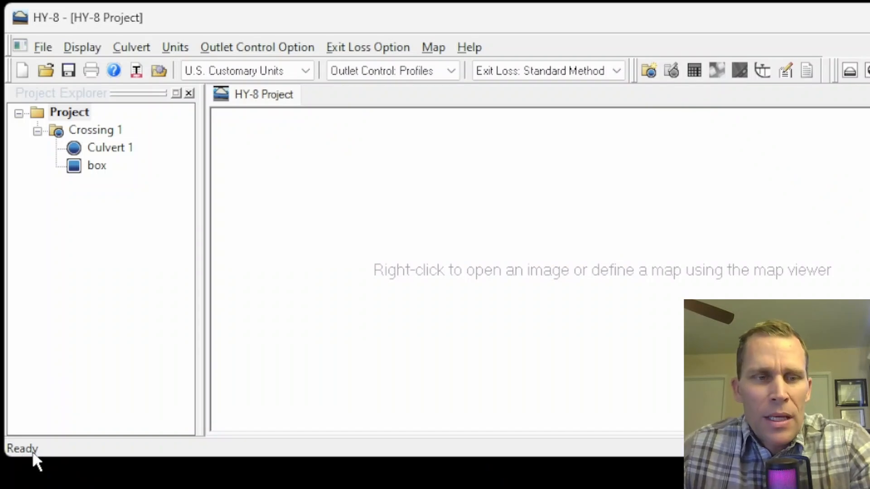
pyautogui.moveTo(71, 465)
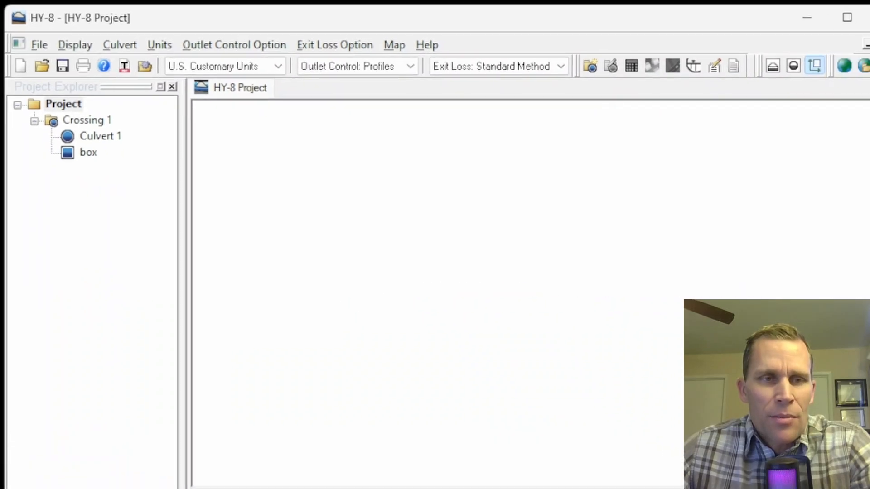
pyautogui.click(70, 44)
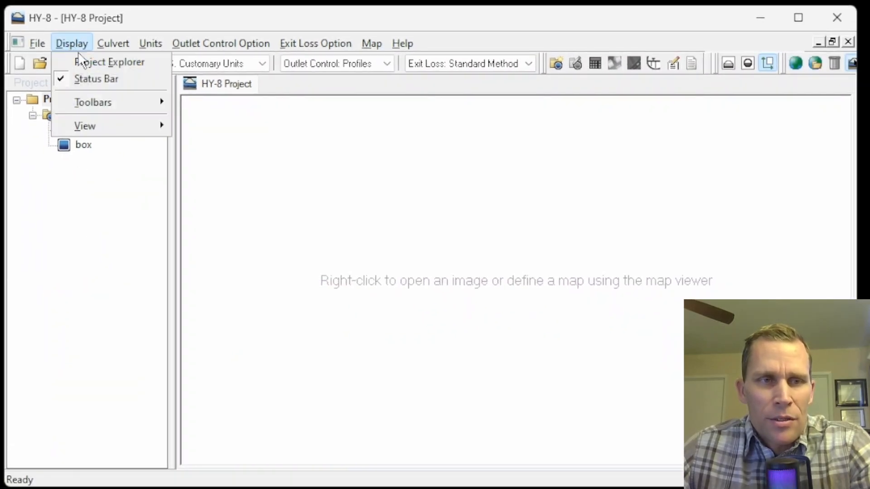
pyautogui.moveTo(96, 79)
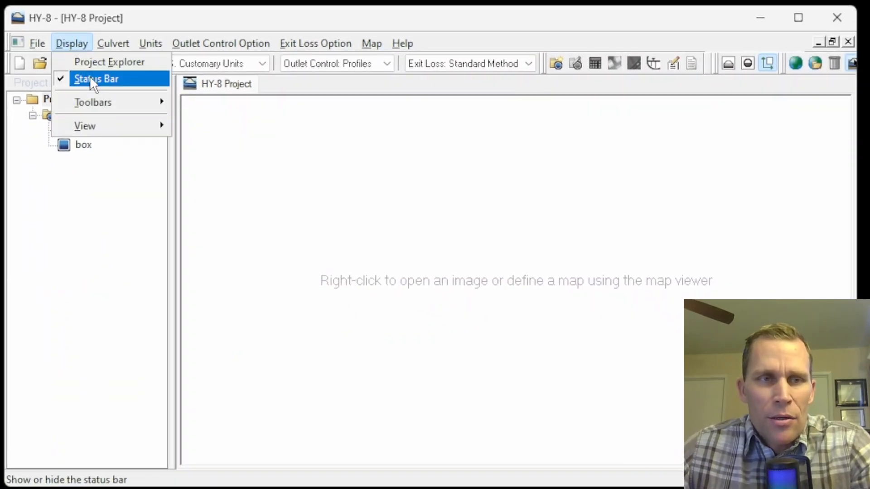
pyautogui.click(96, 78)
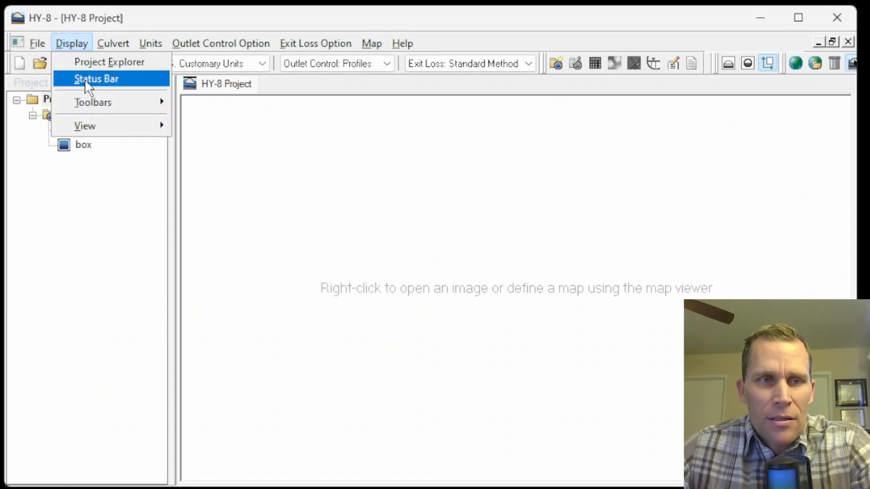
pyautogui.moveTo(110, 62)
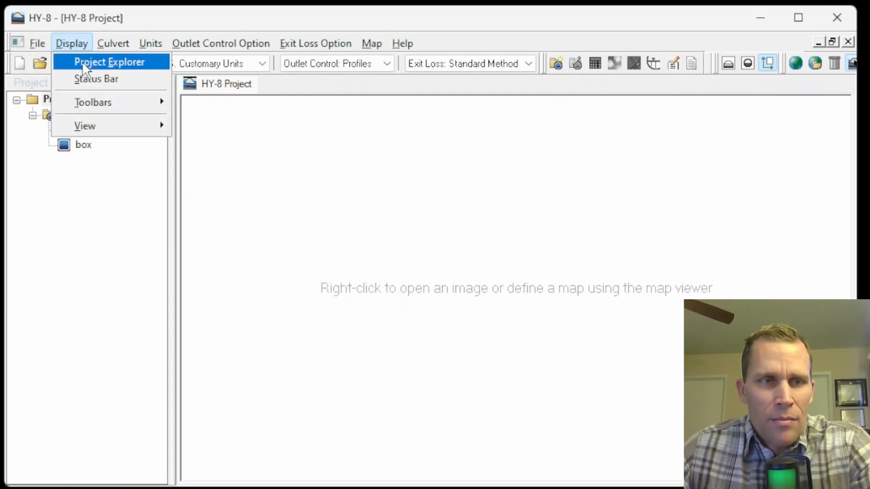
# Review the checked Toolbars list, then show the View choice offering only a plan view
pyautogui.click(110, 62)
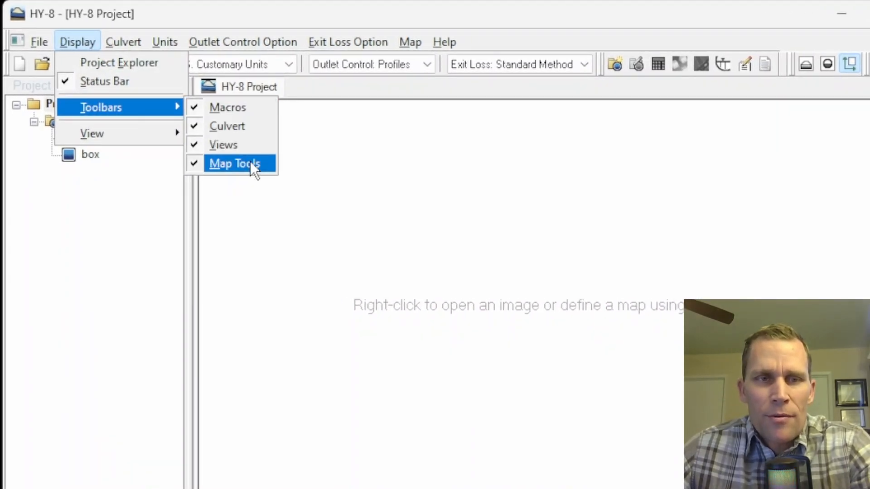
pyautogui.moveTo(261, 169)
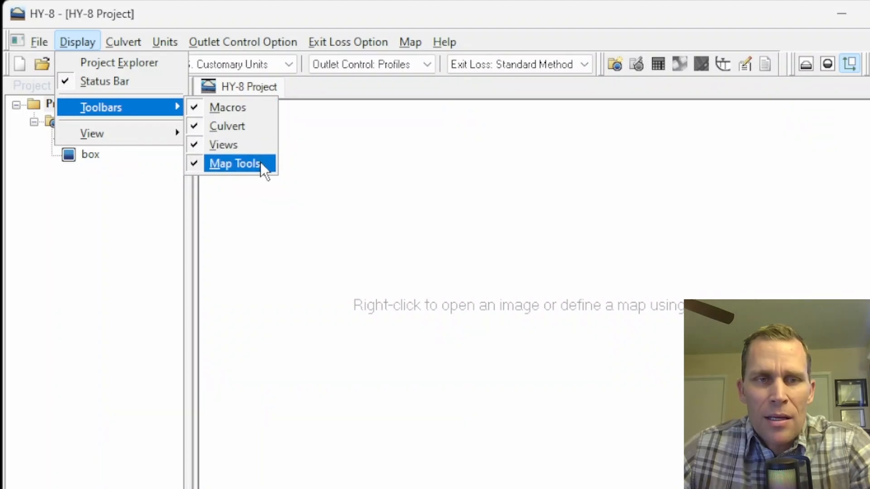
pyautogui.click(234, 164)
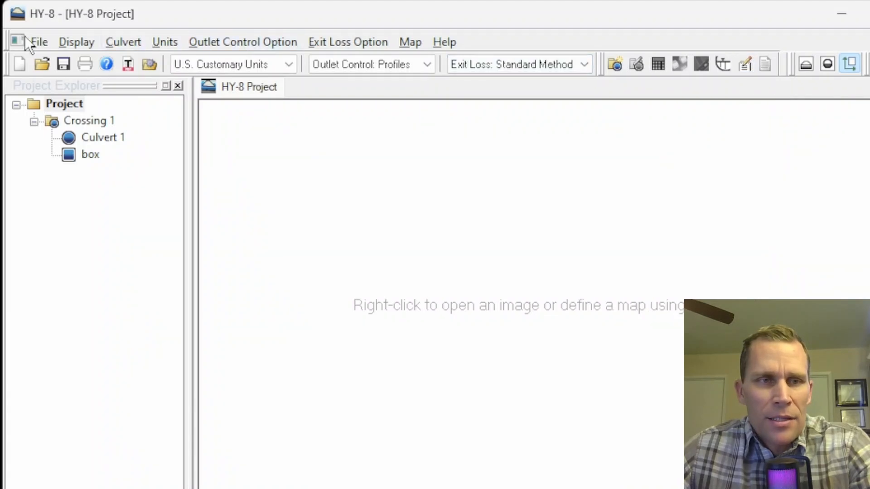
pyautogui.click(76, 41)
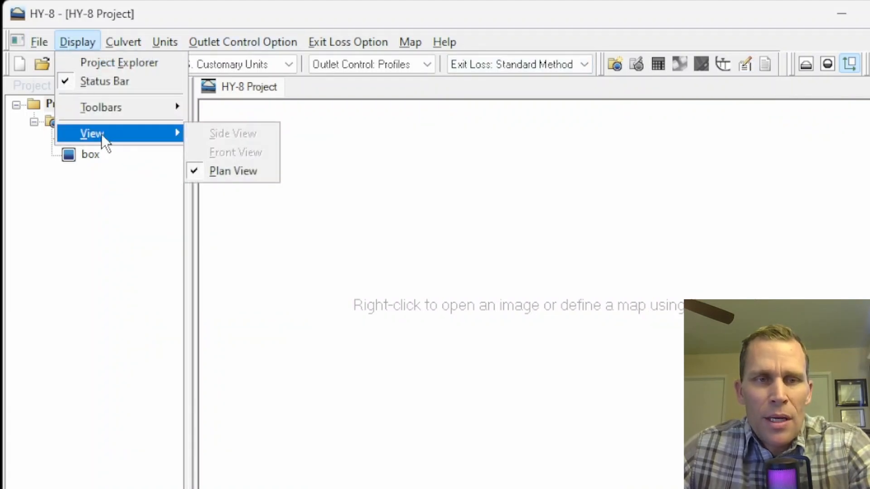
pyautogui.moveTo(607, 341)
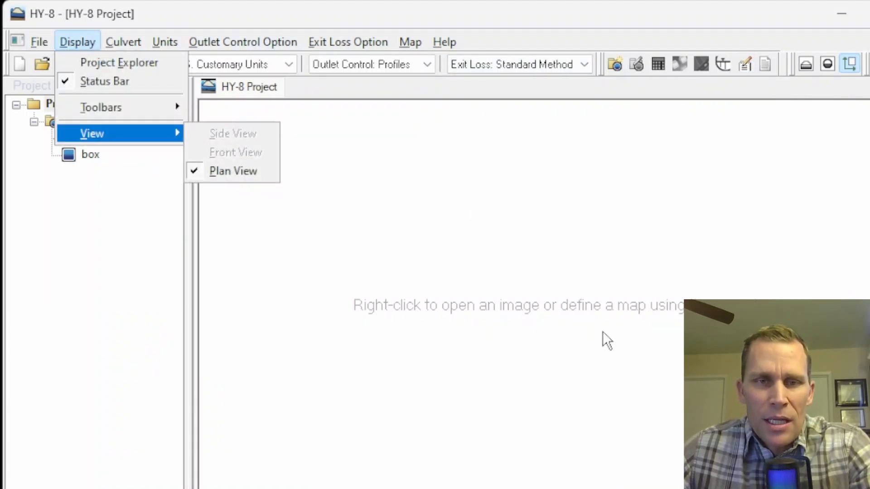
pyautogui.moveTo(243, 133)
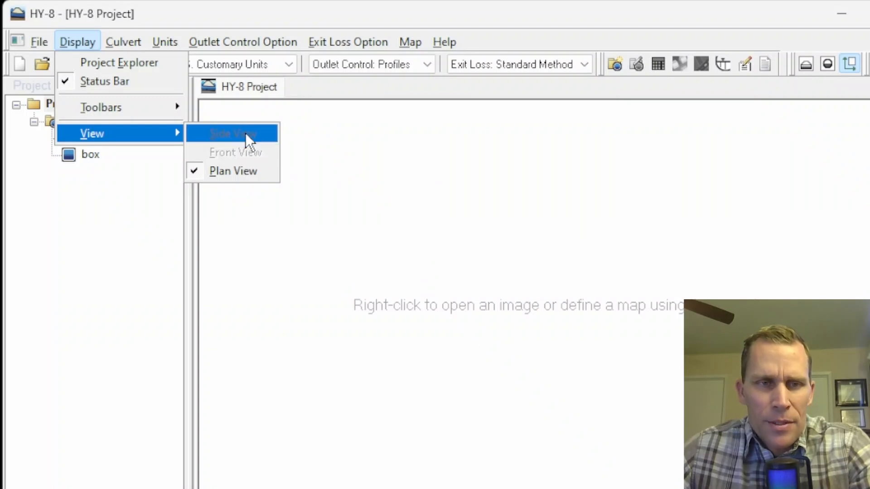
pyautogui.moveTo(266, 171)
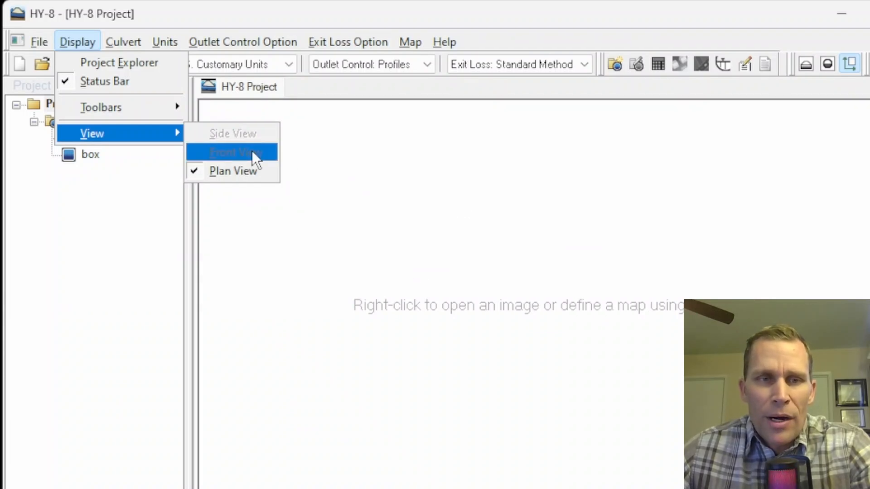
pyautogui.moveTo(253, 164)
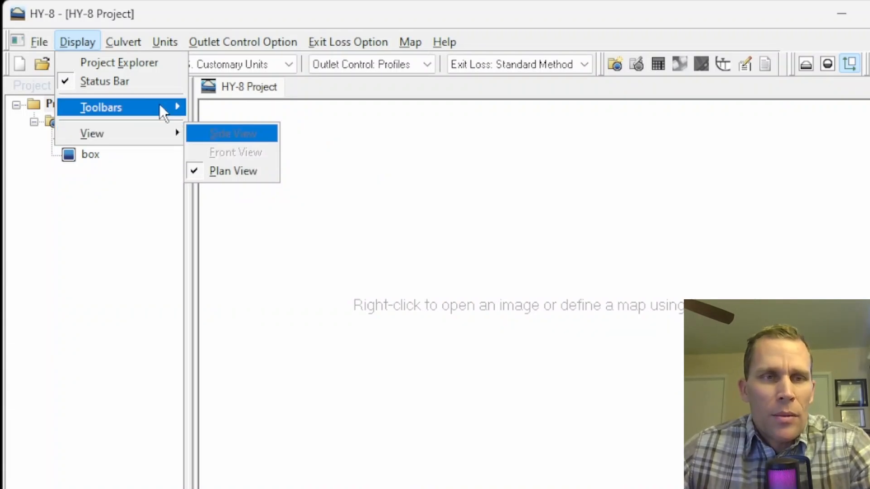
# Create a new culvert crossing, Crossing 2, with its Crossing Data form open
pyautogui.click(123, 41)
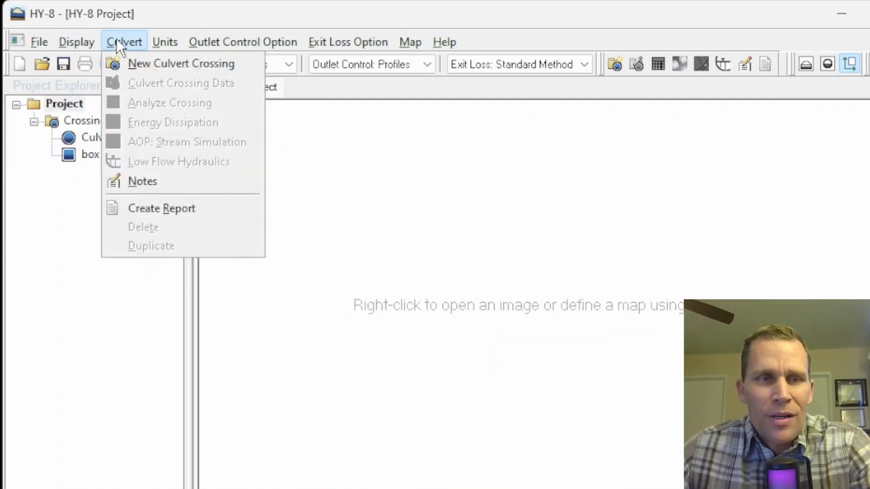
pyautogui.moveTo(178, 161)
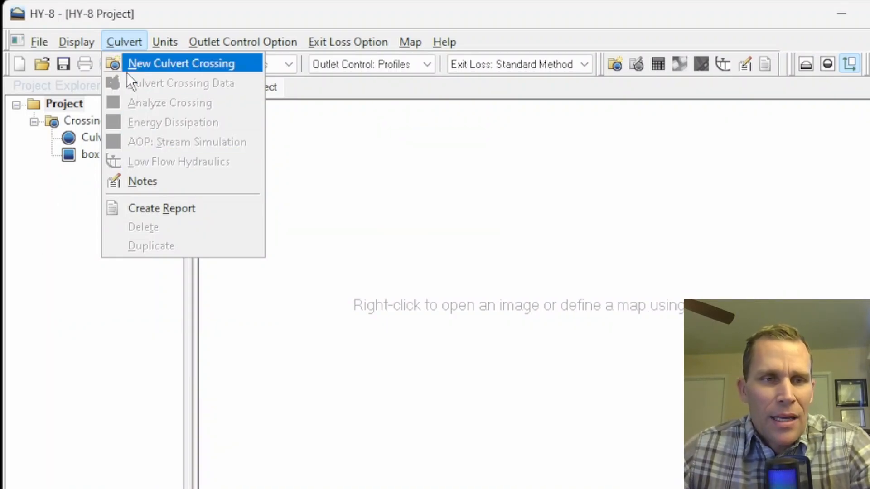
pyautogui.moveTo(124, 41)
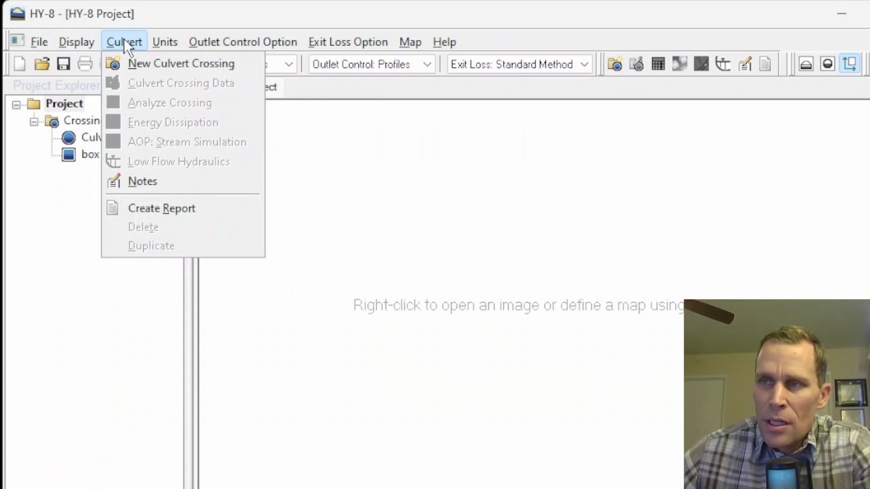
pyautogui.moveTo(181, 63)
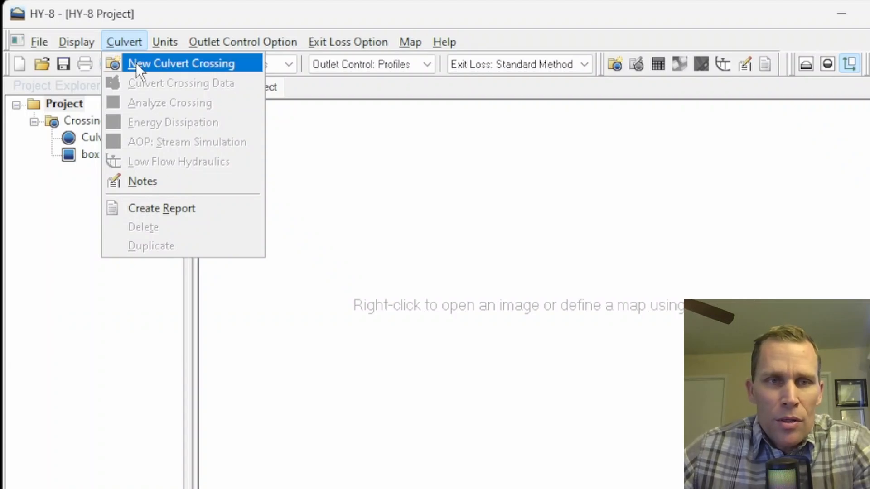
pyautogui.click(181, 63)
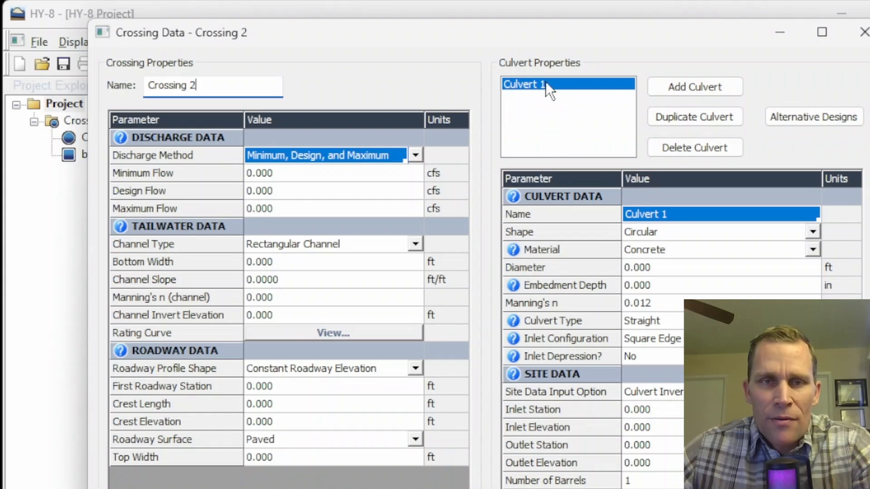
pyautogui.moveTo(525, 96)
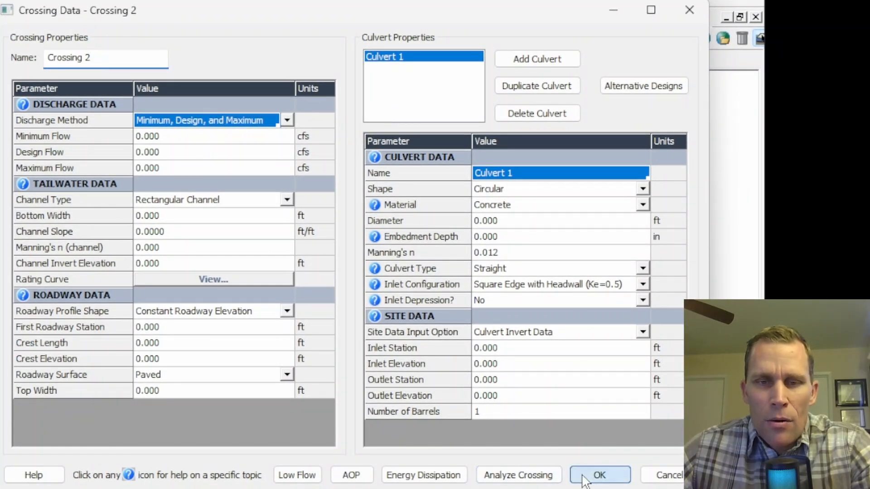
# Accept Crossing 2 despite its nine validation errors so it joins the project tree
pyautogui.click(599, 474)
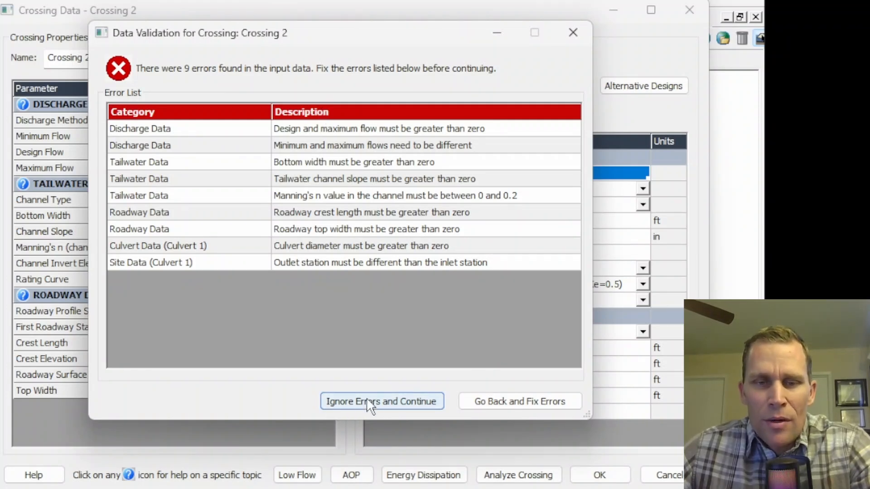
pyautogui.click(381, 402)
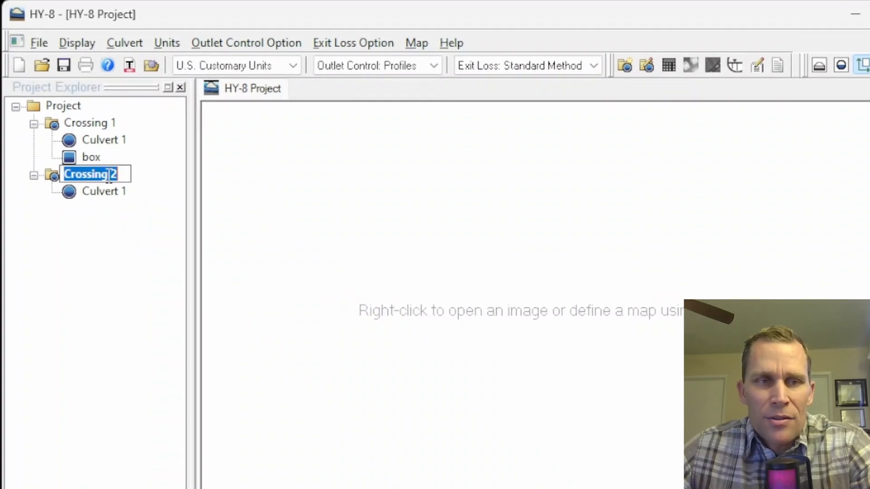
pyautogui.click(90, 174)
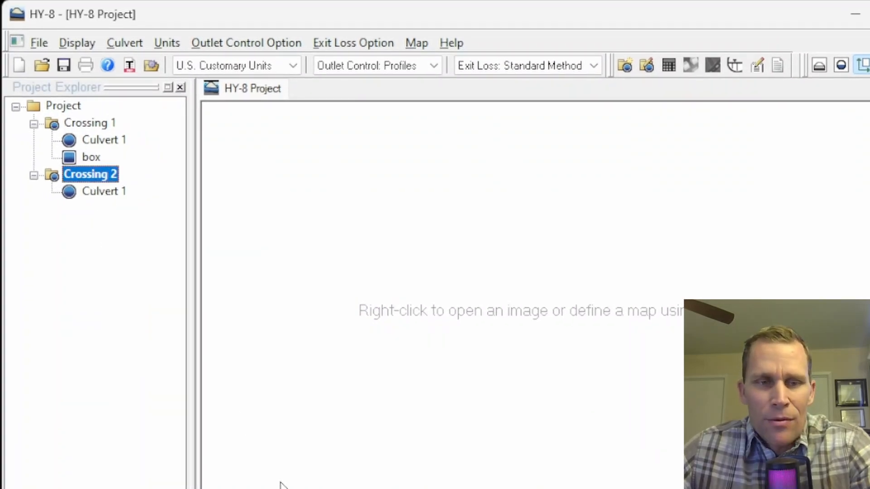
# Reopen Crossing 2's data, dismiss the errors again and show its right-click actions
pyautogui.click(125, 42)
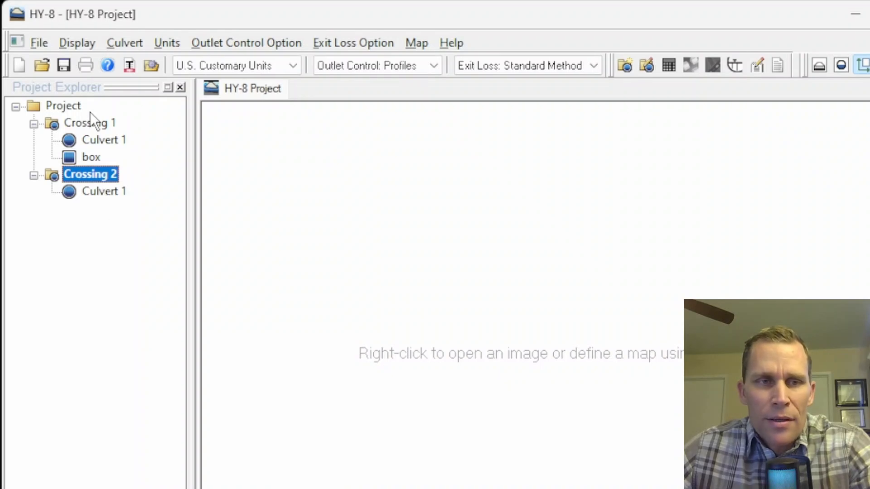
pyautogui.click(167, 43)
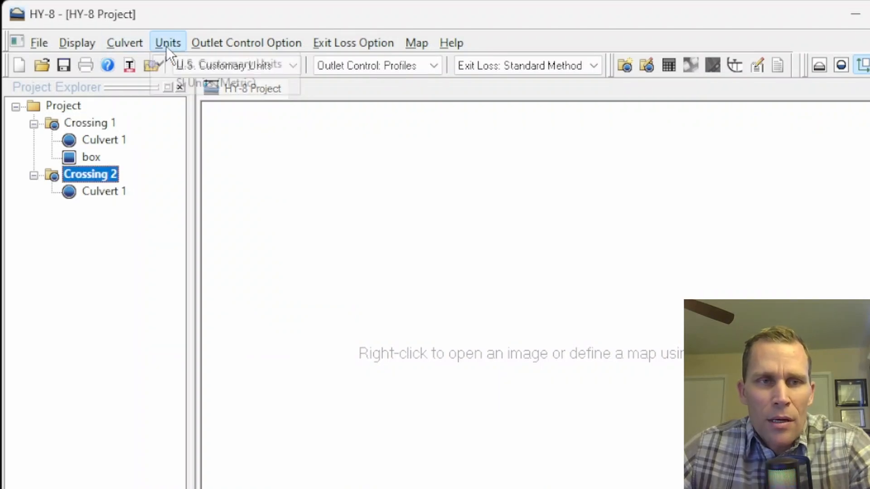
pyautogui.doubleClick(90, 174)
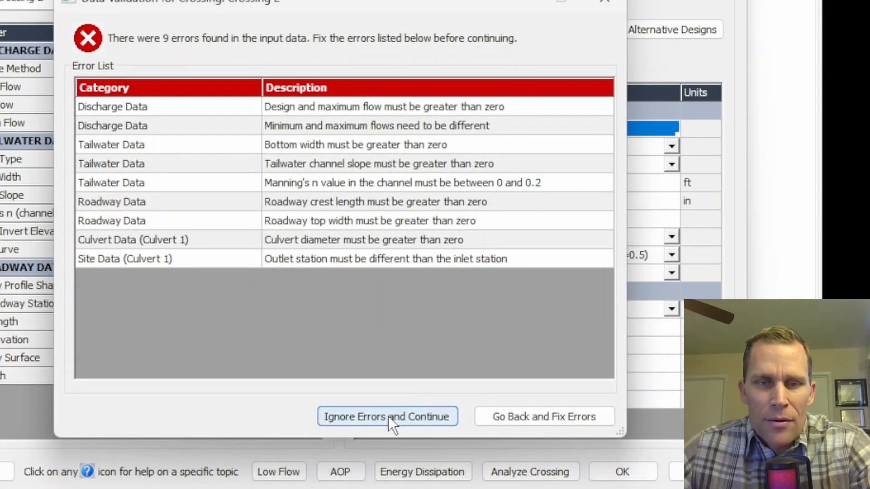
pyautogui.click(387, 417)
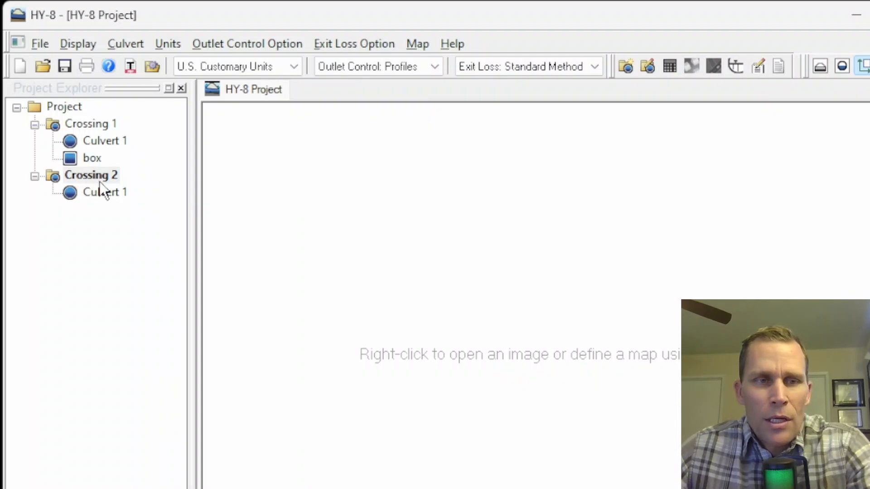
pyautogui.rightClick(90, 175)
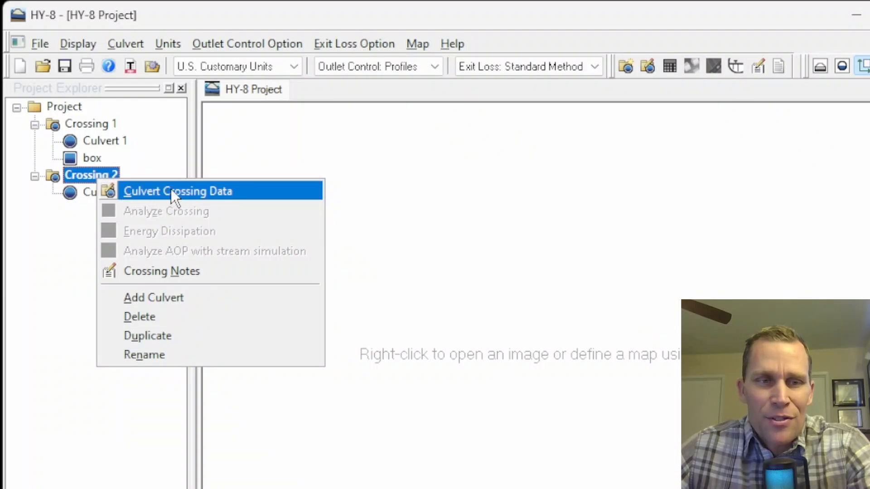
pyautogui.click(177, 191)
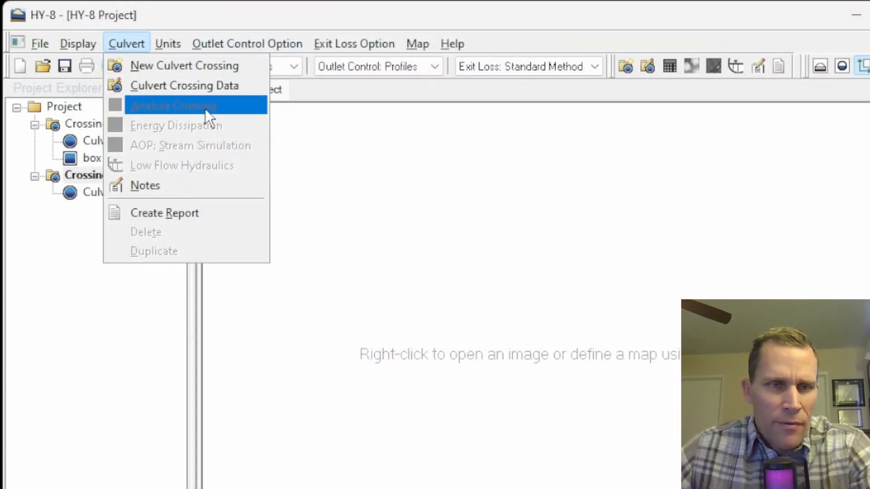
pyautogui.moveTo(222, 145)
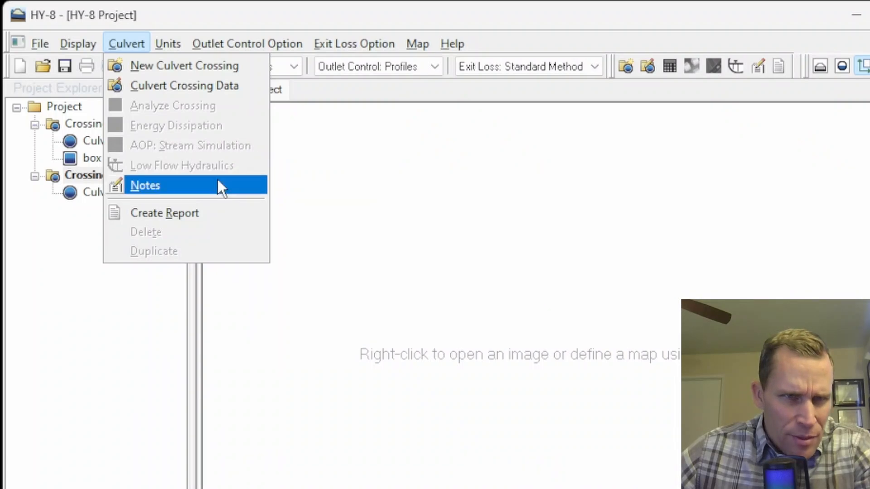
pyautogui.moveTo(202, 165)
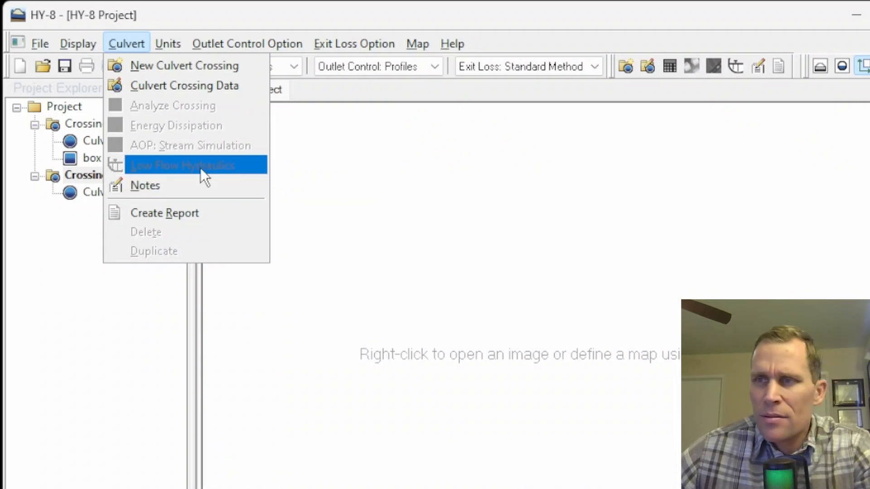
pyautogui.moveTo(183, 105)
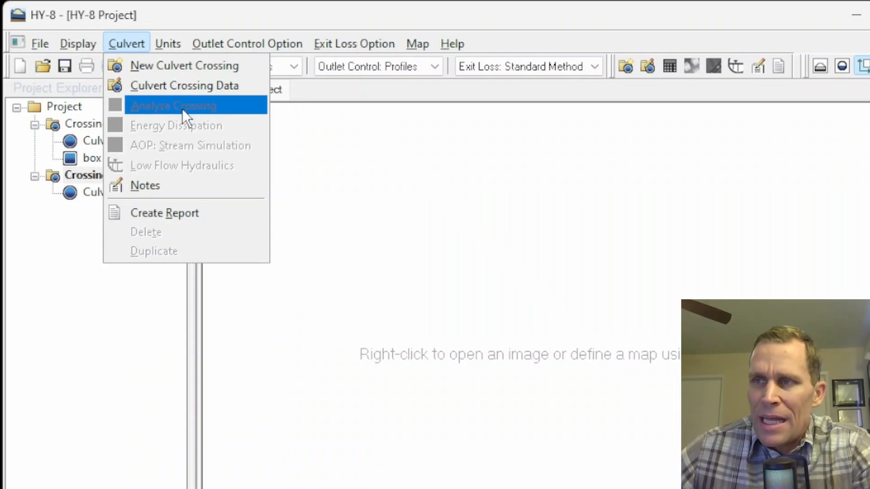
pyautogui.moveTo(178, 145)
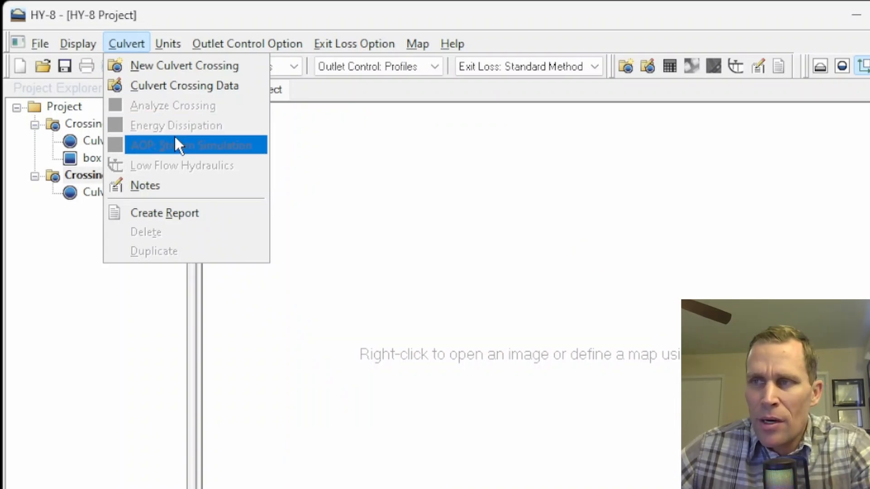
pyautogui.moveTo(185, 125)
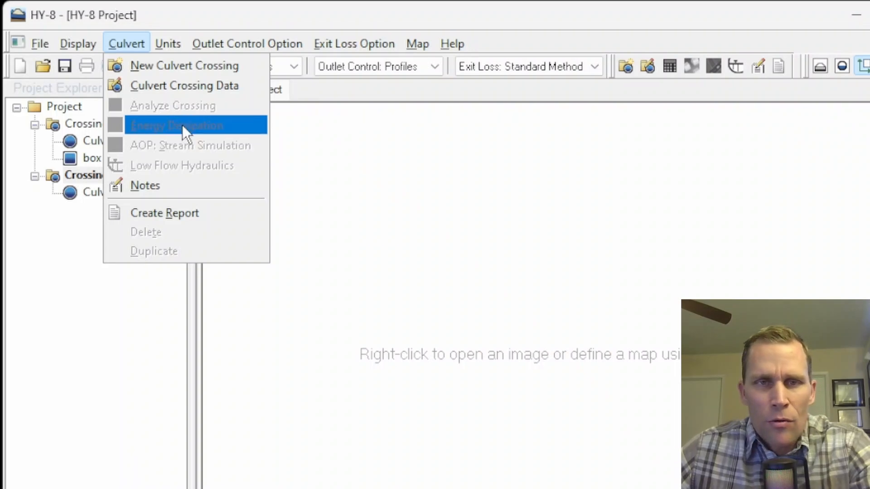
pyautogui.moveTo(172, 145)
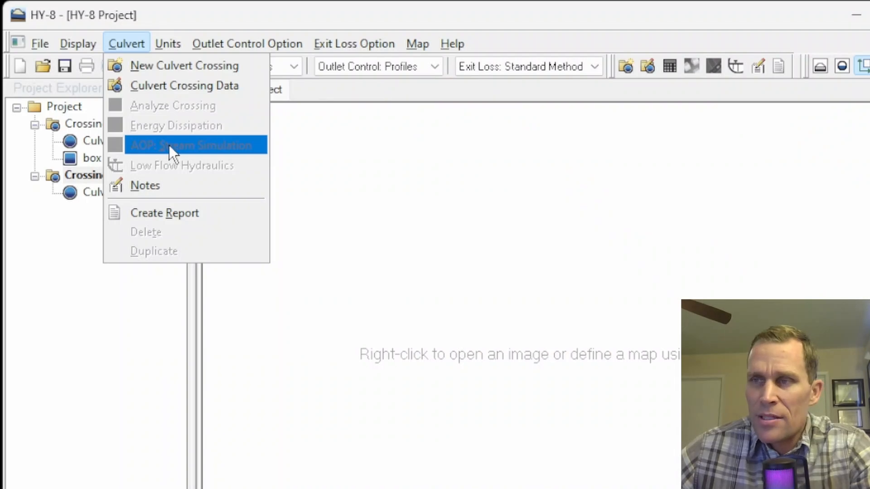
pyautogui.moveTo(183, 165)
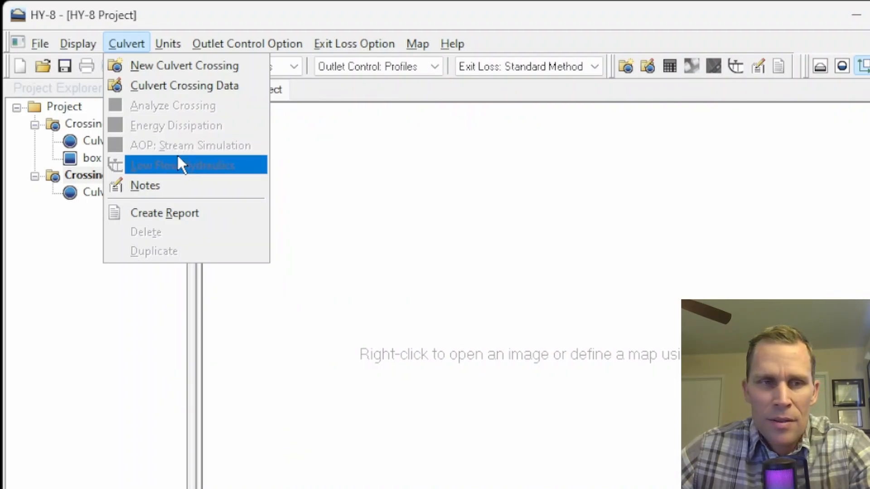
pyautogui.moveTo(152, 185)
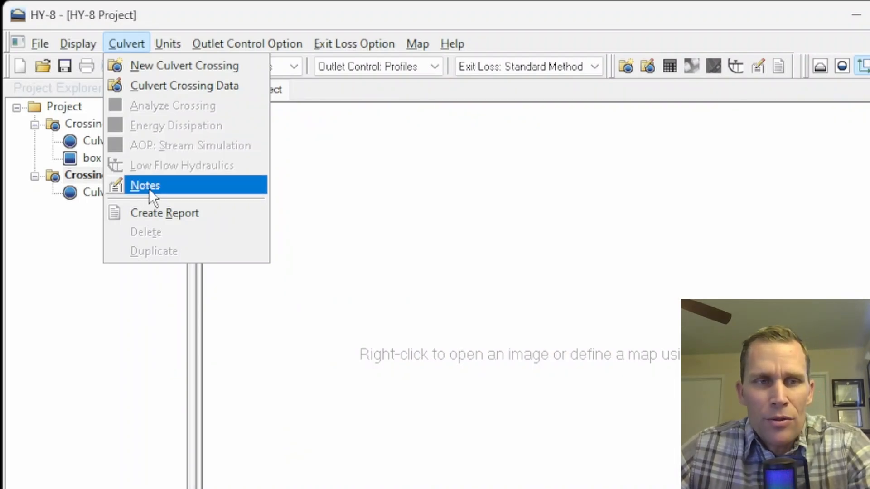
# View and confirm the Crossing 2 notes twice without changing them
pyautogui.click(145, 185)
pyautogui.write('test2')
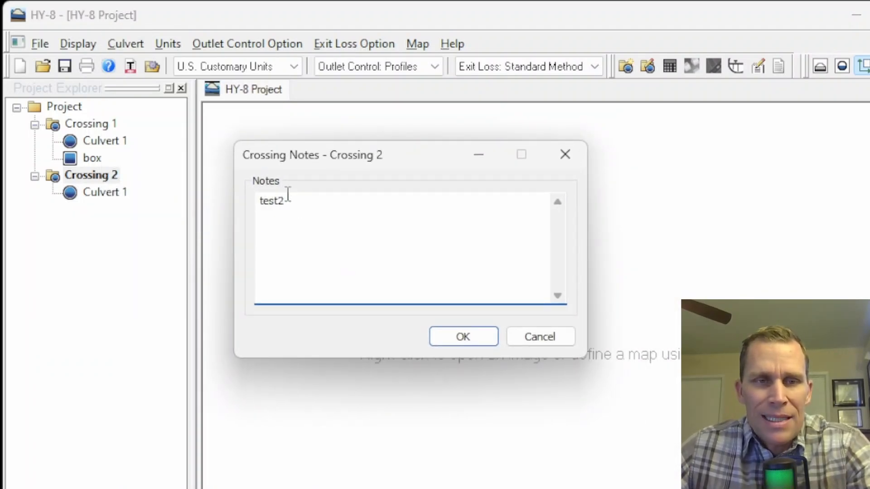
pyautogui.click(463, 336)
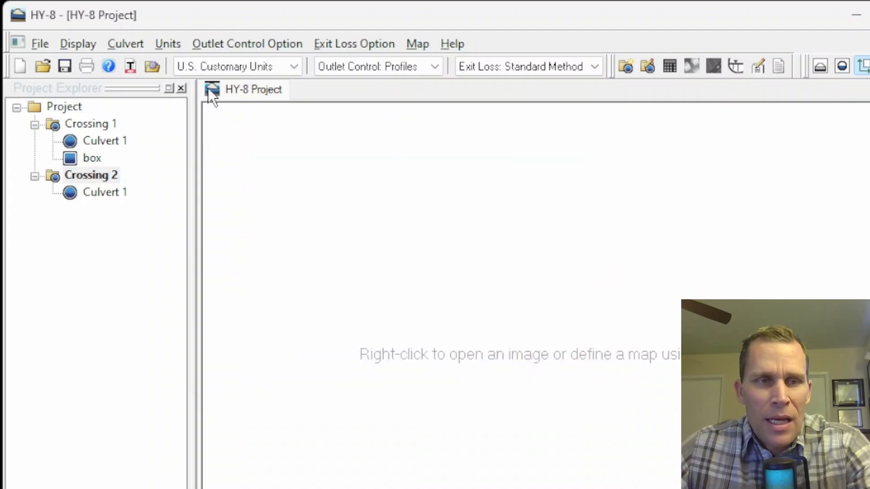
pyautogui.doubleClick(91, 175)
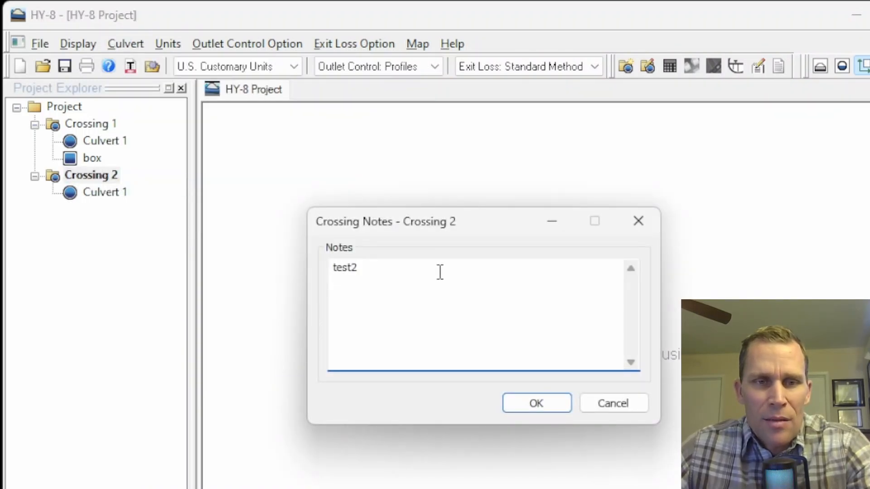
pyautogui.click(536, 402)
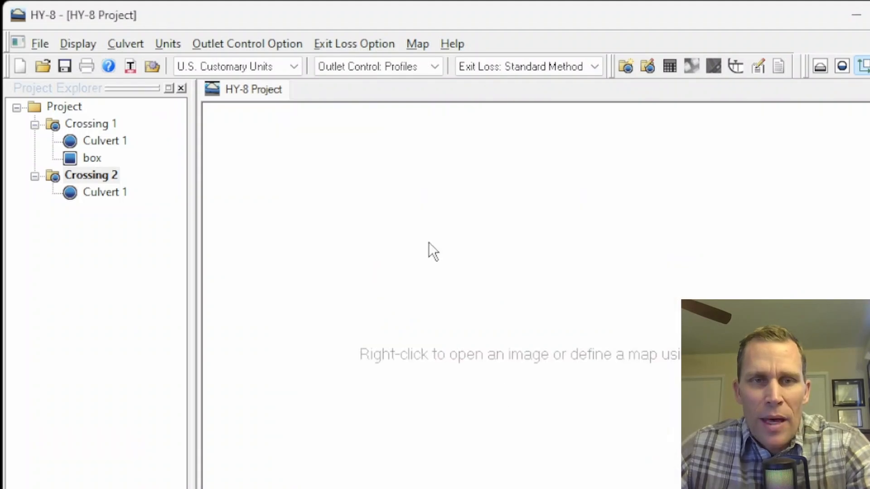
# Extend the Crossing 2 note to read "test2 3 4 5" and keep it
pyautogui.rightClick(91, 175)
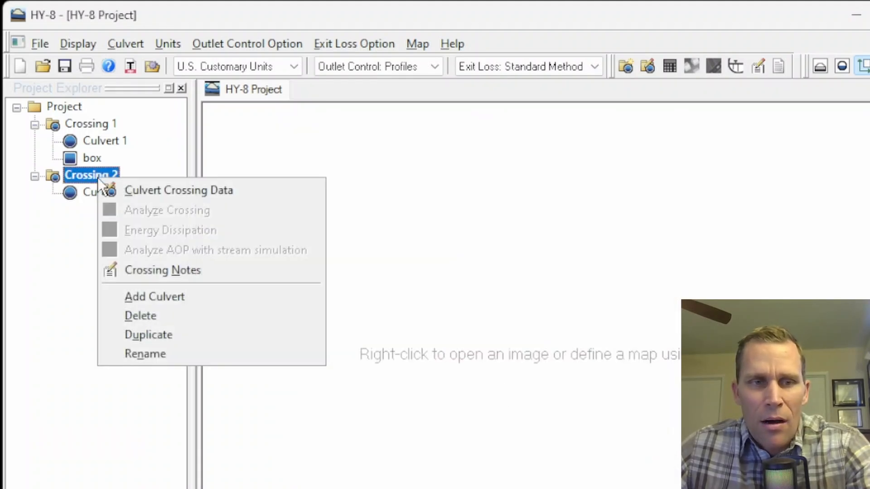
pyautogui.moveTo(162, 270)
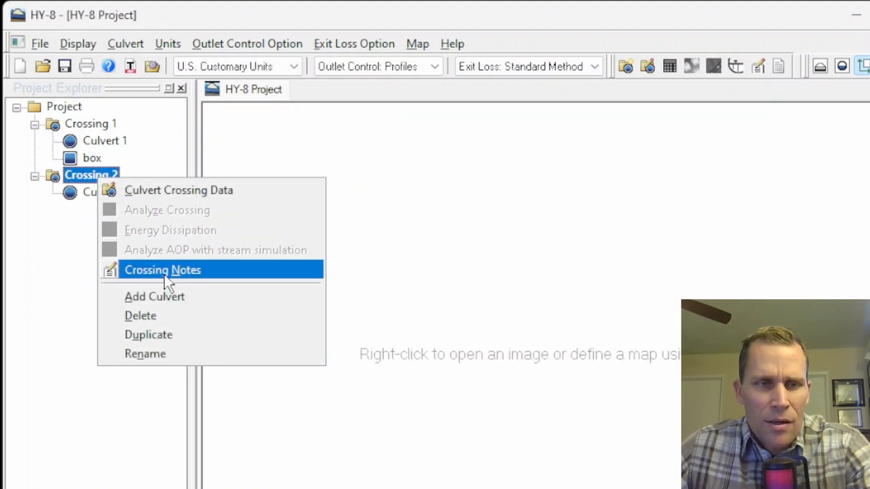
pyautogui.click(162, 270)
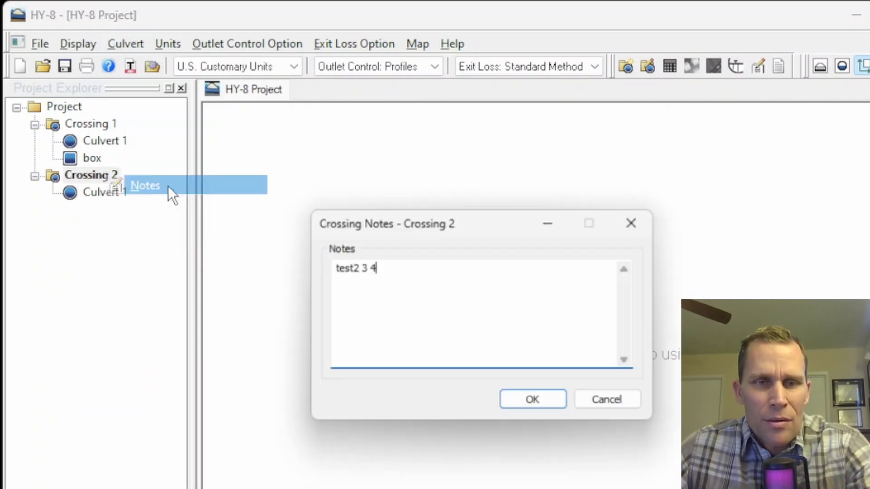
pyautogui.write('5')
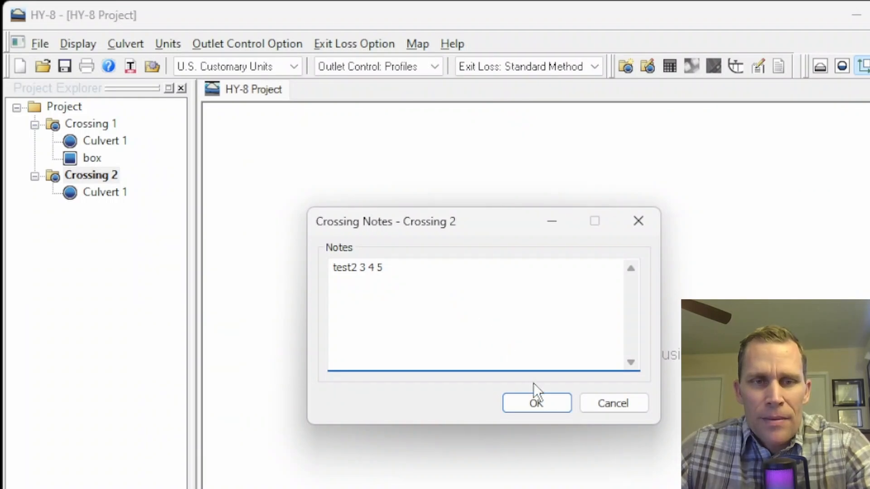
pyautogui.click(535, 403)
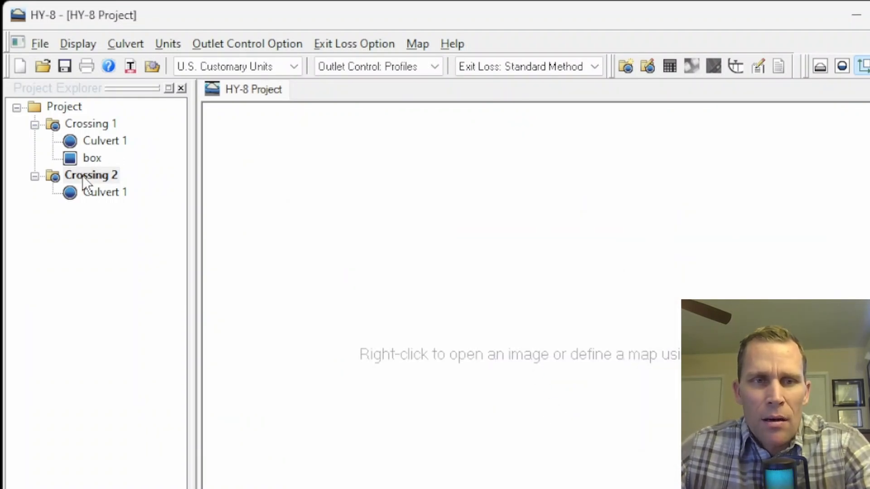
# Duplicate Crossing 2, delete the copy and rename the remaining crossing Crossing 2A
pyautogui.rightClick(91, 175)
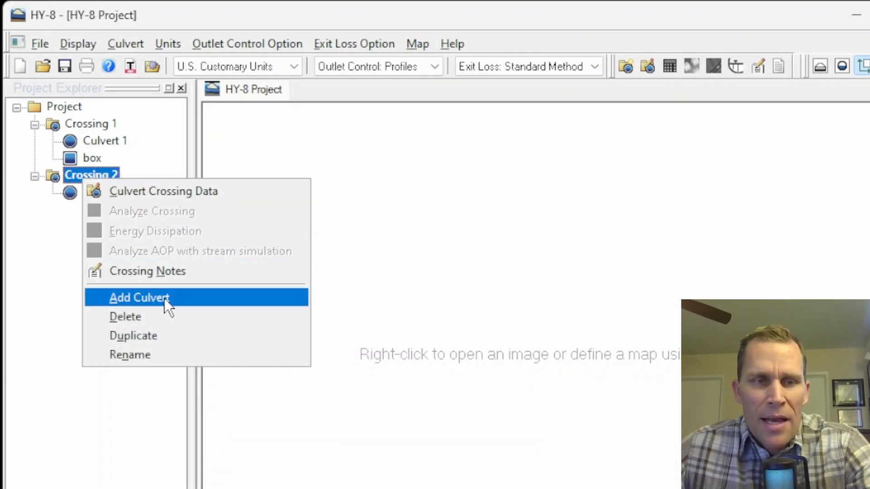
pyautogui.moveTo(146, 316)
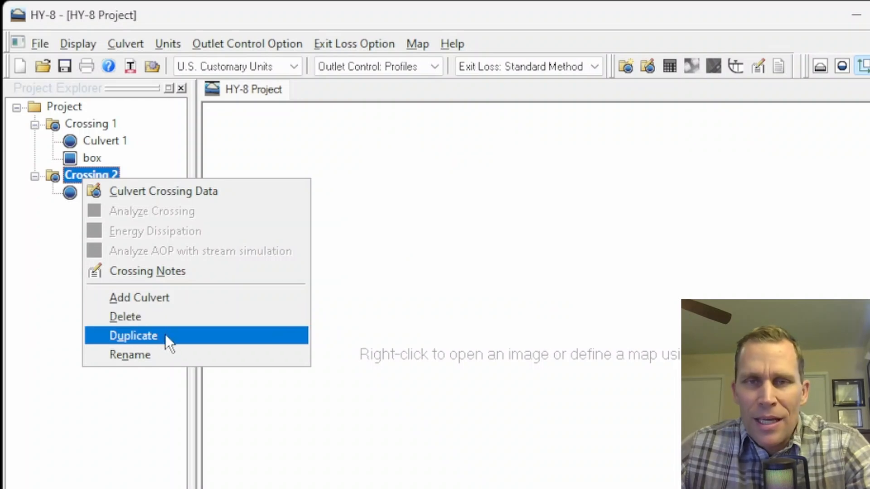
pyautogui.moveTo(150, 356)
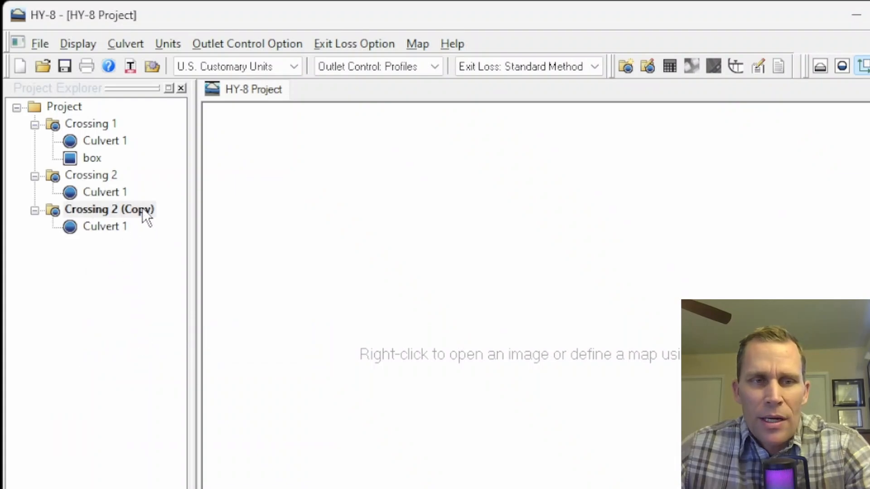
pyautogui.click(105, 226)
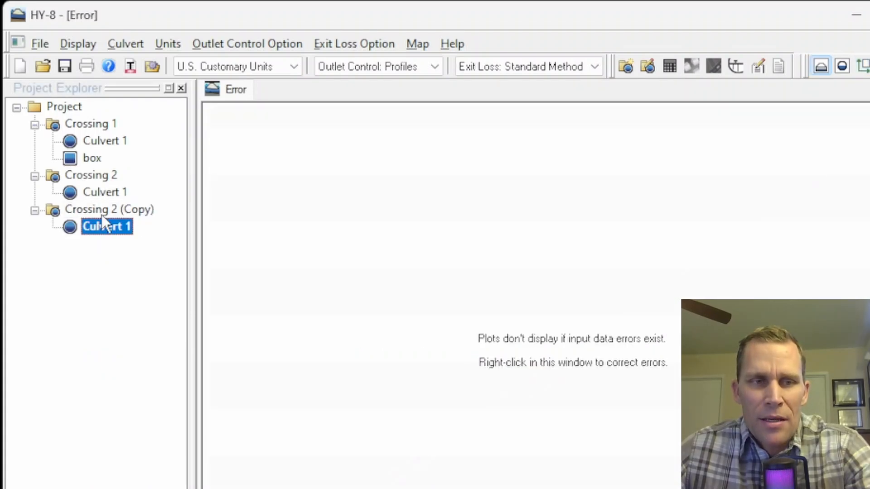
pyautogui.rightClick(110, 209)
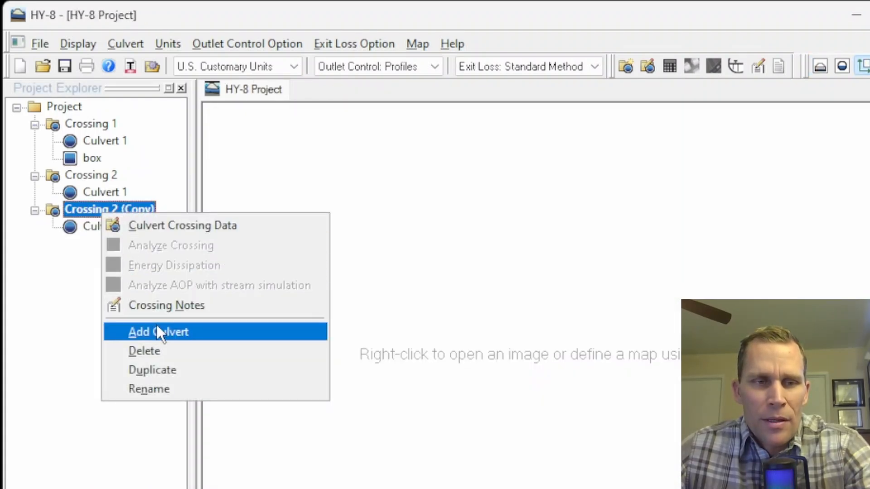
pyautogui.click(166, 305)
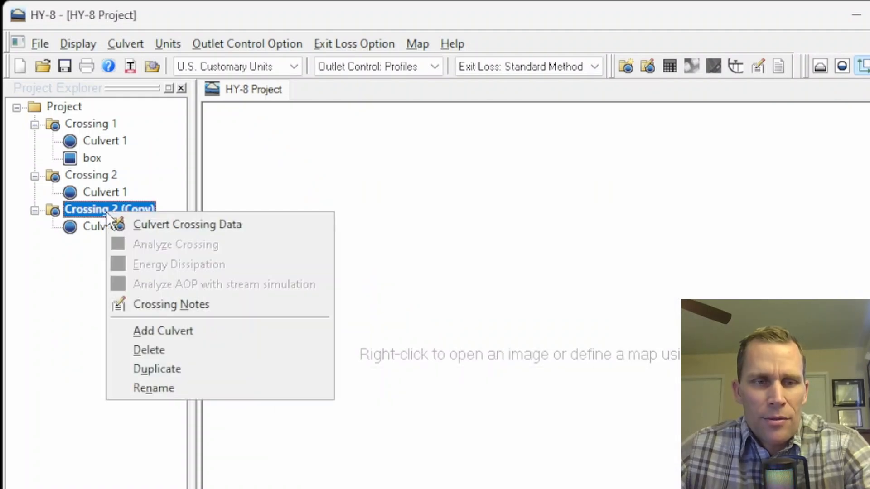
pyautogui.click(148, 349)
pyautogui.write('A')
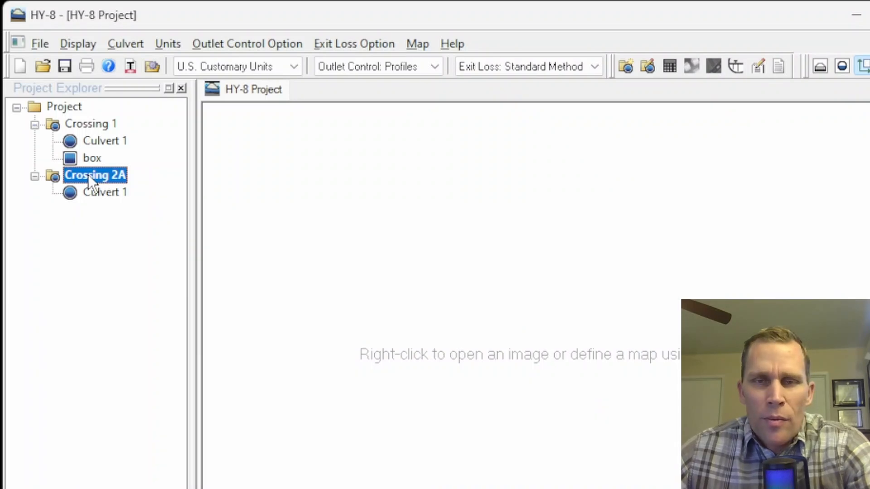
pyautogui.moveTo(95, 186)
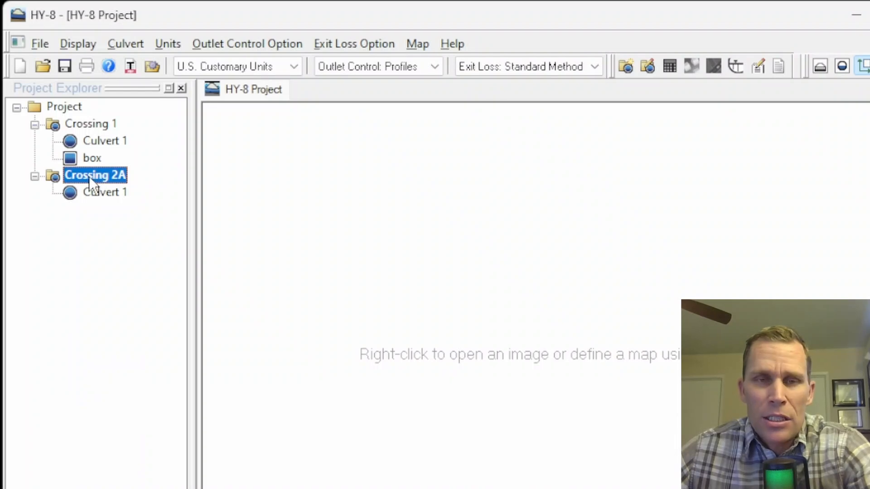
pyautogui.moveTo(84, 161)
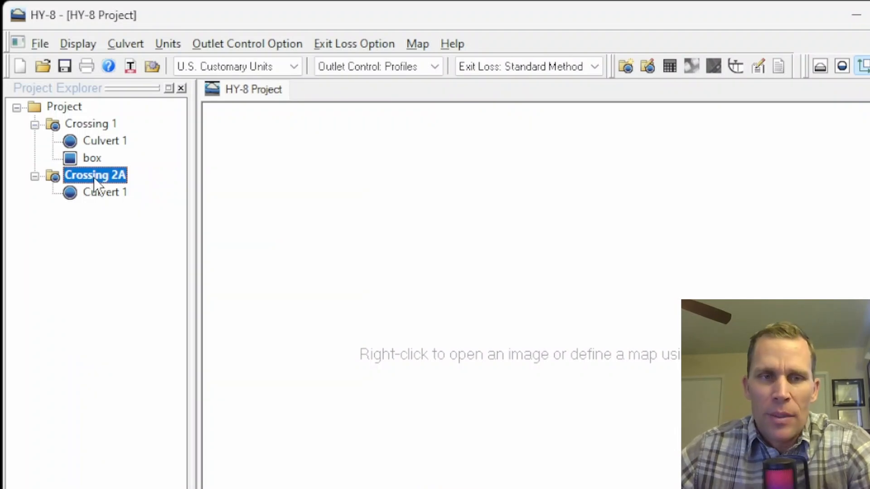
pyautogui.moveTo(117, 55)
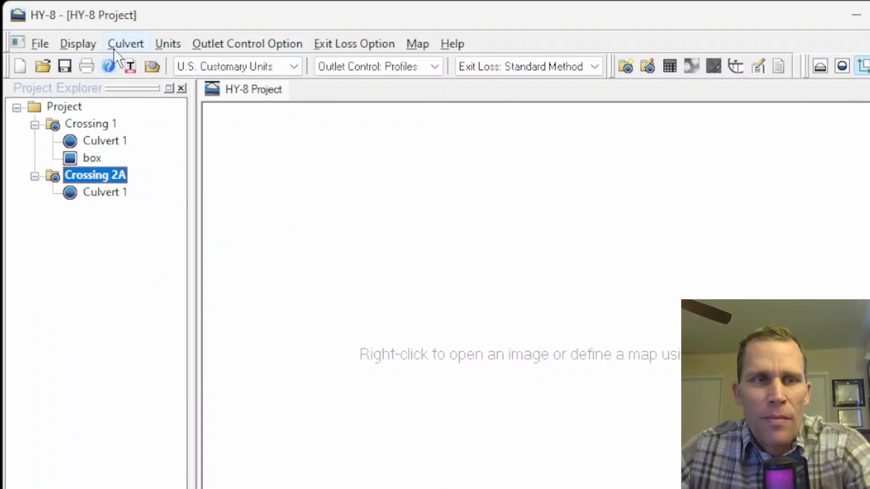
pyautogui.click(247, 44)
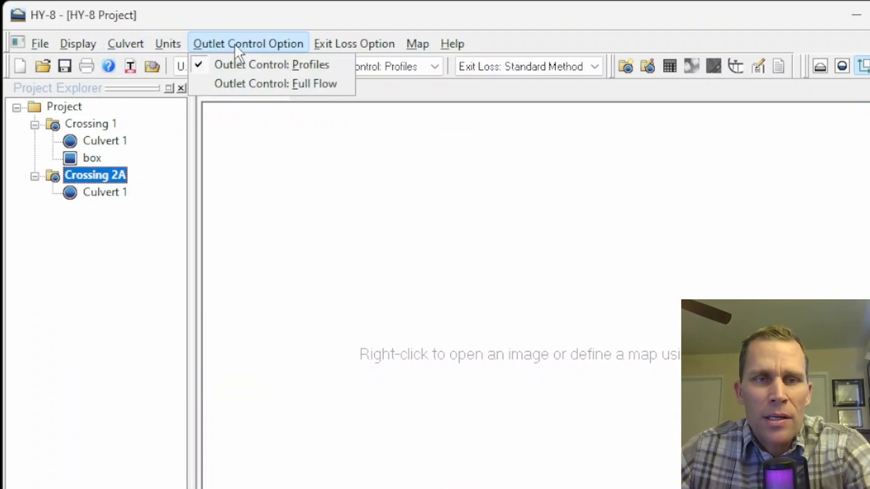
pyautogui.click(354, 44)
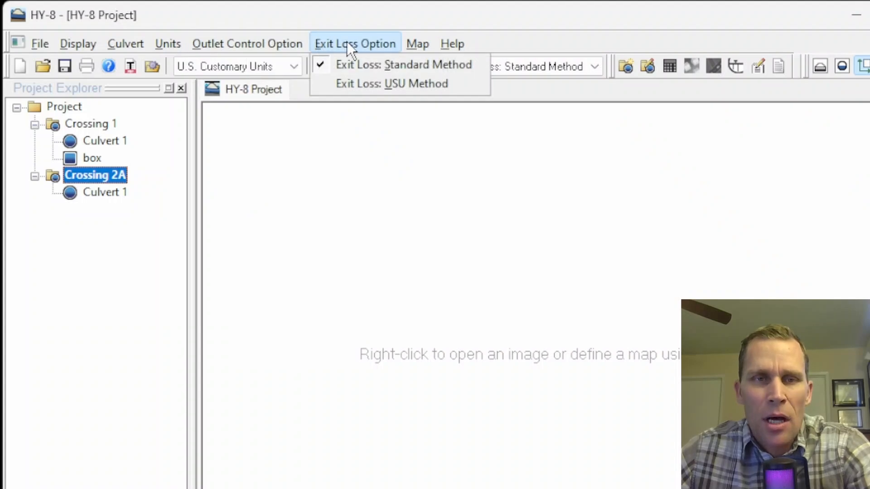
pyautogui.click(168, 44)
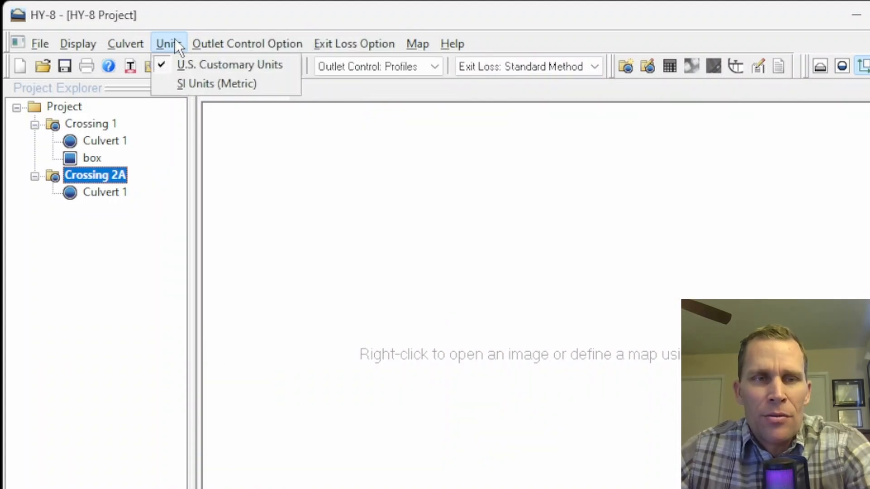
pyautogui.click(354, 44)
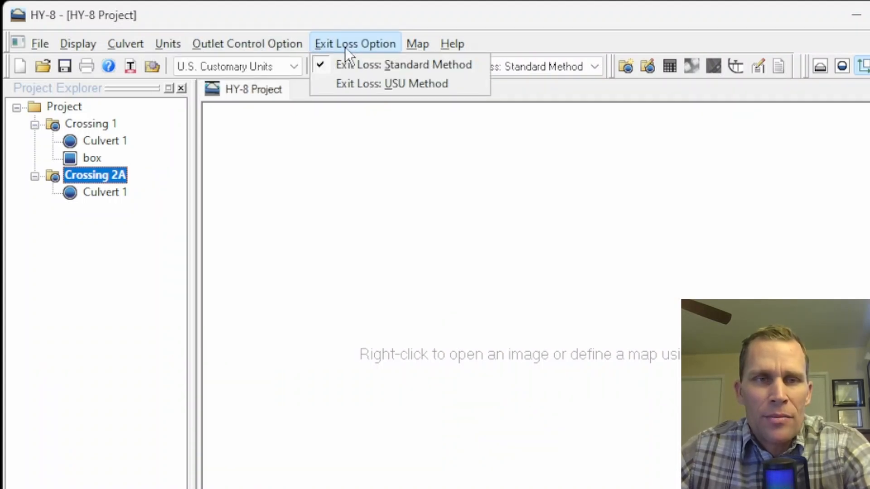
pyautogui.click(169, 43)
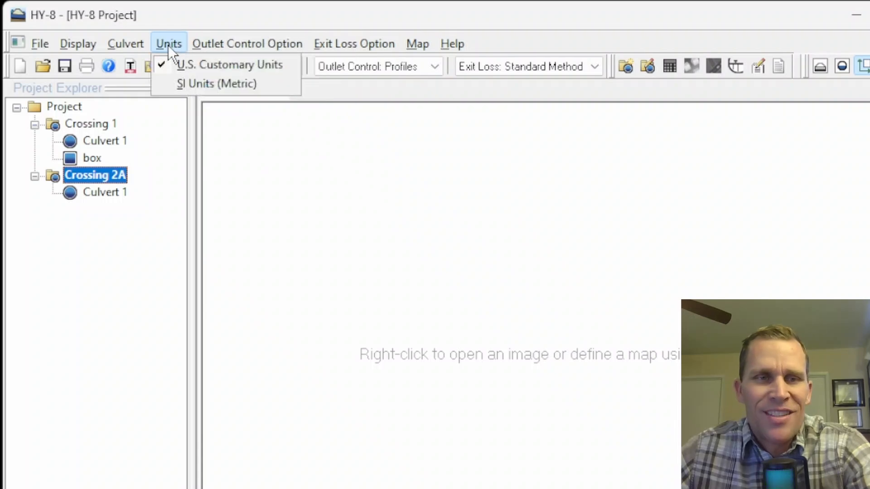
pyautogui.click(354, 43)
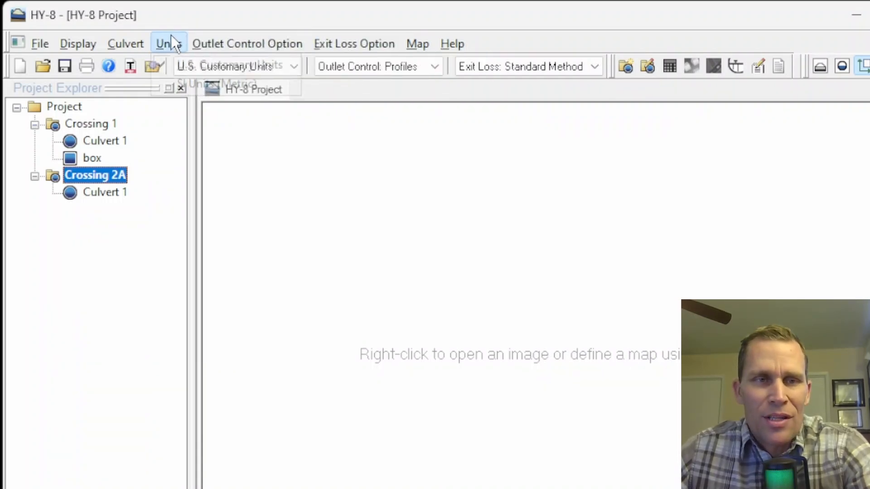
pyautogui.click(169, 43)
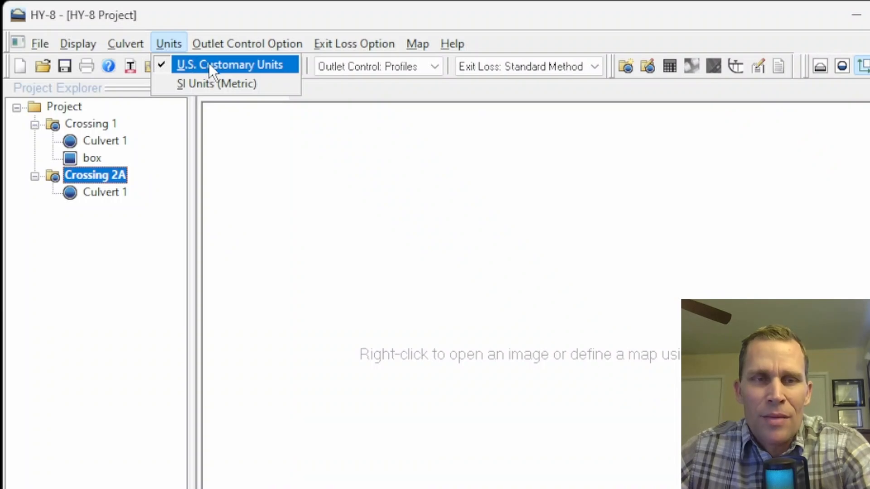
pyautogui.click(246, 44)
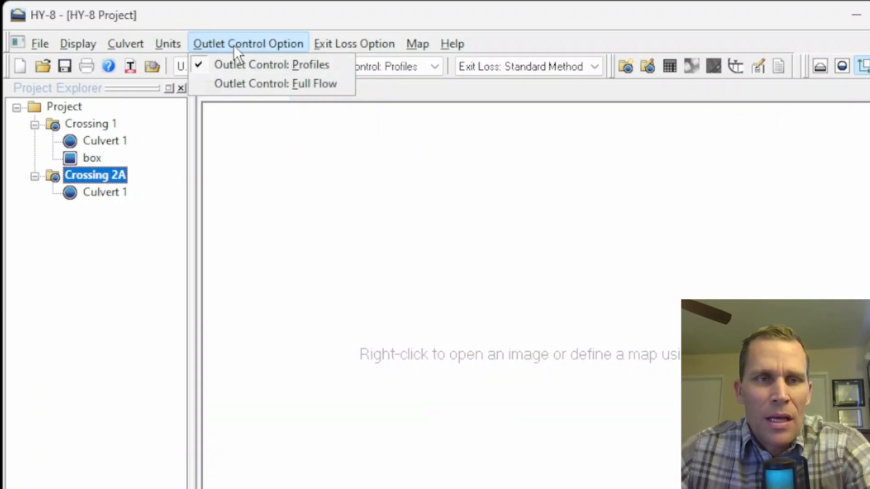
pyautogui.moveTo(274, 83)
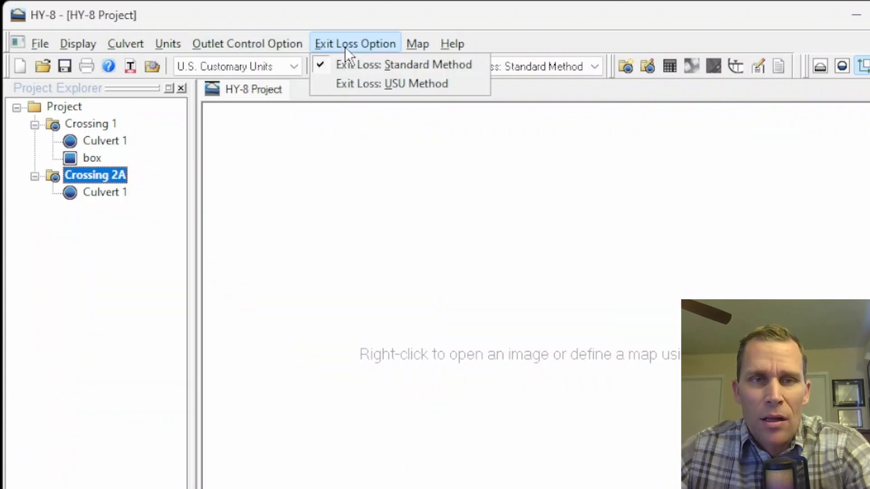
pyautogui.moveTo(394, 83)
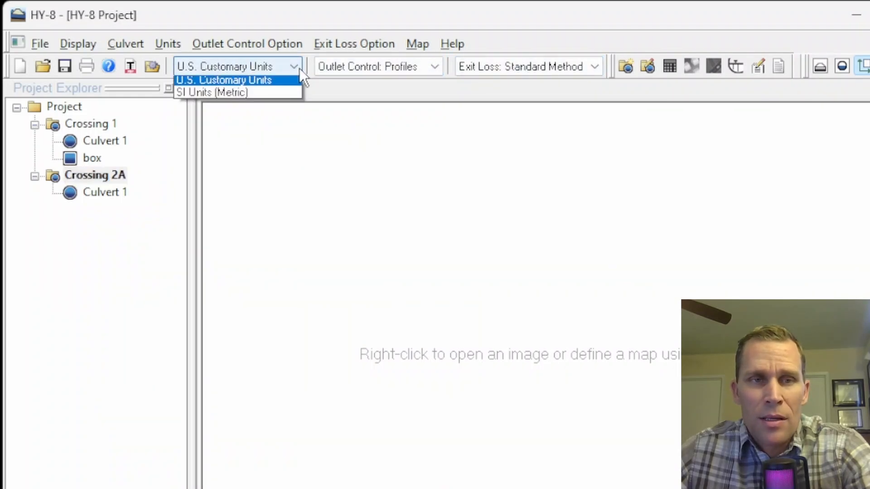
pyautogui.click(211, 93)
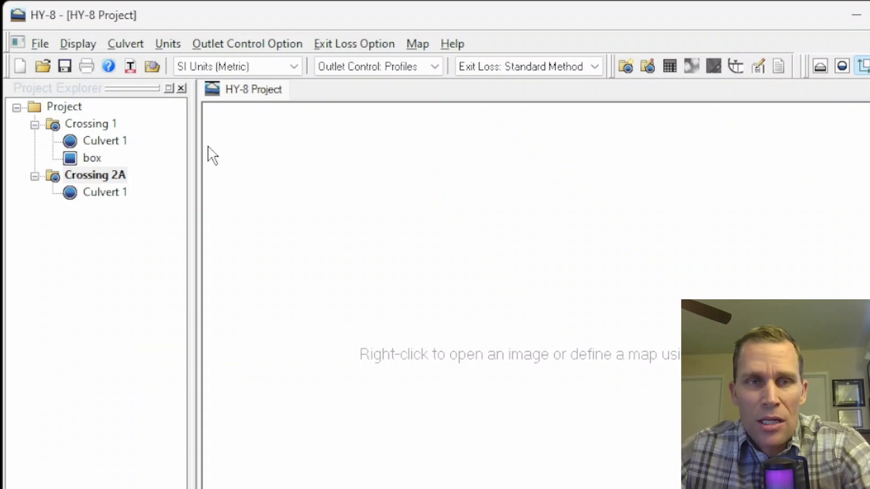
pyautogui.click(247, 44)
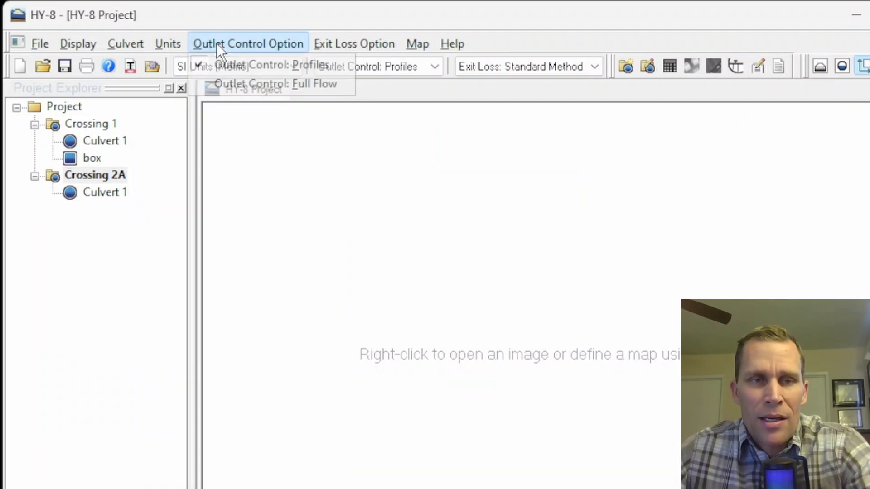
pyautogui.click(168, 43)
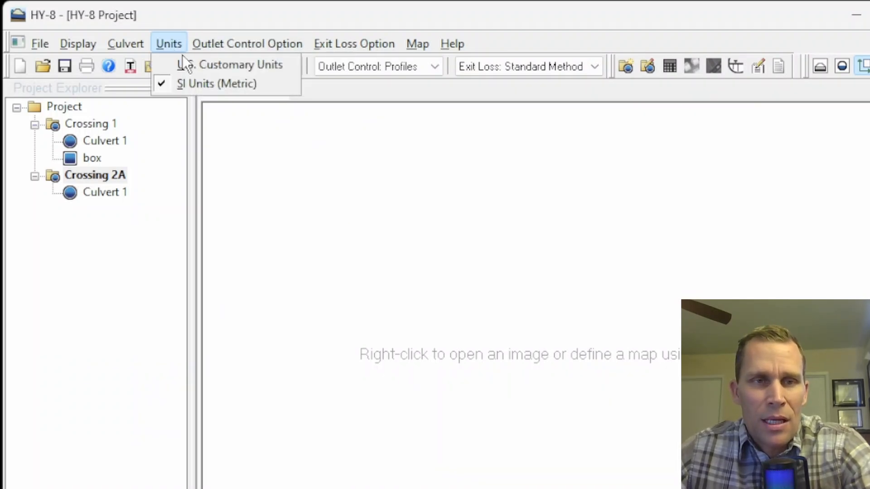
pyautogui.click(237, 65)
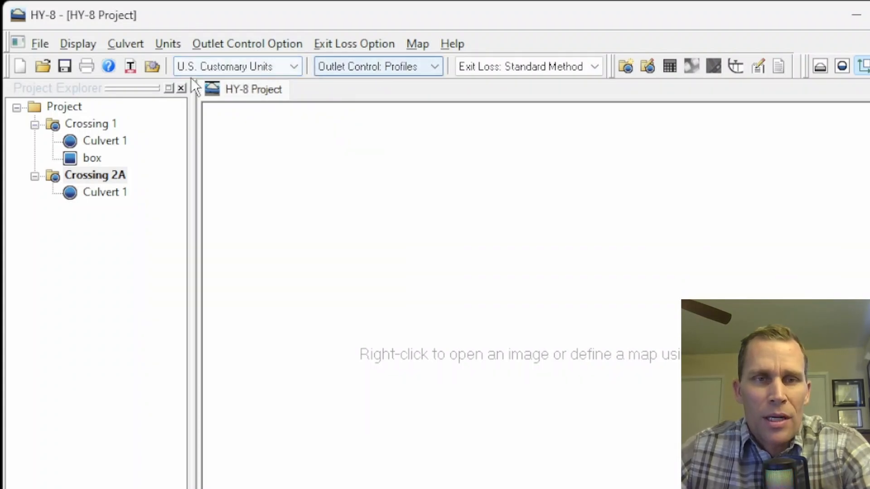
pyautogui.moveTo(246, 43)
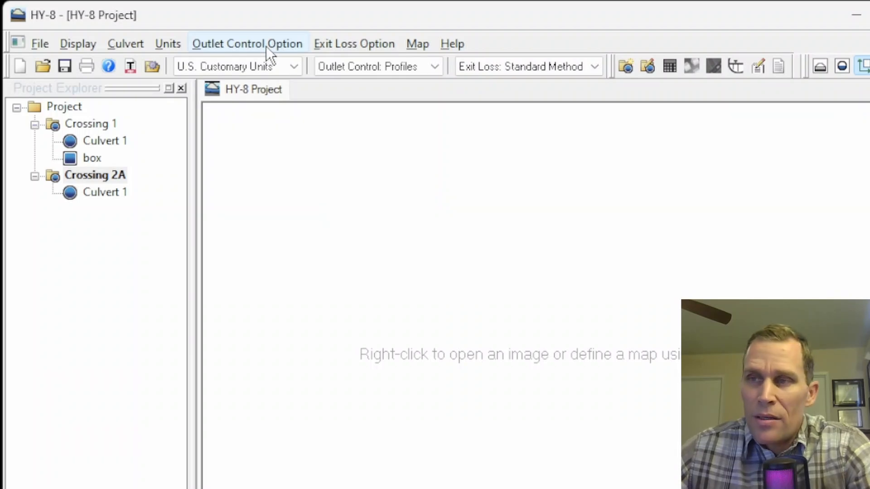
# Launch the Virtual Earth Map Locator window and close it again
pyautogui.click(417, 43)
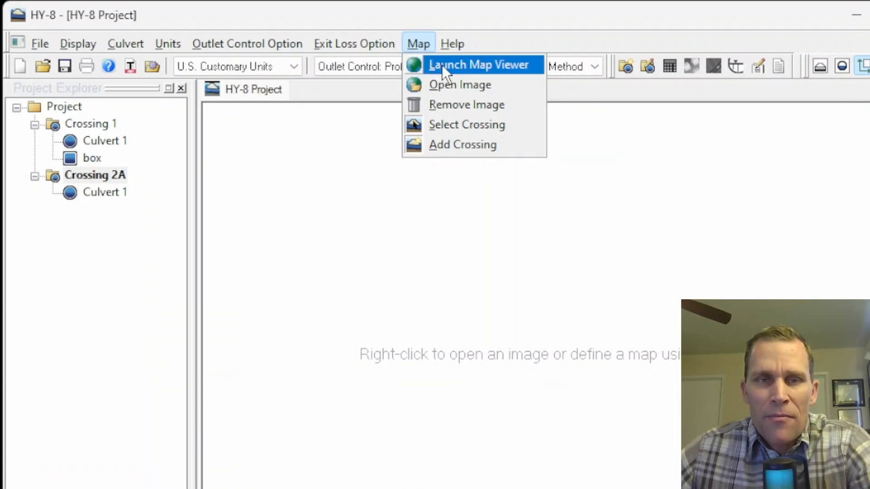
pyautogui.click(480, 64)
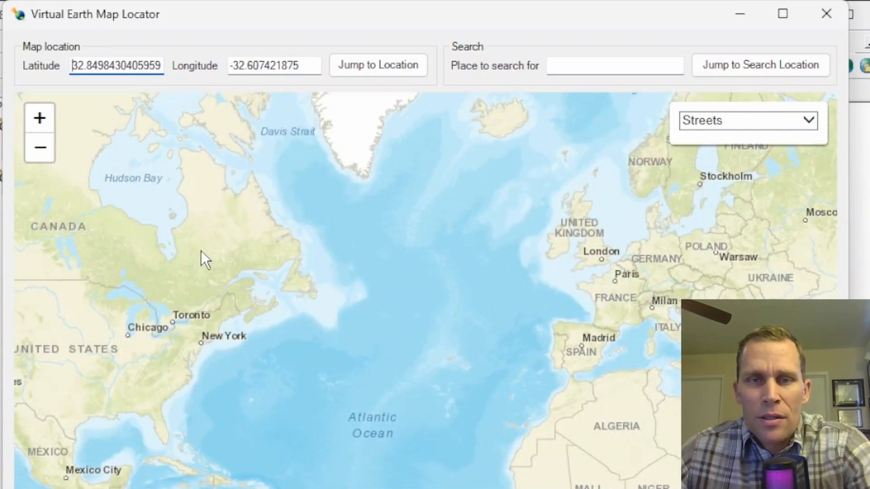
pyautogui.moveTo(250, 246)
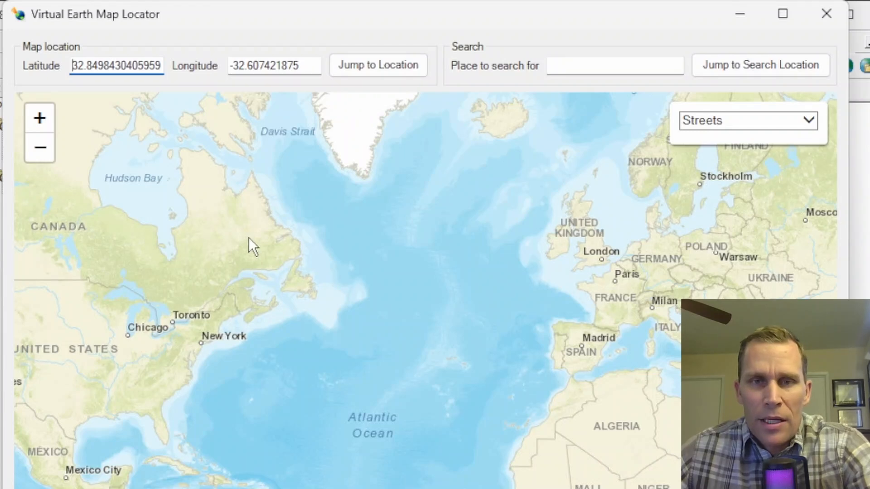
pyautogui.moveTo(261, 285)
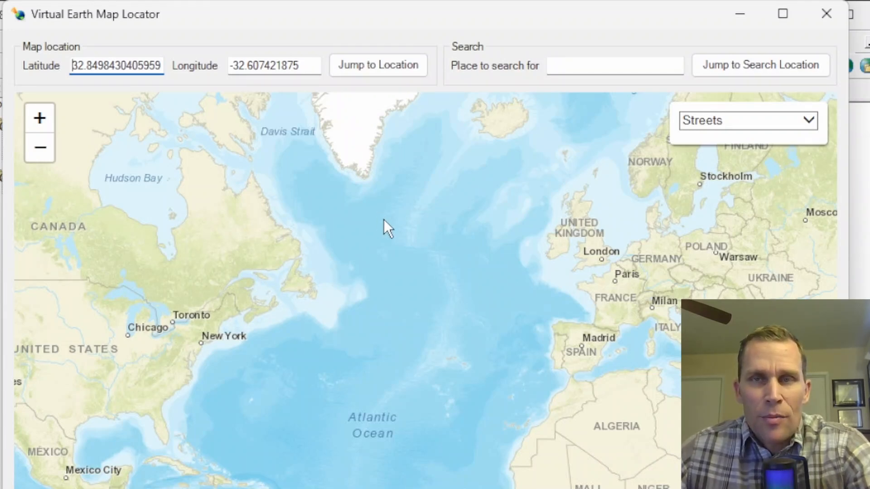
pyautogui.moveTo(355, 244)
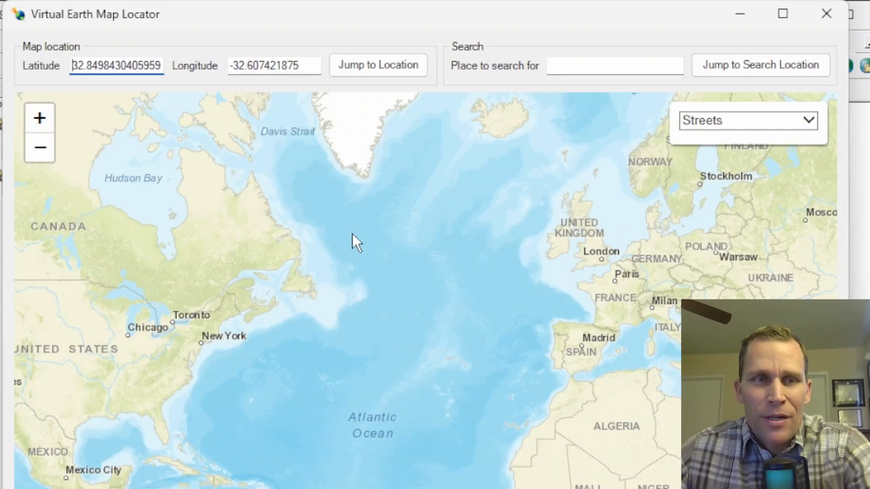
pyautogui.moveTo(297, 188)
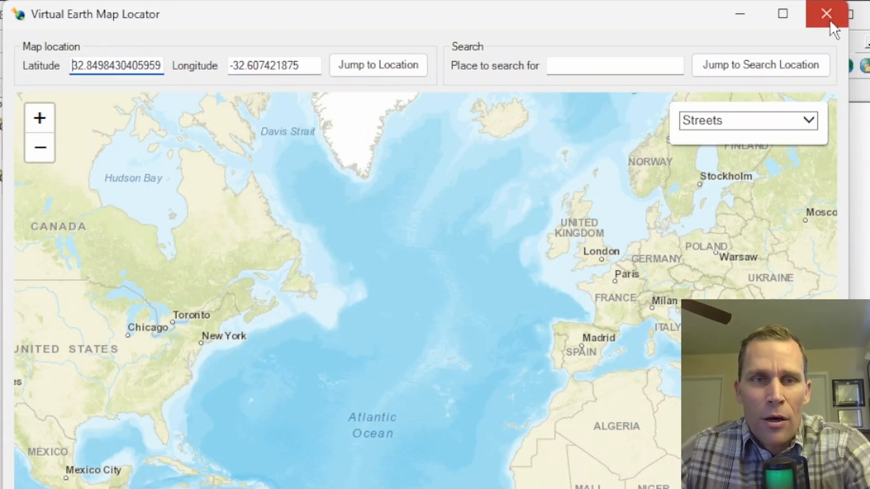
pyautogui.click(826, 13)
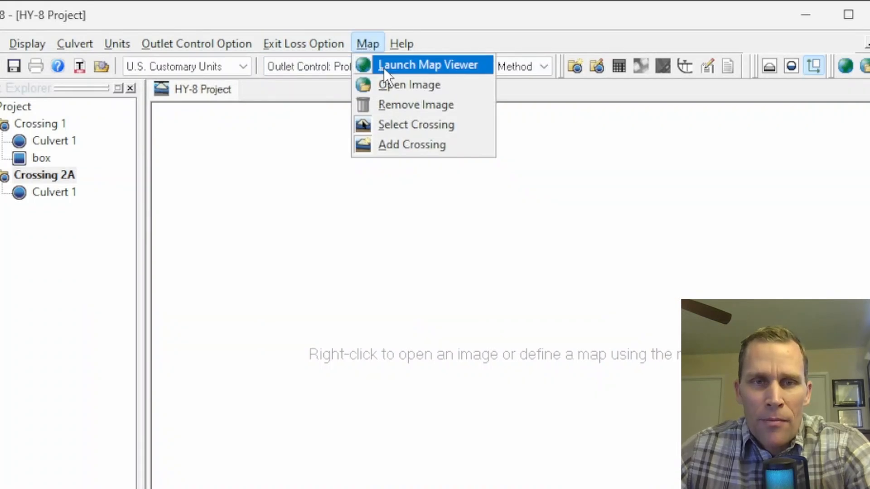
pyautogui.moveTo(400, 78)
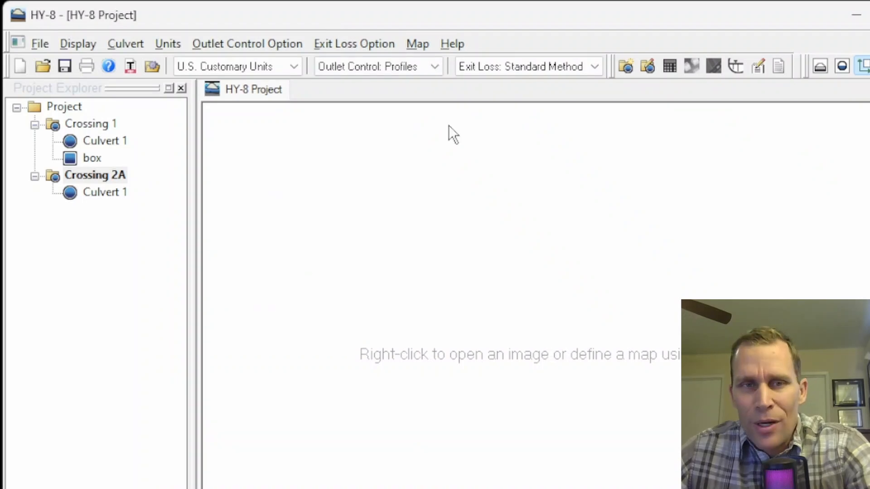
# Bring up the Map commands list, leaving it showing with the project unchanged
pyautogui.click(418, 44)
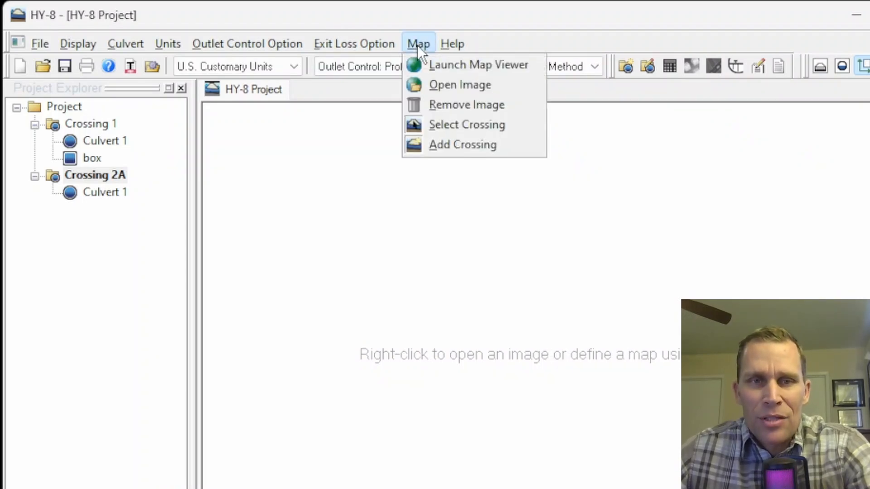
pyautogui.click(479, 65)
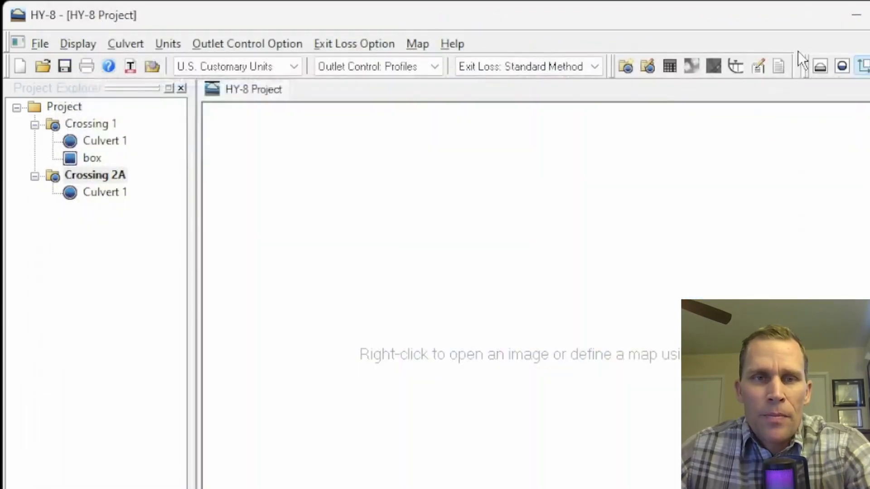
pyautogui.click(417, 43)
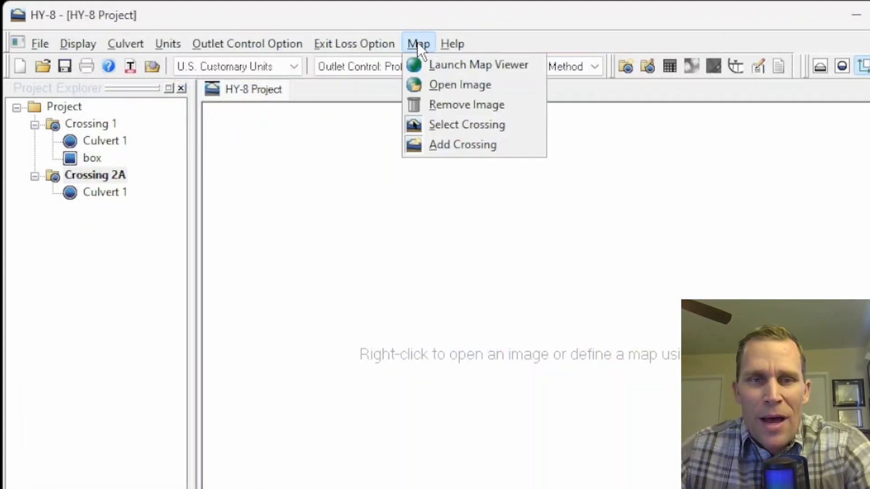
# Load background_image.bmp behind the plan view, then swap it for bg_image_light.bmp
pyautogui.click(459, 84)
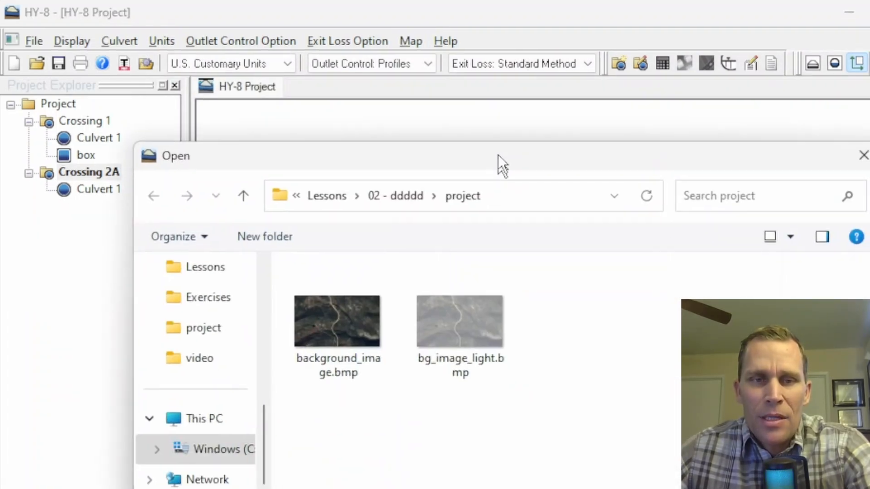
pyautogui.doubleClick(337, 321)
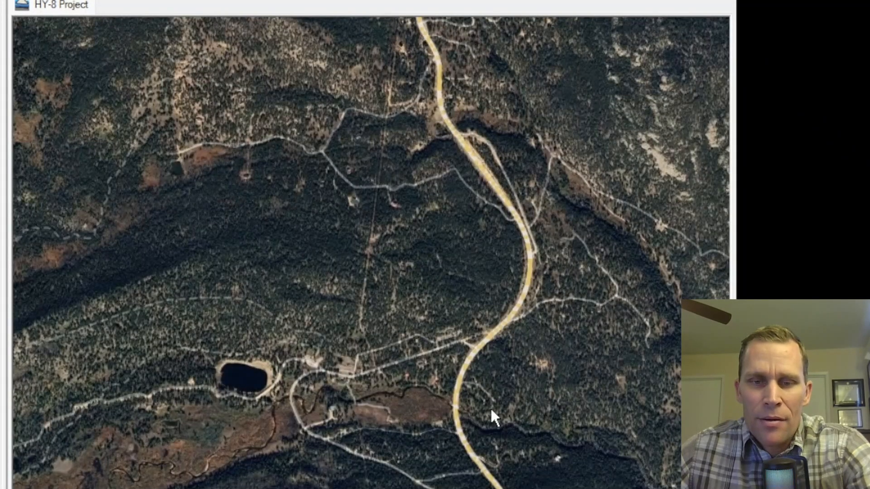
pyautogui.moveTo(389, 127)
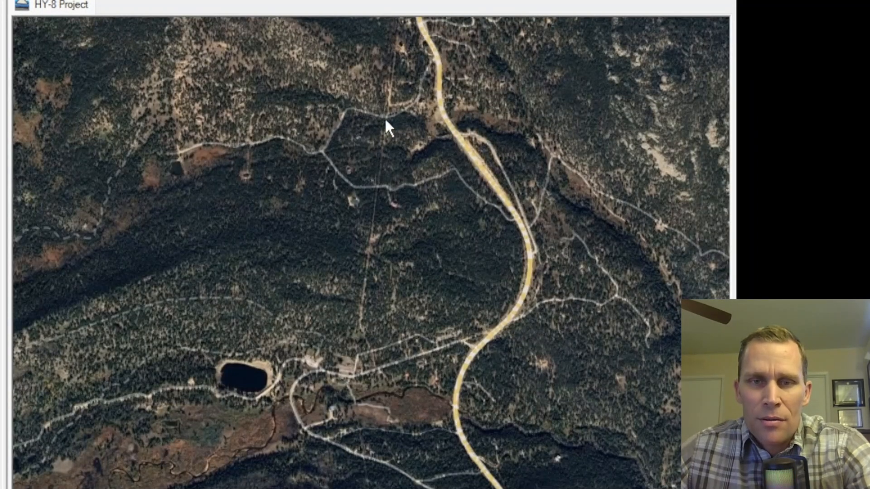
pyautogui.moveTo(474, 125)
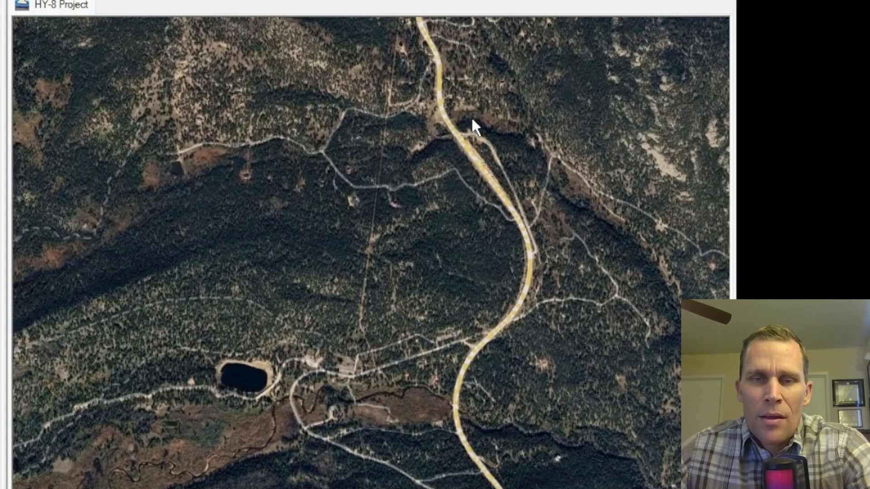
pyautogui.moveTo(450, 216)
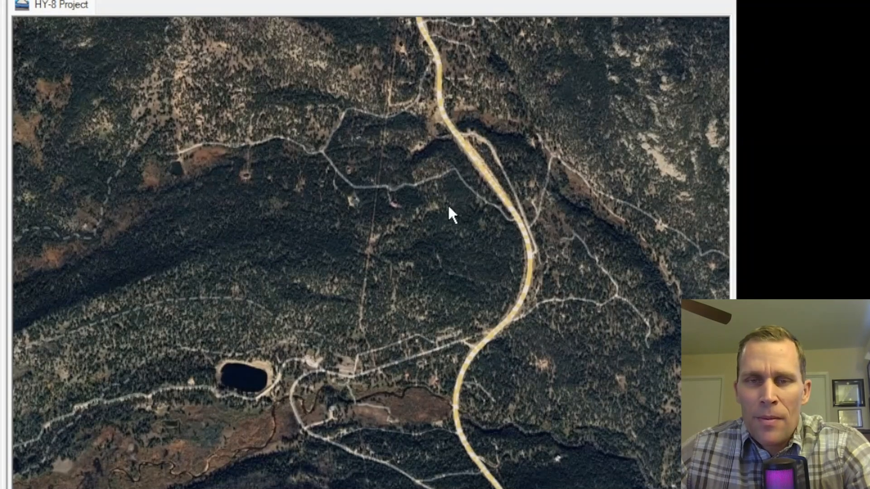
pyautogui.moveTo(419, 233)
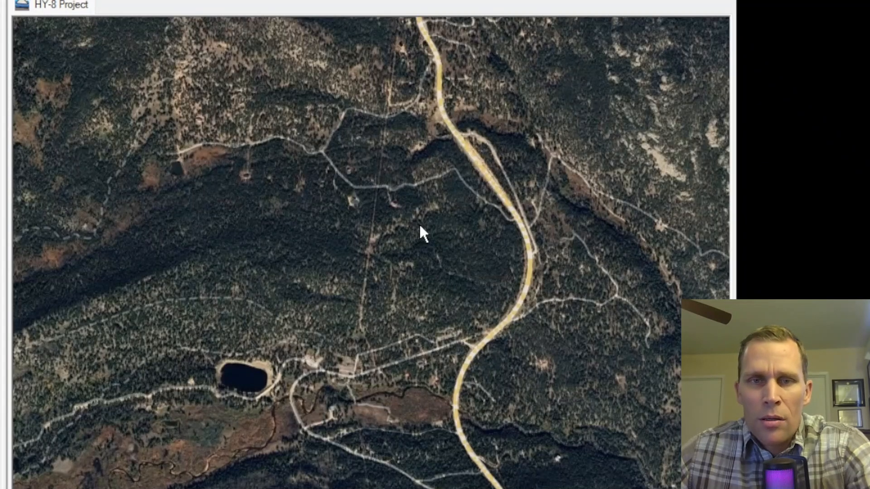
pyautogui.moveTo(128, 103)
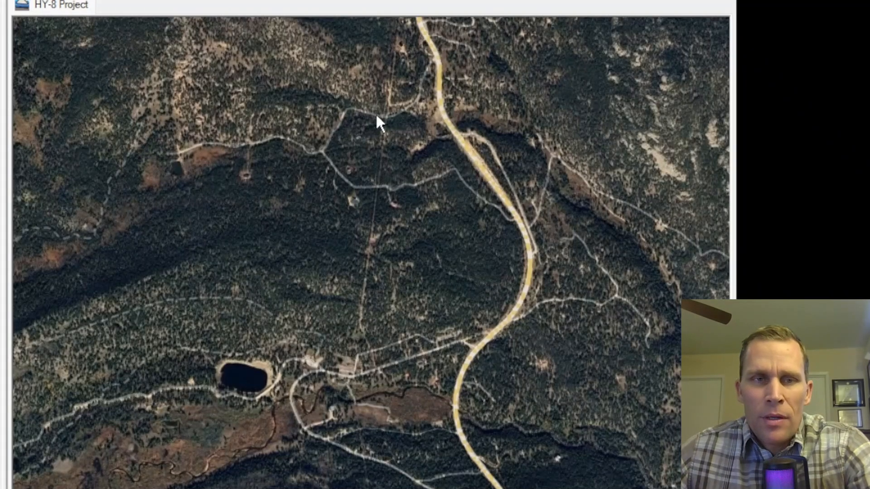
pyautogui.click(202, 49)
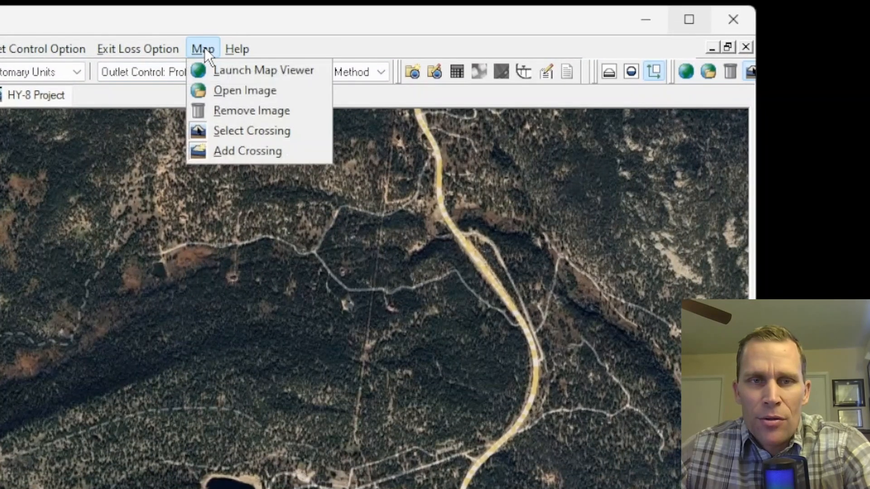
pyautogui.click(245, 89)
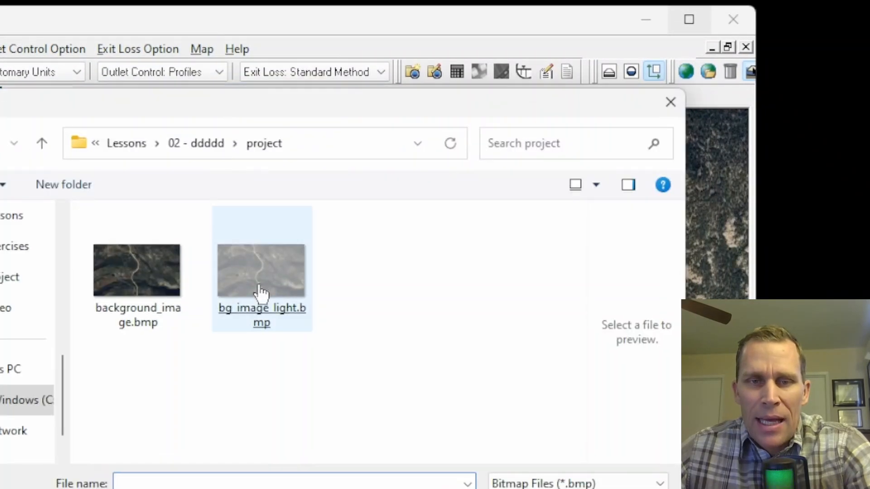
pyautogui.doubleClick(261, 270)
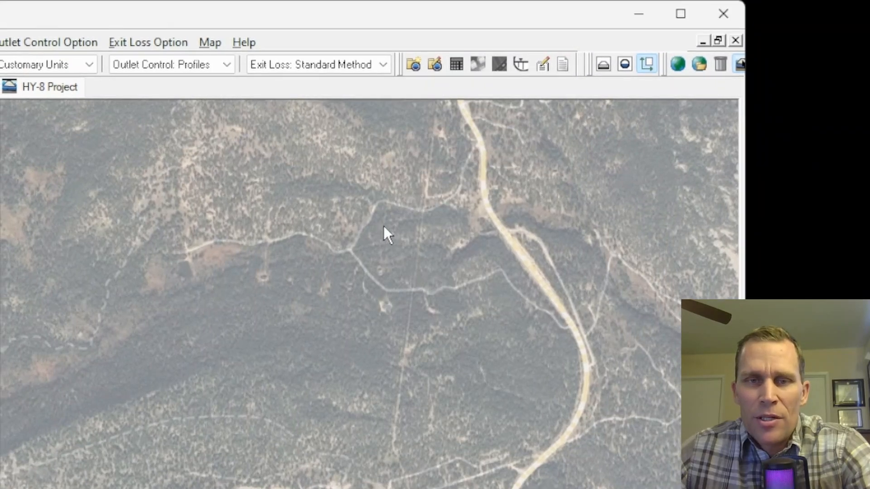
# Bring up the image options, open the map locator via Define Map and close it again
pyautogui.rightClick(387, 233)
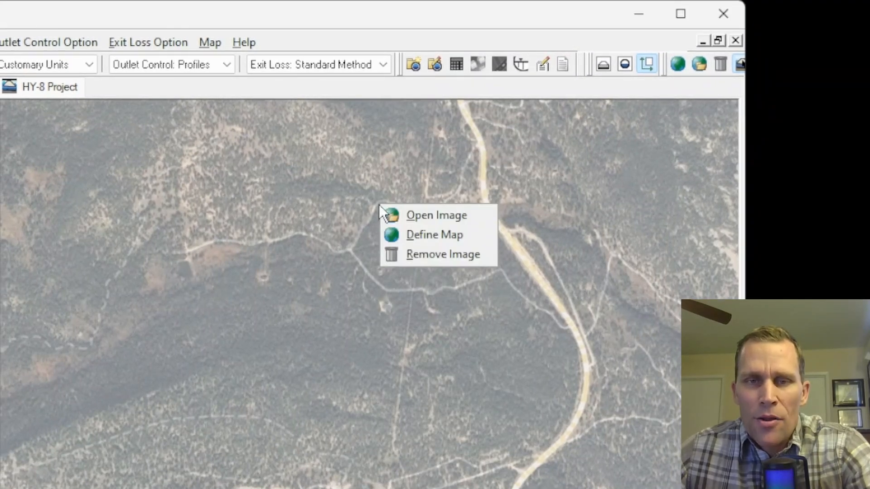
pyautogui.click(435, 215)
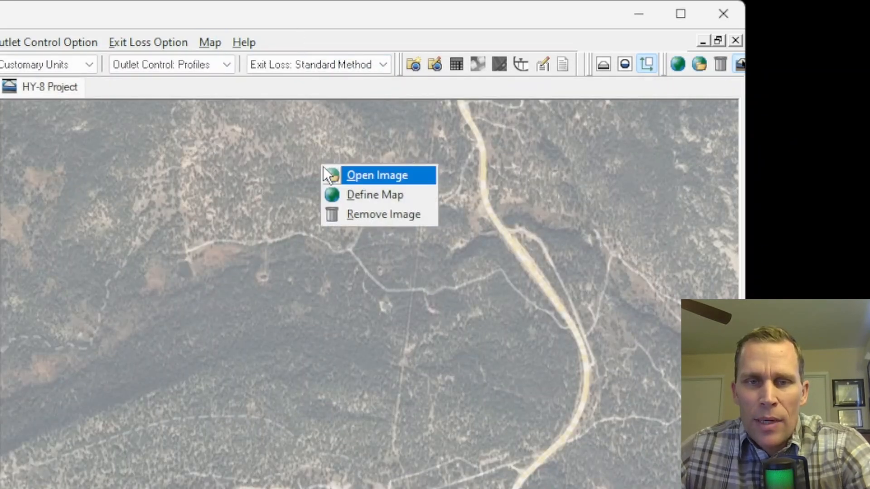
pyautogui.moveTo(375, 195)
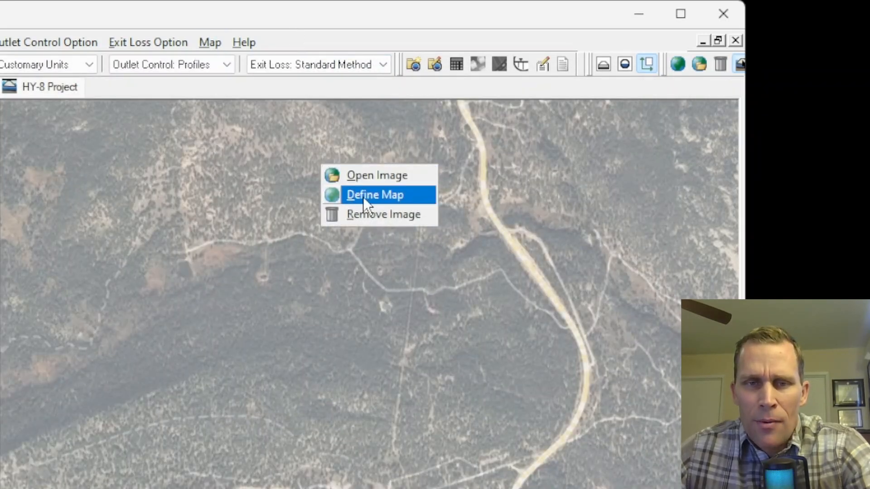
pyautogui.click(375, 195)
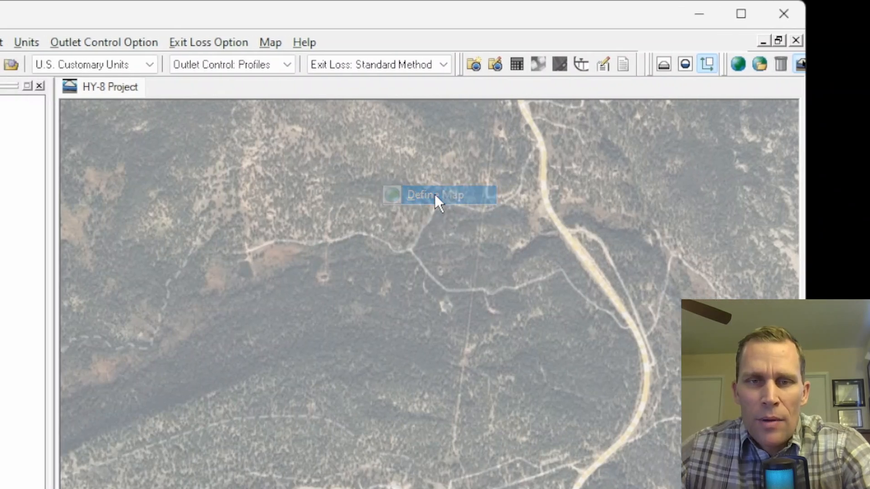
pyautogui.click(434, 195)
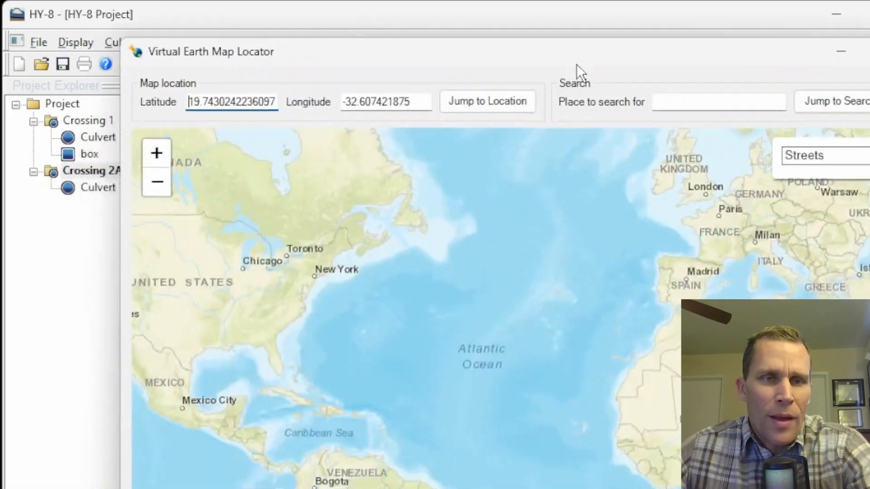
pyautogui.moveTo(682, 33)
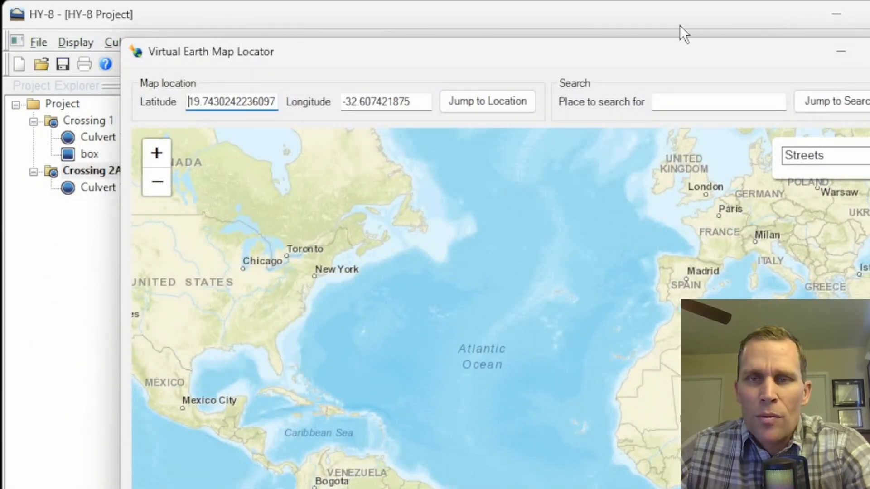
pyautogui.click(408, 42)
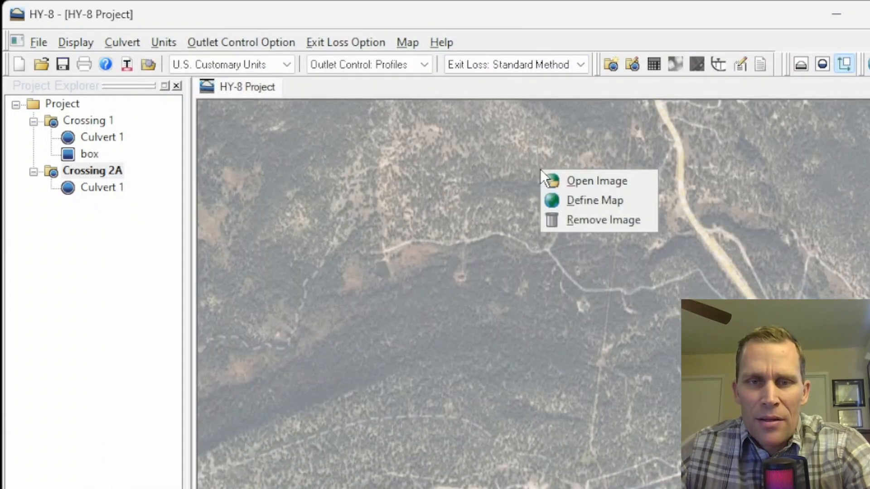
# Remove the aerial background photo and select Crossing 2A in the project tree
pyautogui.click(605, 220)
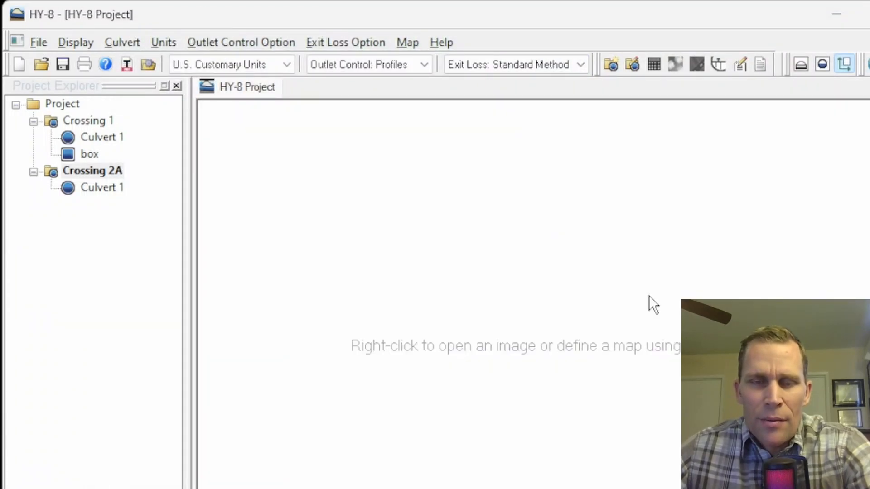
pyautogui.click(93, 170)
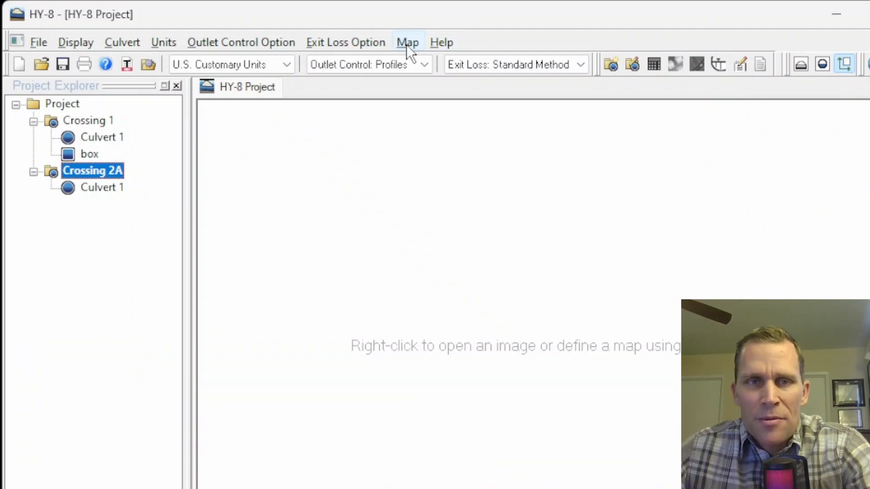
# Open the HDS-5 Hydraulic Design of Highway Culverts documentation from the Help list
pyautogui.click(442, 42)
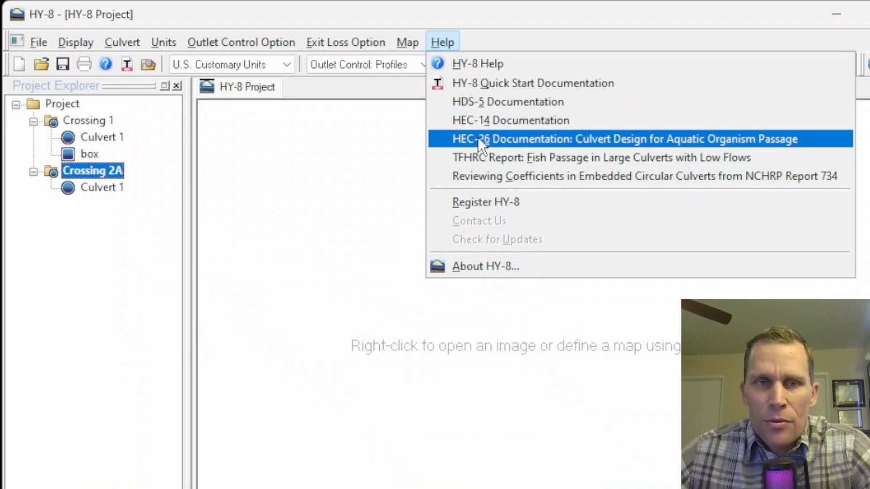
pyautogui.moveTo(488, 108)
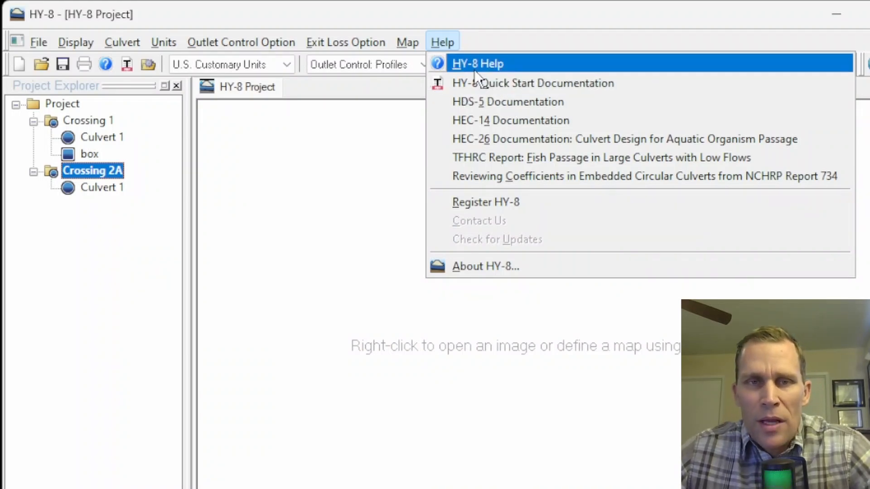
pyautogui.moveTo(487, 73)
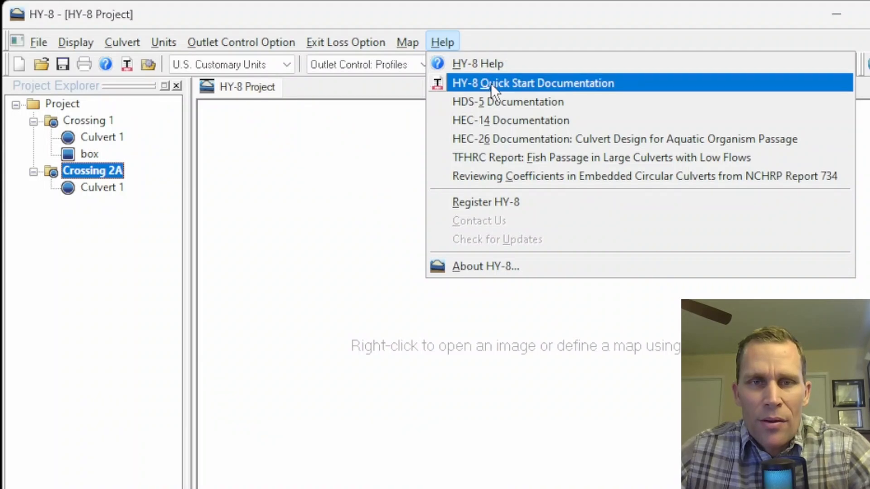
pyautogui.moveTo(560, 92)
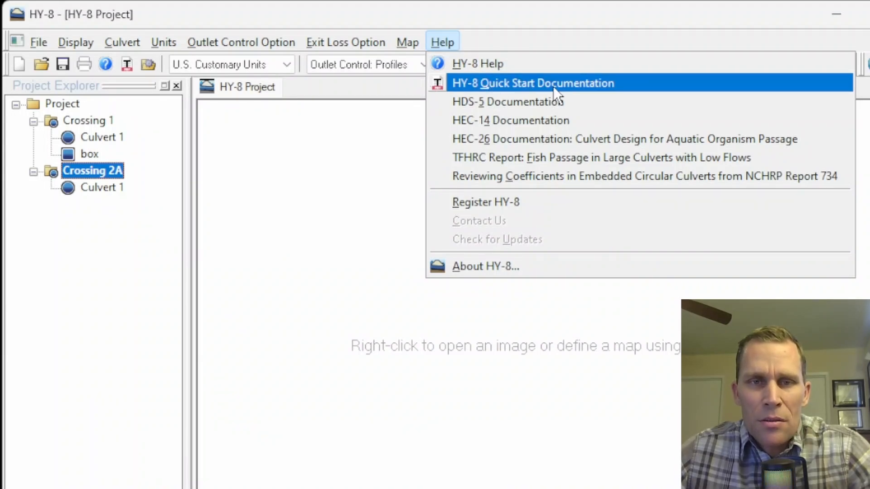
pyautogui.moveTo(500, 101)
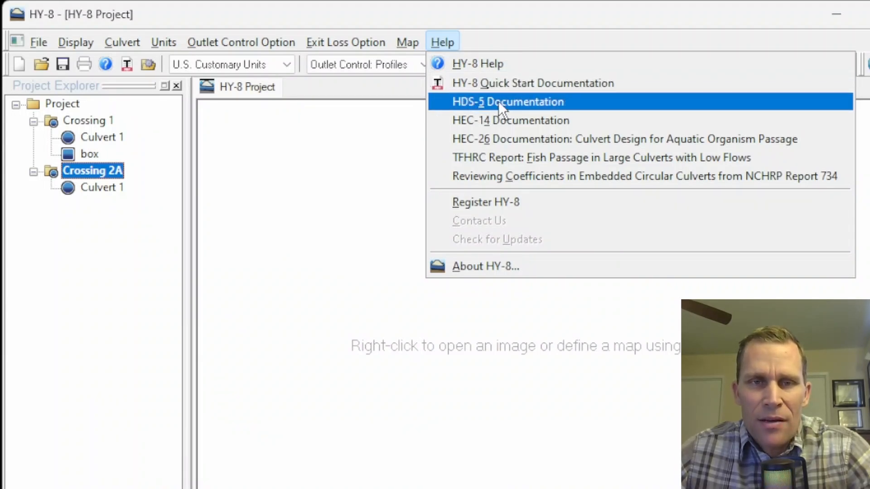
pyautogui.click(507, 102)
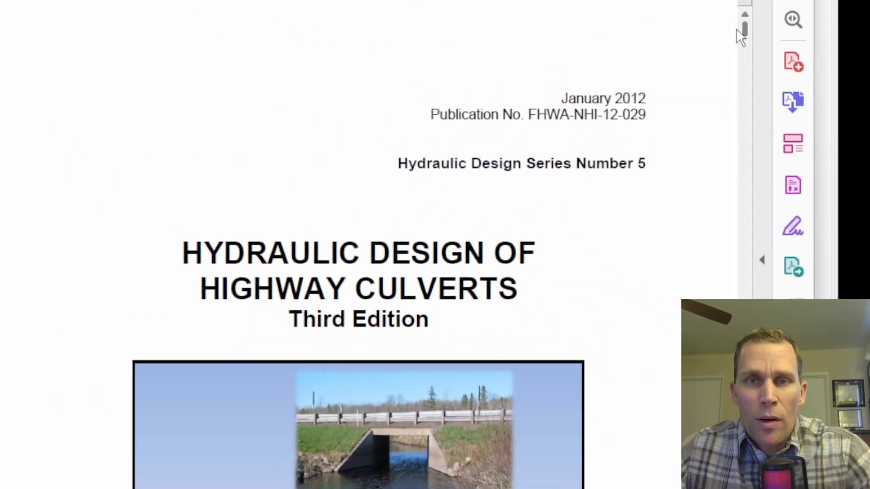
# Flip between the HDS-5 PDF and the HY-8 User's Manual Main Interface section, ending on the HY-8 project
pyautogui.click(27, 41)
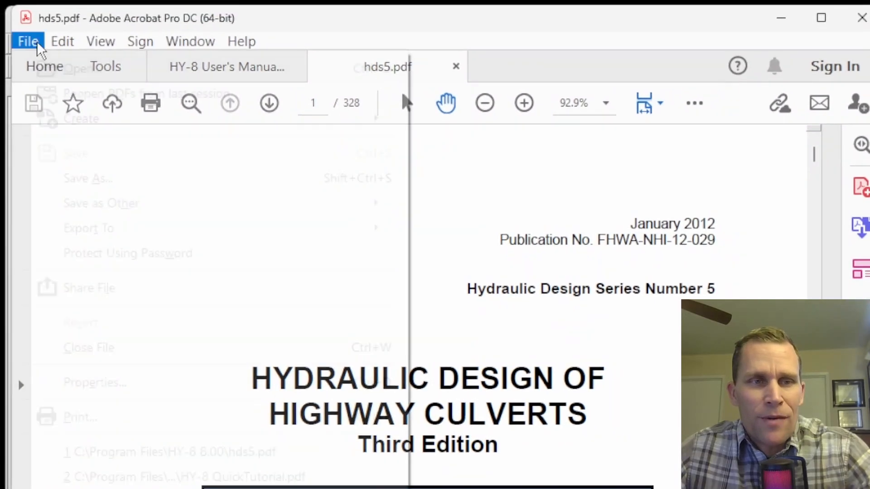
pyautogui.click(87, 178)
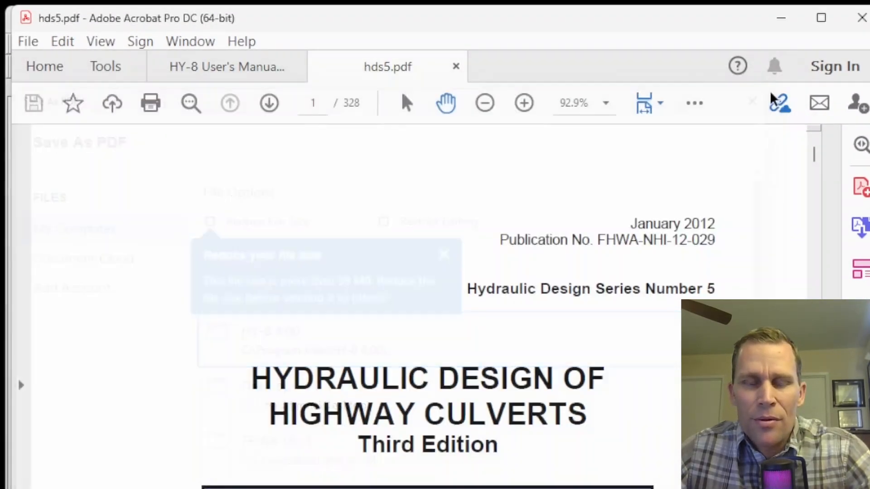
pyautogui.click(227, 67)
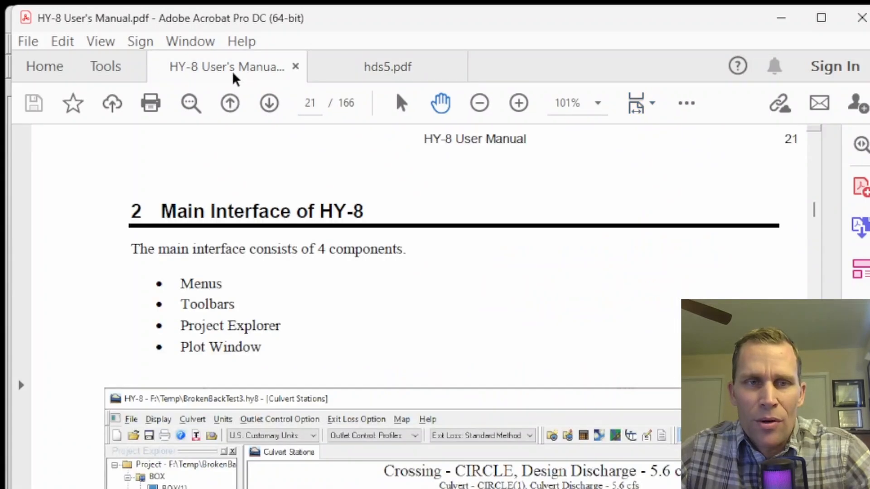
pyautogui.moveTo(126, 209)
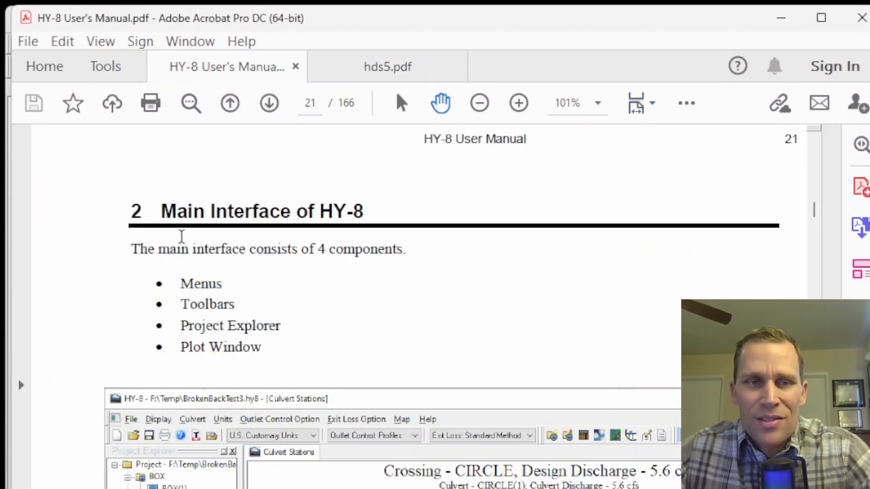
pyautogui.click(387, 66)
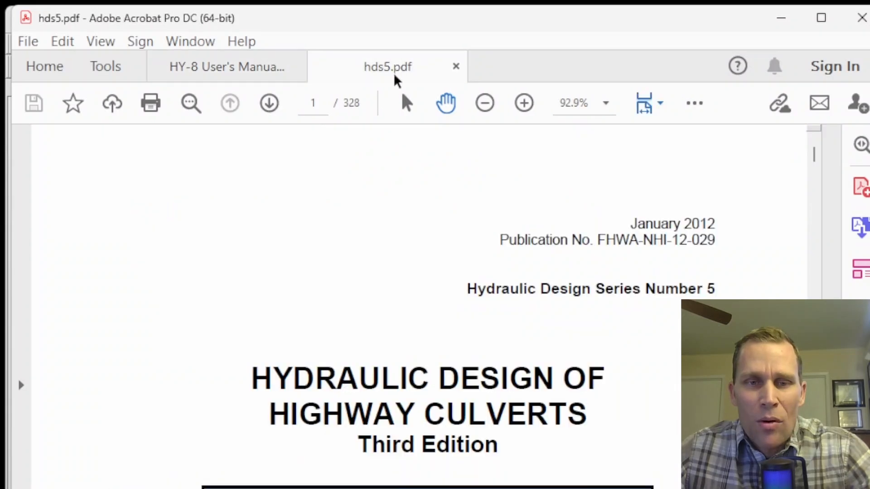
pyautogui.moveTo(464, 472)
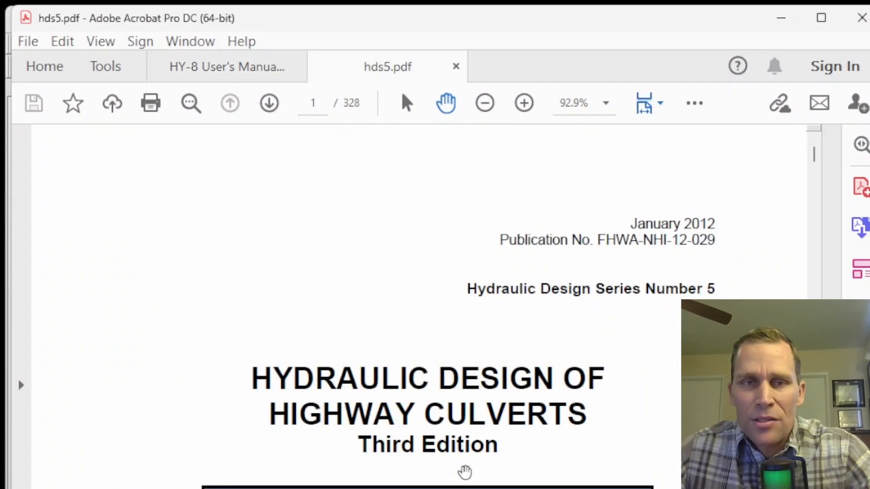
pyautogui.click(226, 66)
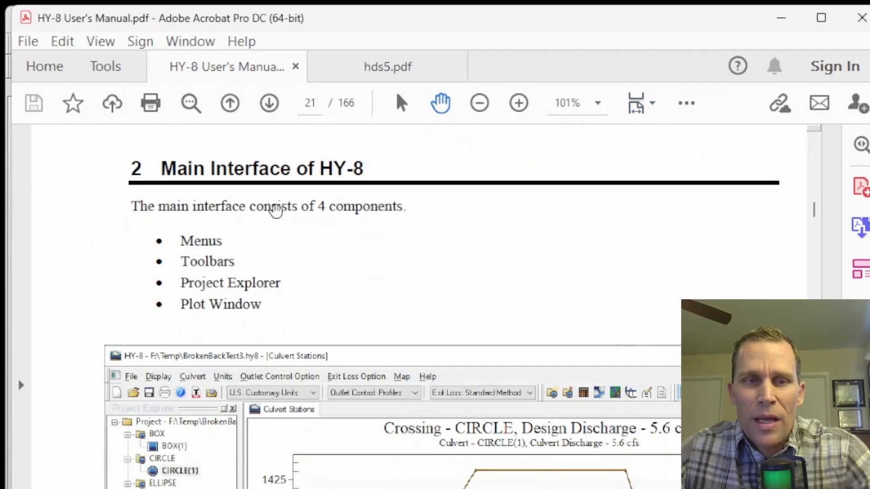
pyautogui.moveTo(258, 303)
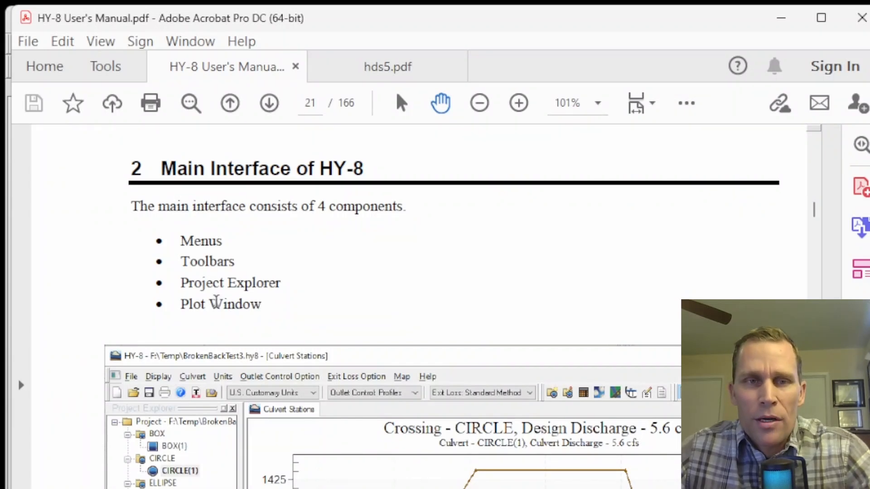
pyautogui.moveTo(300, 311)
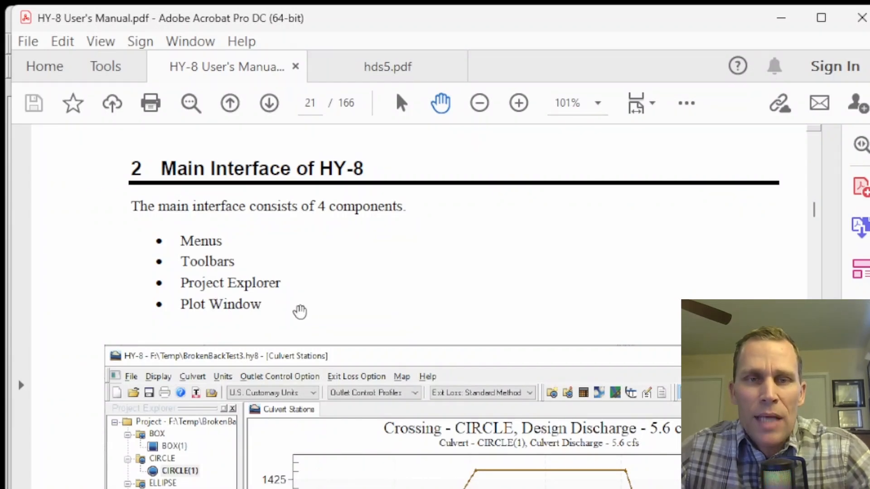
pyautogui.click(387, 66)
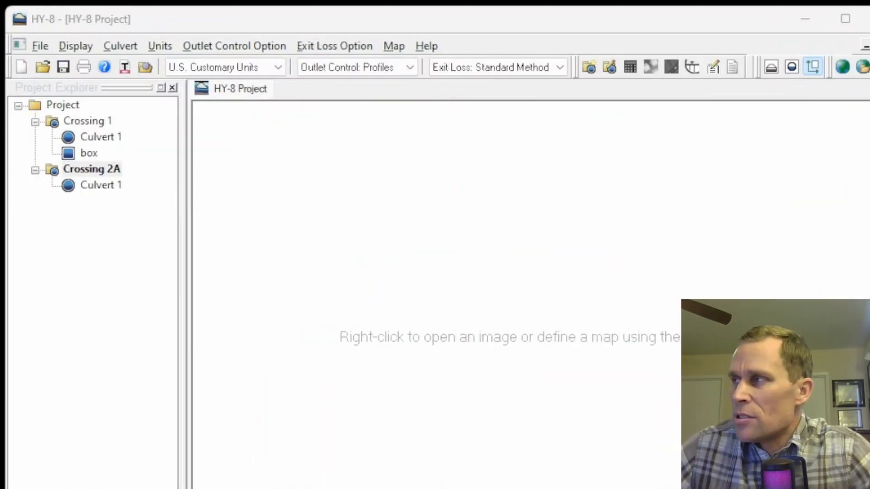
pyautogui.moveTo(377, 324)
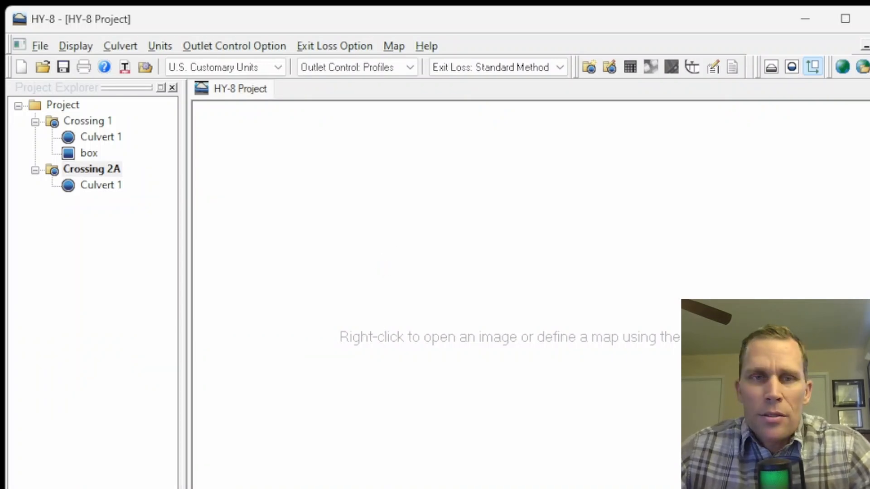
pyautogui.click(427, 45)
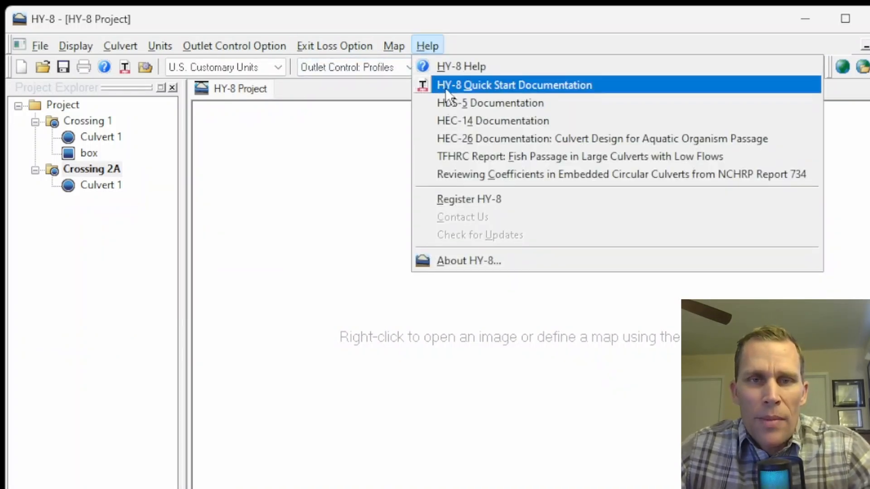
pyautogui.moveTo(493, 121)
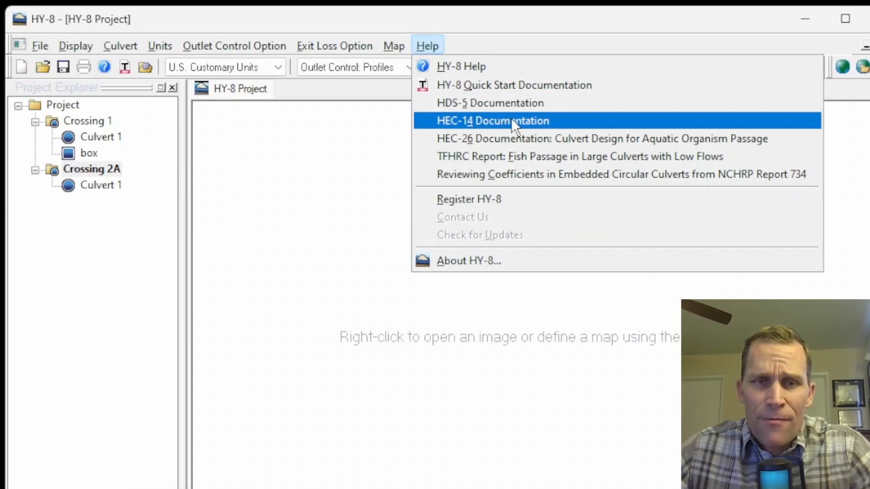
pyautogui.moveTo(518, 129)
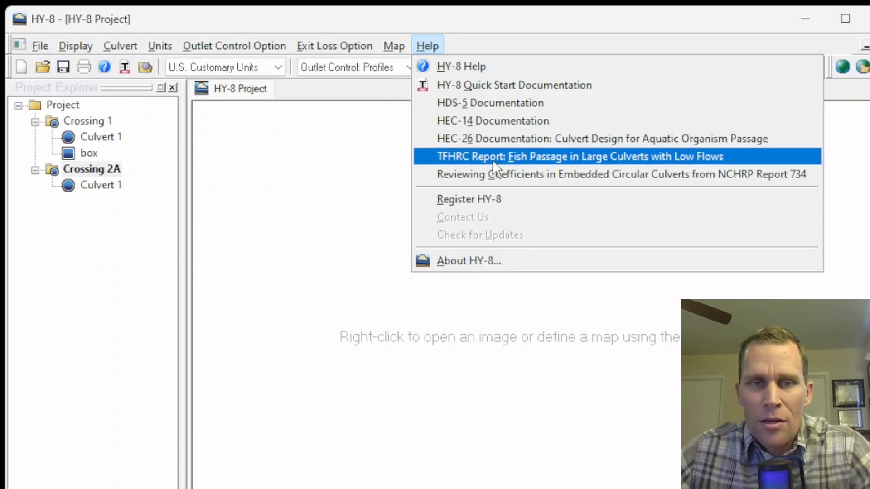
pyautogui.moveTo(463, 261)
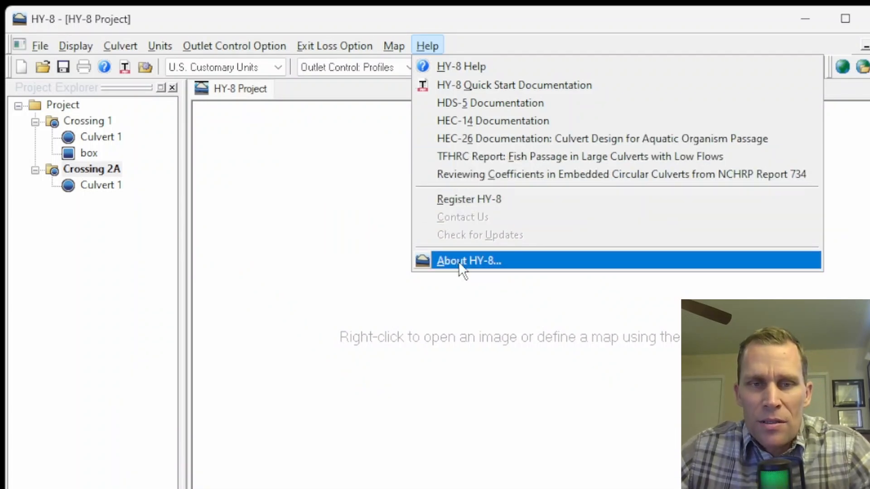
pyautogui.click(468, 261)
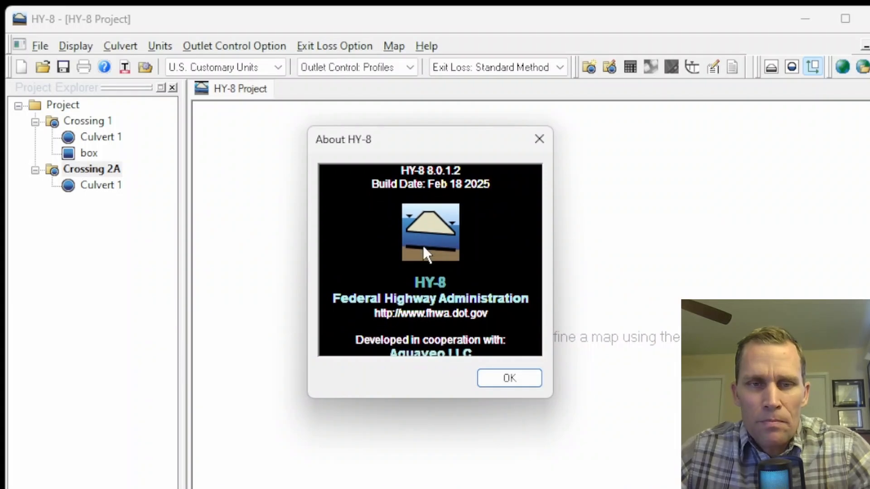
pyautogui.click(508, 378)
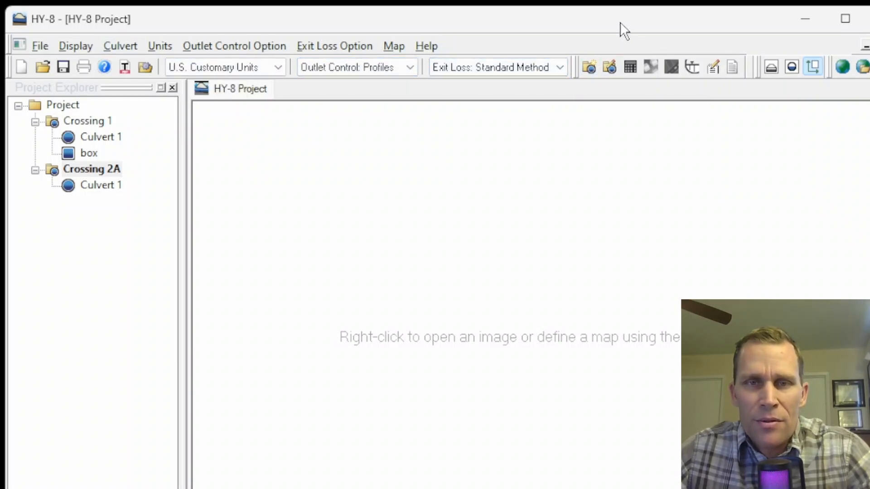
pyautogui.moveTo(589, 67)
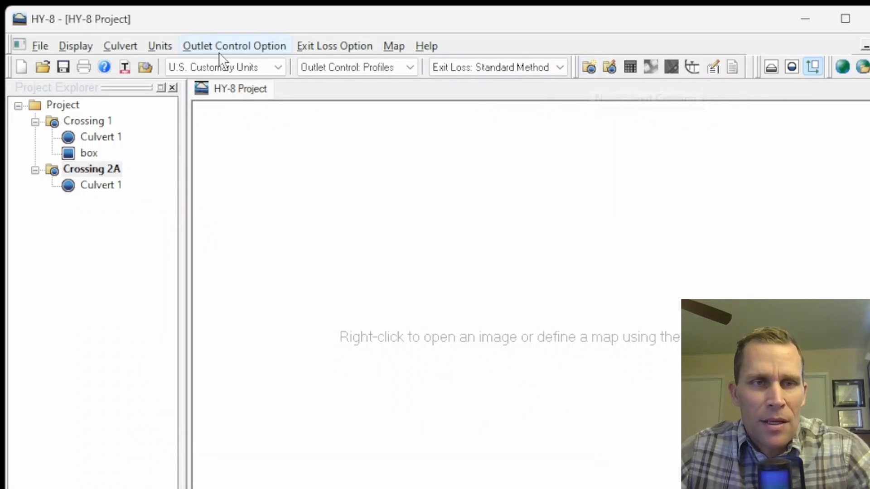
# Collapse the Project Explorer tree to show only the top-level Project entry
pyautogui.click(121, 46)
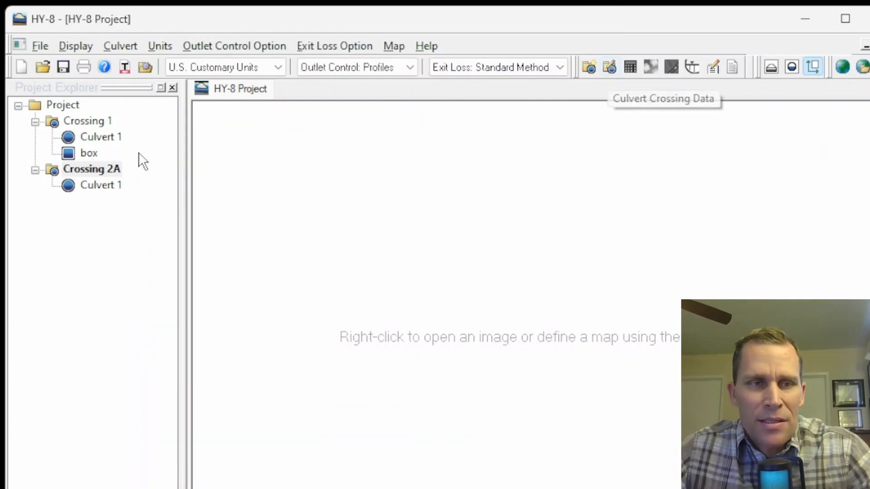
pyautogui.rightClick(91, 169)
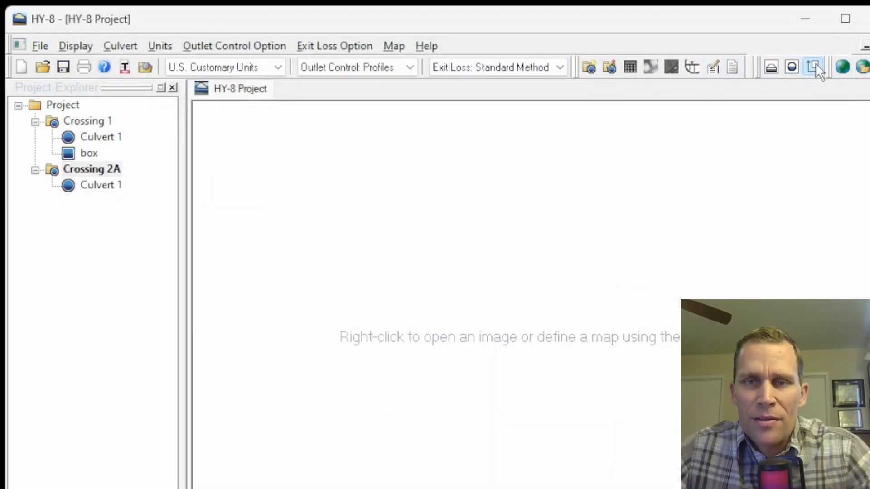
pyautogui.moveTo(629, 66)
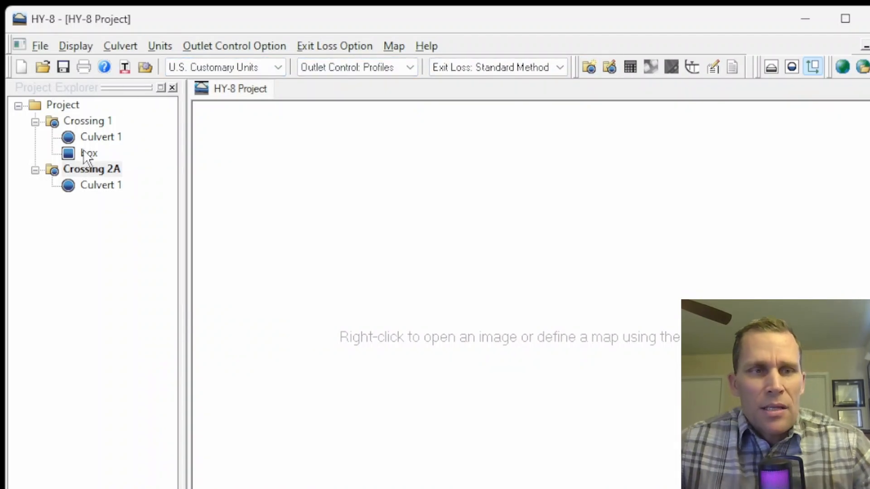
pyautogui.click(18, 105)
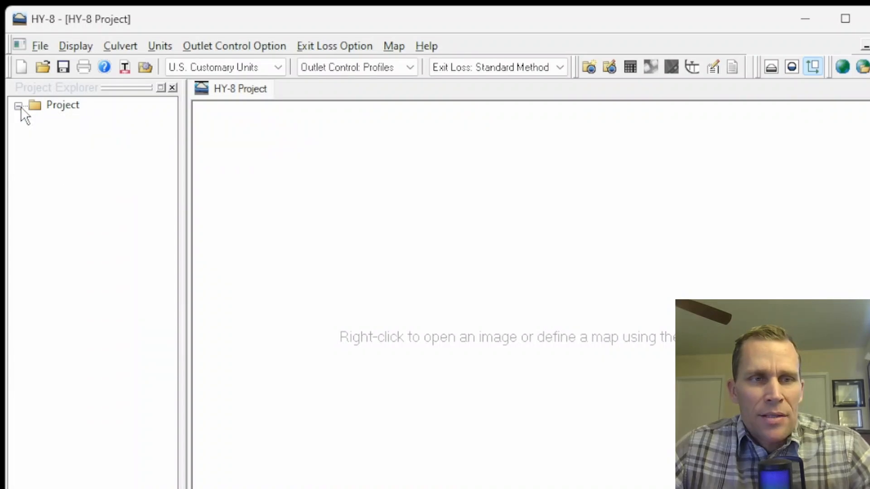
# Expand the tree, select Culvert 1 and the box culvert under Crossing 1, and show Culvert 1's actions
pyautogui.click(19, 105)
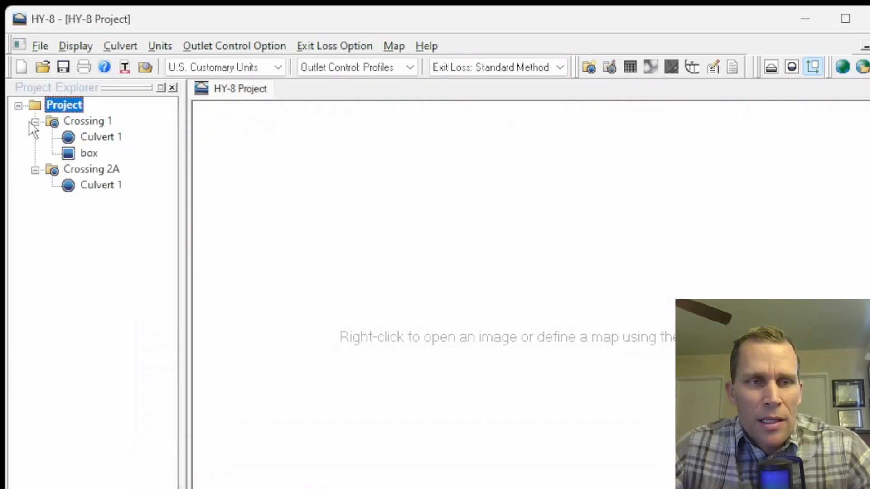
pyautogui.click(35, 120)
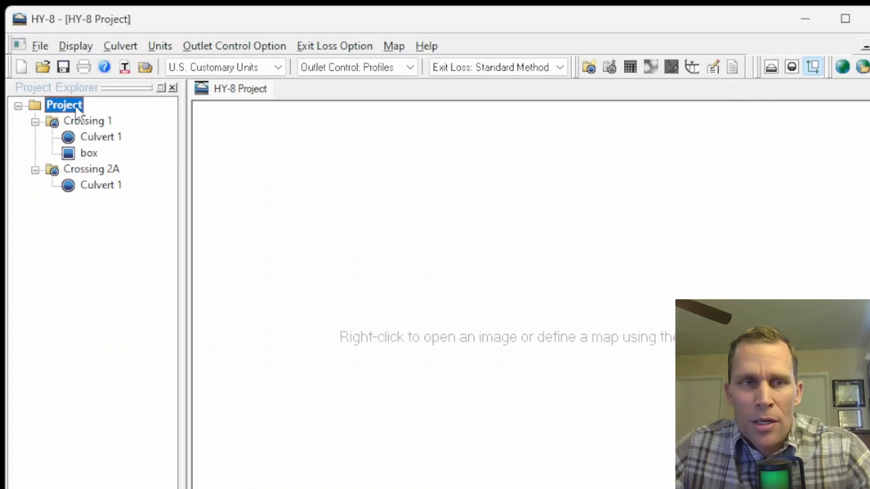
pyautogui.moveTo(87, 145)
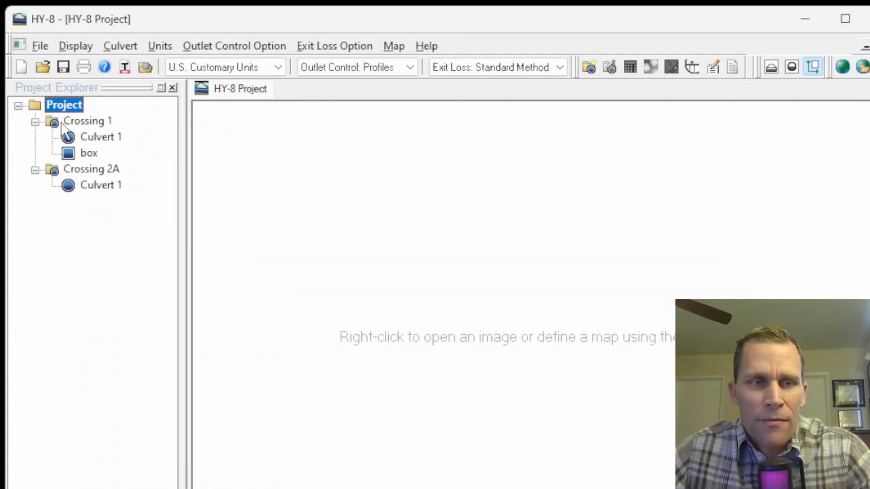
pyautogui.click(100, 136)
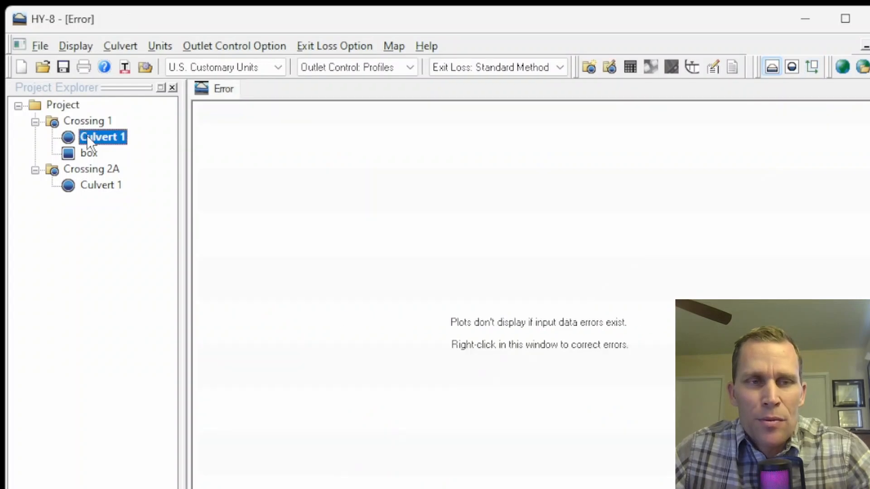
pyautogui.click(89, 153)
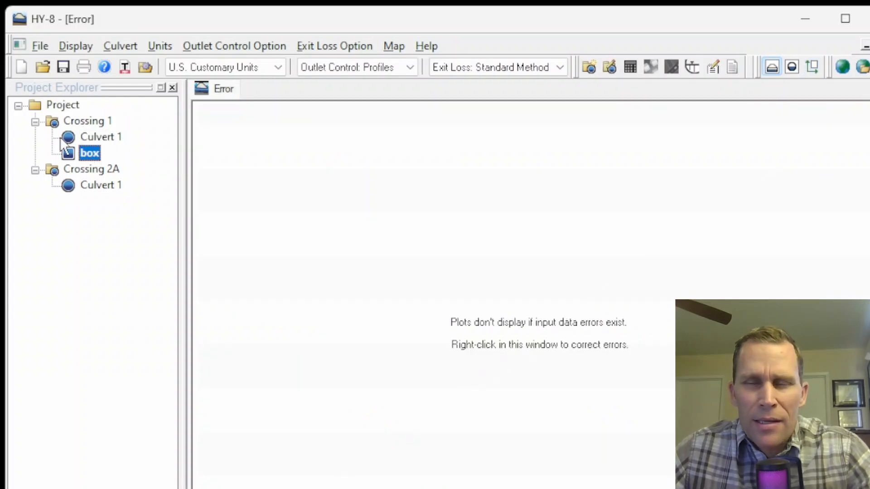
pyautogui.moveTo(70, 147)
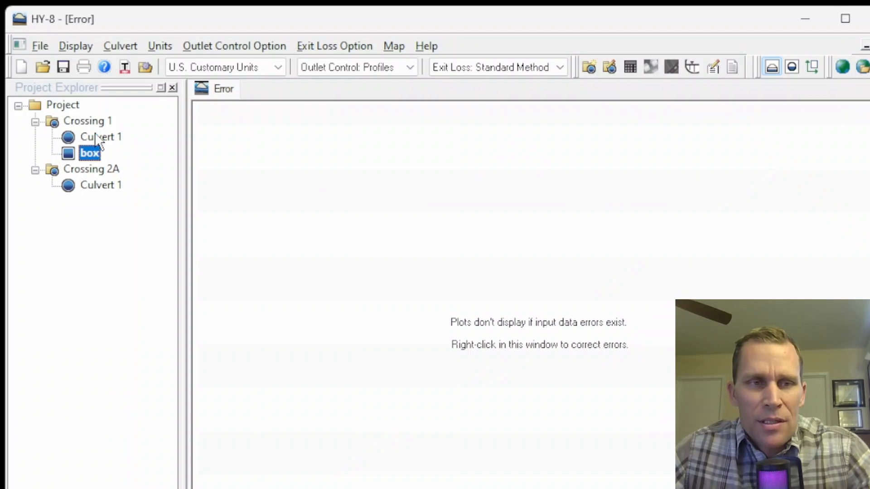
pyautogui.click(100, 137)
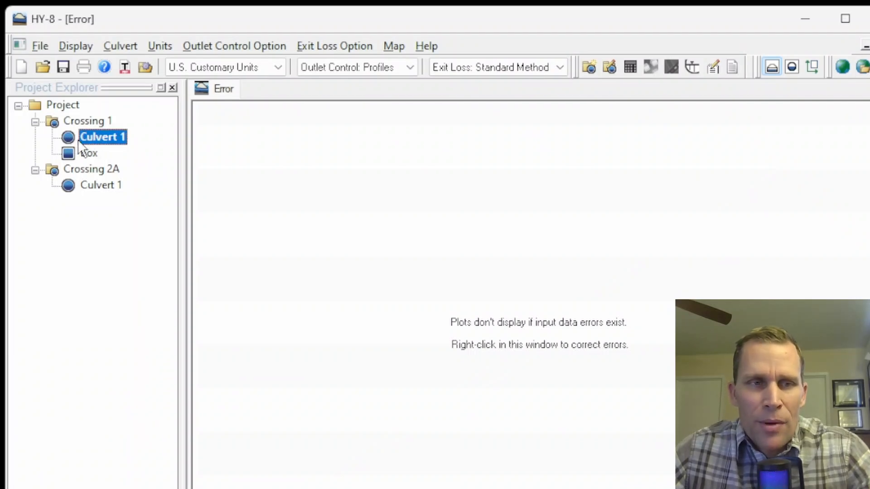
pyautogui.rightClick(103, 137)
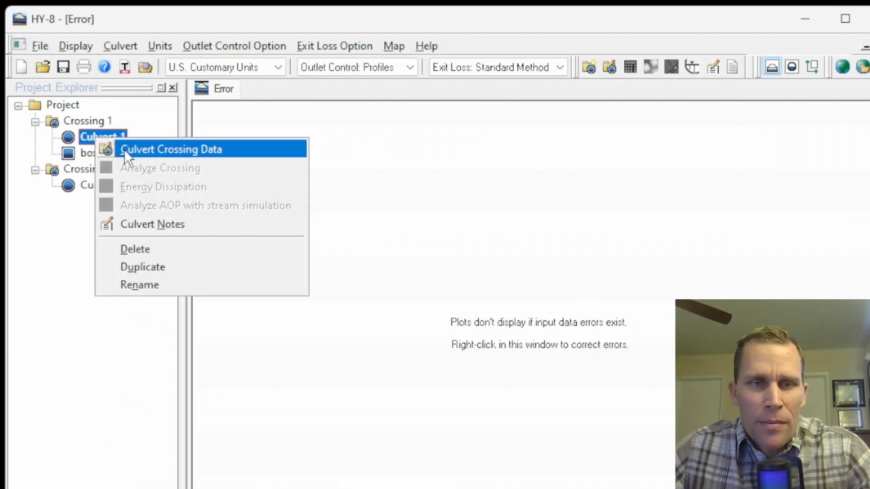
# In Culvert Crossing Data keep the Circular shape and rename Culvert 1 to Circle
pyautogui.click(172, 148)
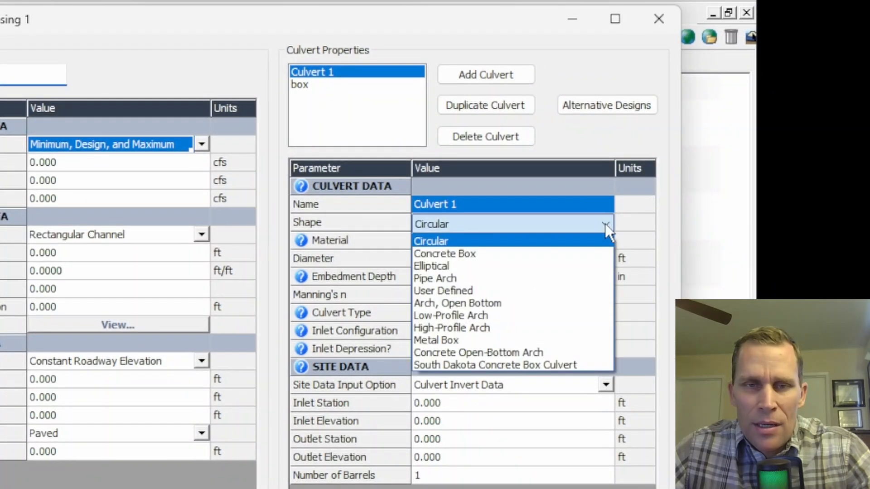
pyautogui.click(433, 241)
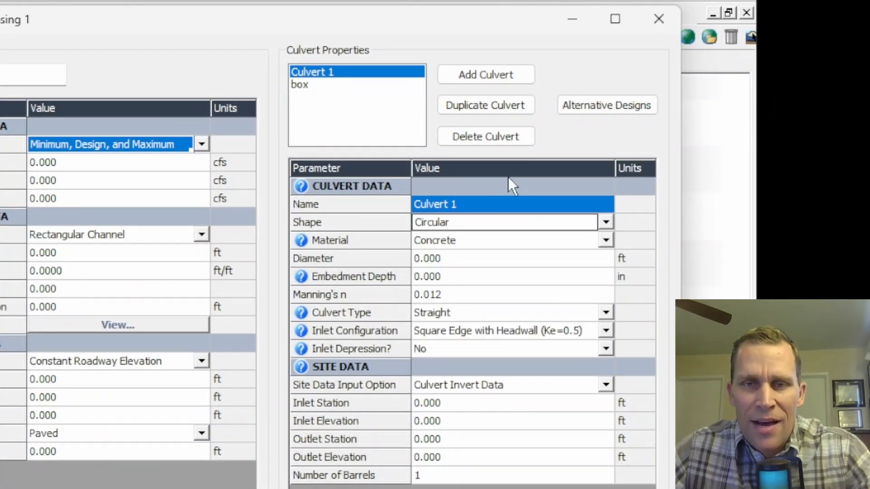
pyautogui.moveTo(350, 197)
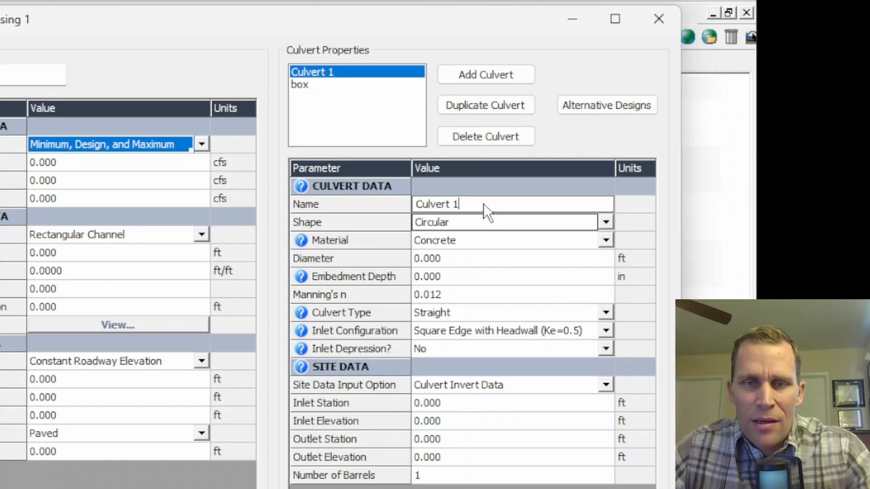
pyautogui.write('Circle')
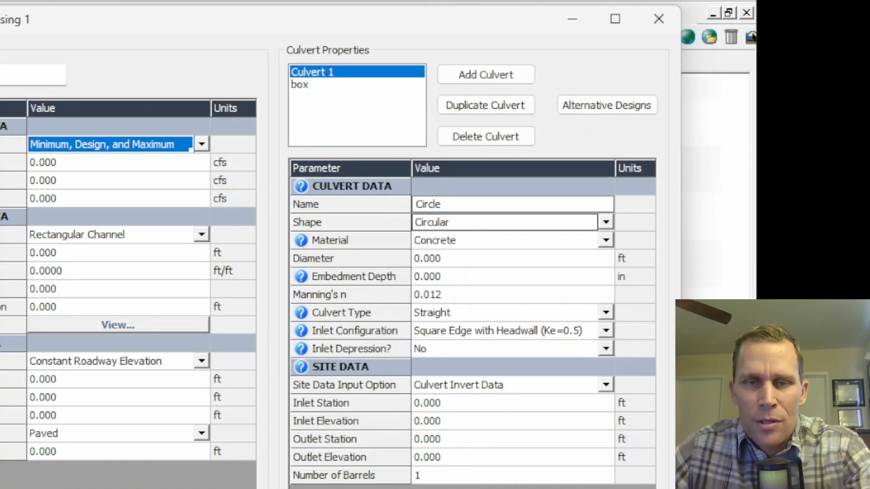
pyautogui.click(605, 222)
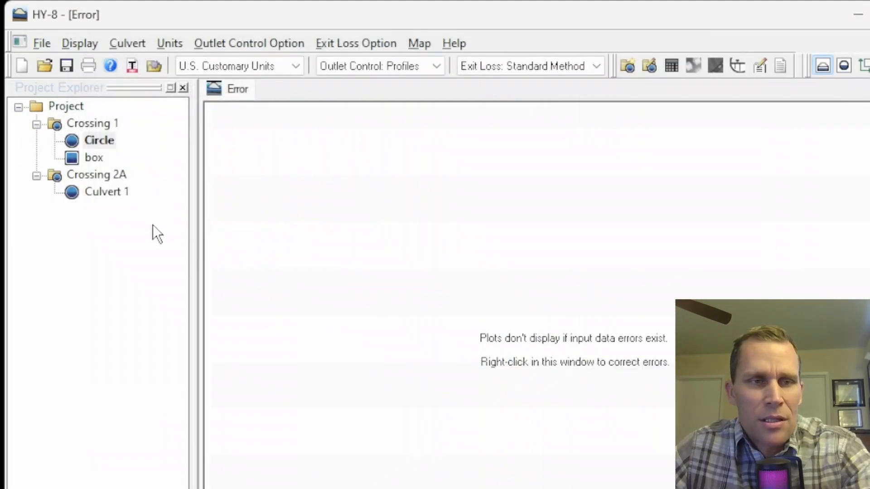
# Reopen the box culvert's crossing data and dismiss its validation error list
pyautogui.doubleClick(99, 140)
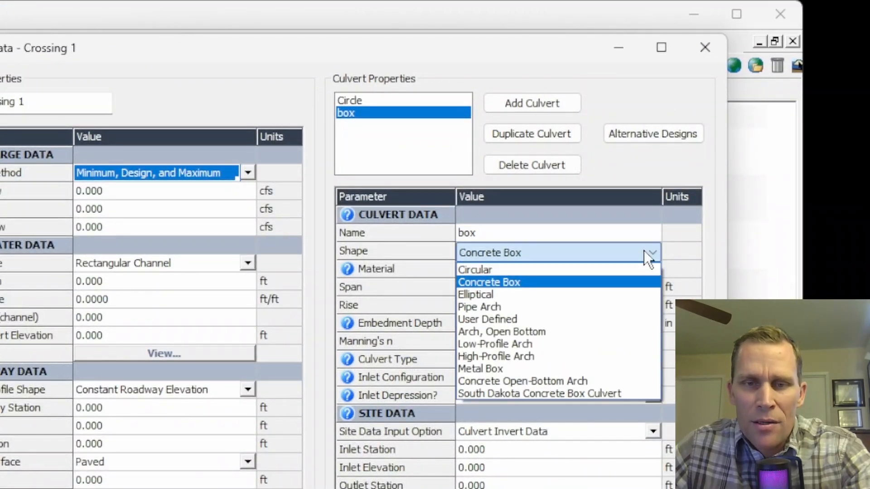
pyautogui.moveTo(493, 369)
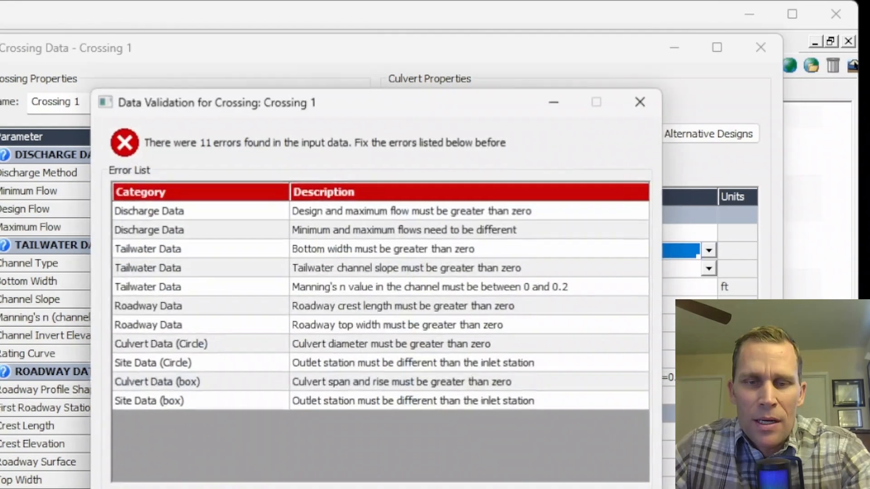
pyautogui.click(639, 102)
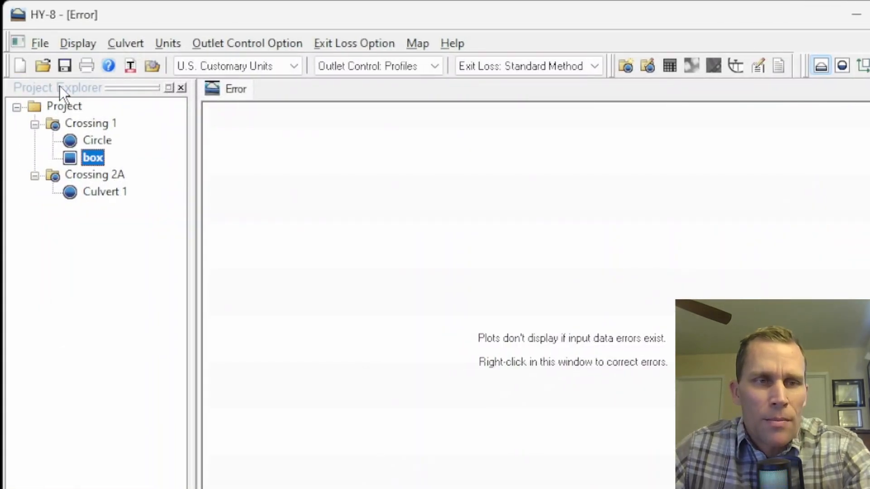
# Open the empty Project Notes form from the Project entry's actions and position it
pyautogui.click(65, 106)
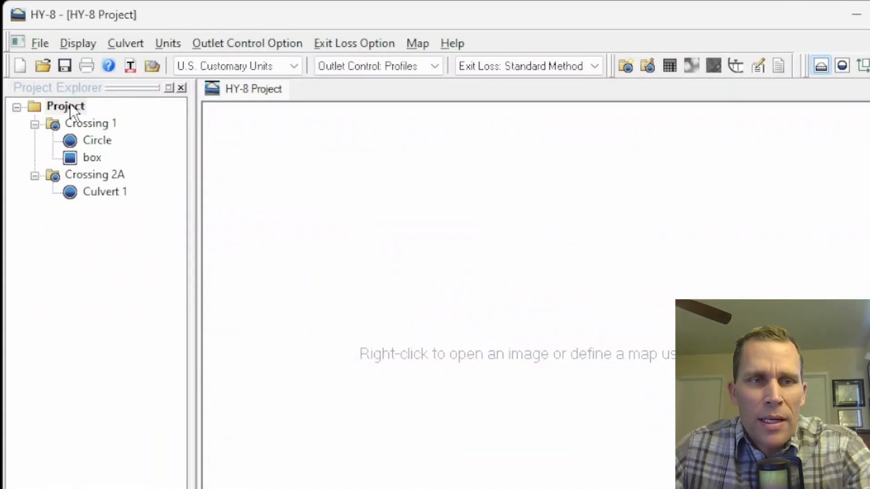
pyautogui.rightClick(65, 106)
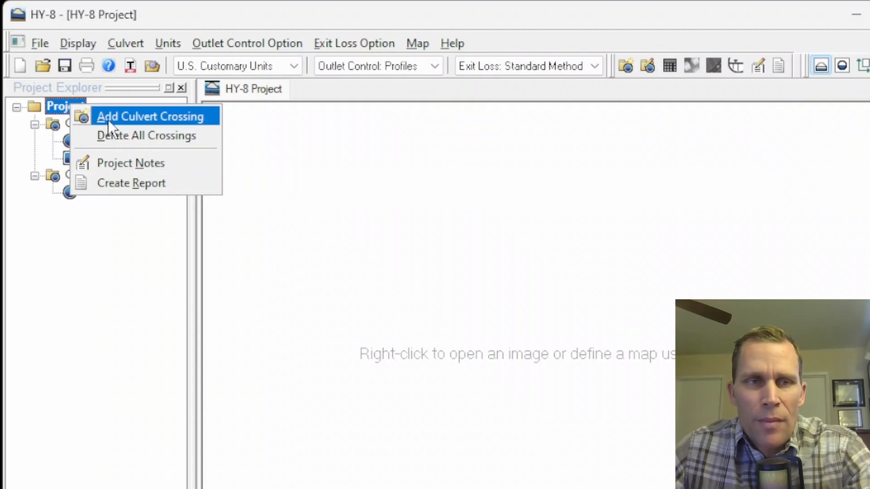
pyautogui.moveTo(120, 142)
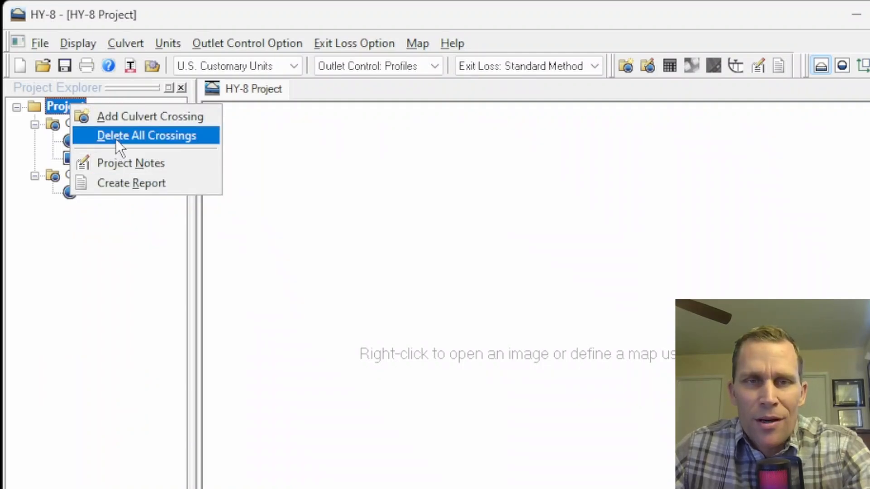
pyautogui.moveTo(130, 183)
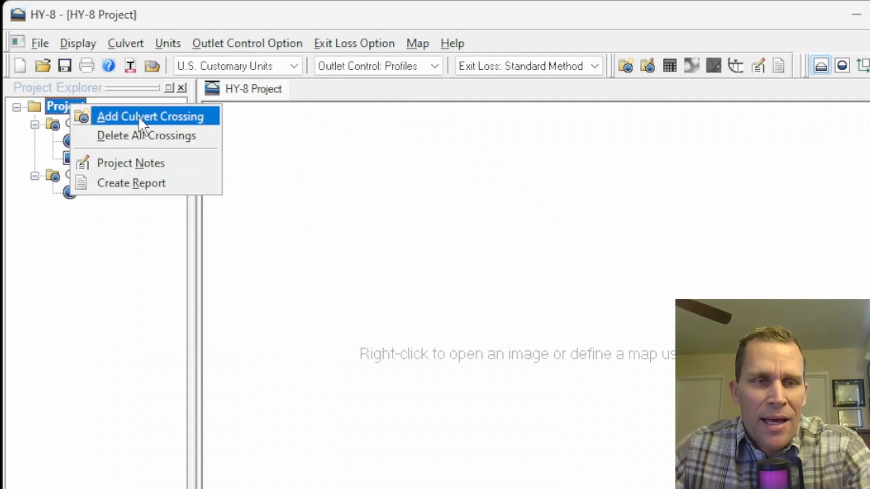
pyautogui.click(151, 116)
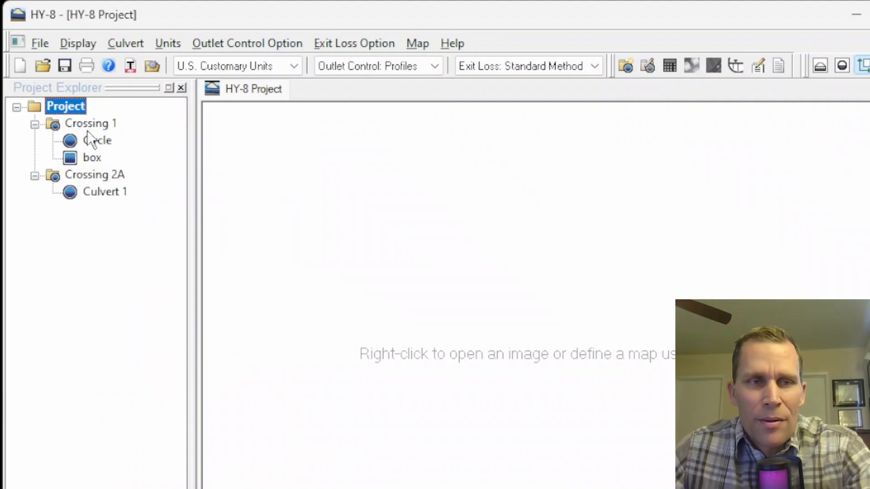
pyautogui.rightClick(90, 123)
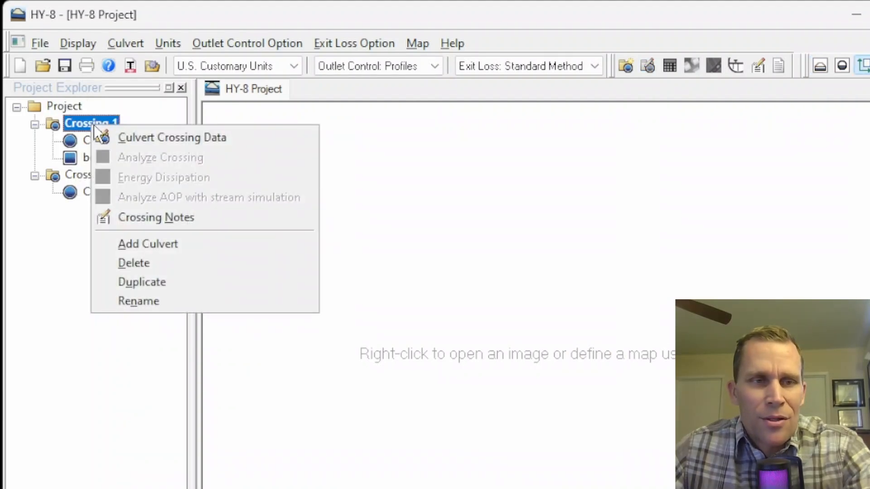
pyautogui.rightClick(65, 106)
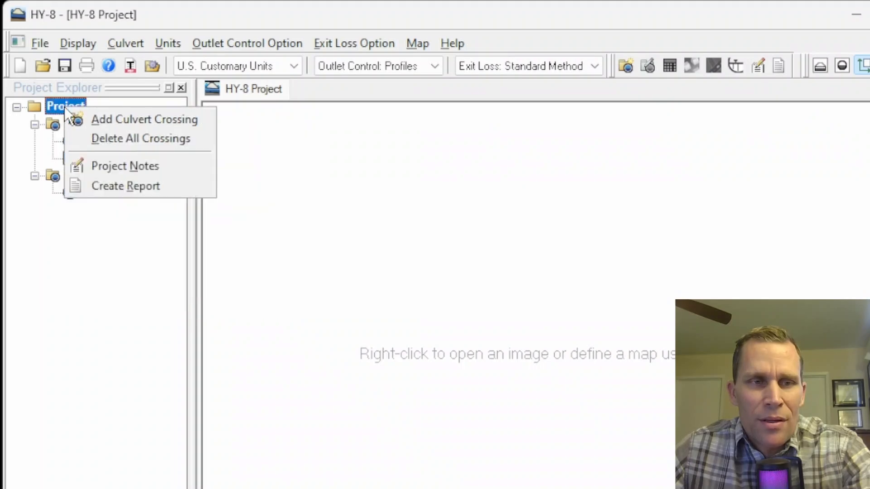
pyautogui.click(125, 165)
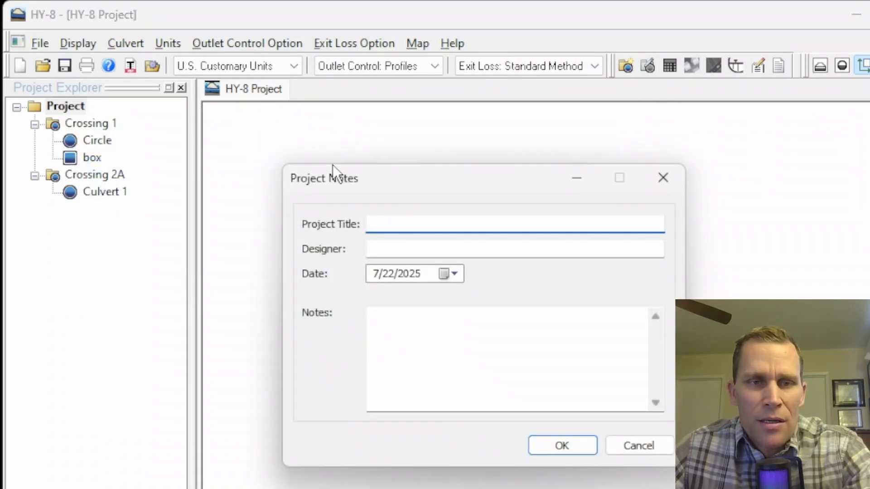
pyautogui.moveTo(324, 178); pyautogui.dragTo(257, 120)
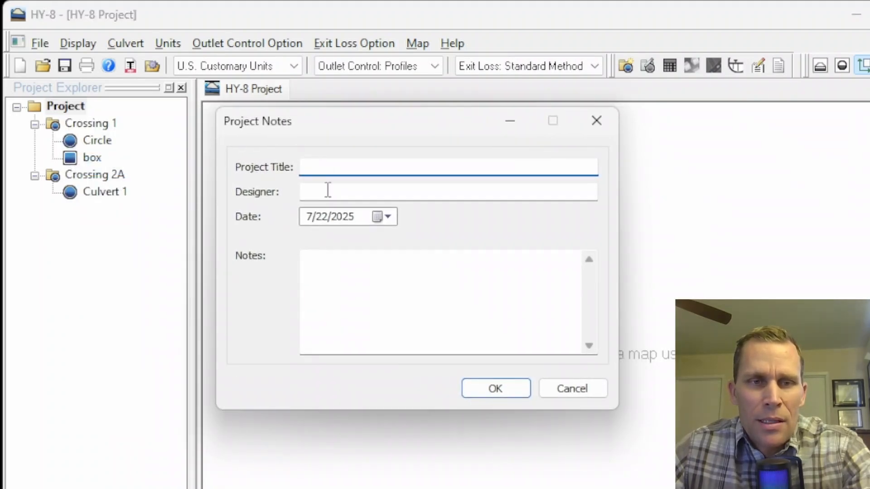
pyautogui.click(447, 302)
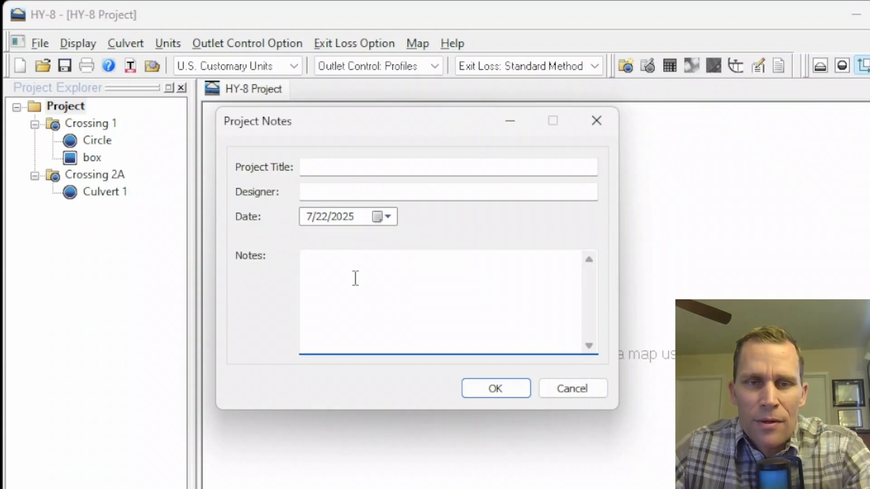
# Open the Circle culvert's empty Culvert Notes form, then close both notes forms
pyautogui.rightClick(90, 123)
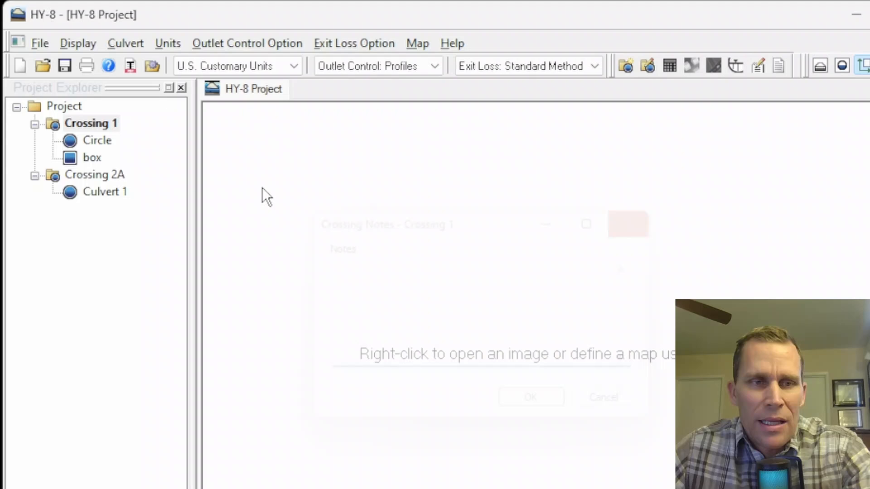
pyautogui.rightClick(97, 141)
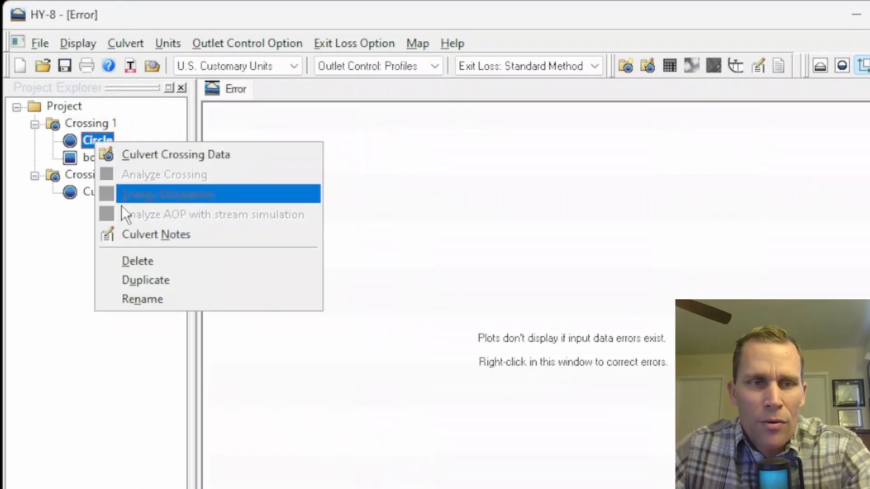
pyautogui.click(155, 233)
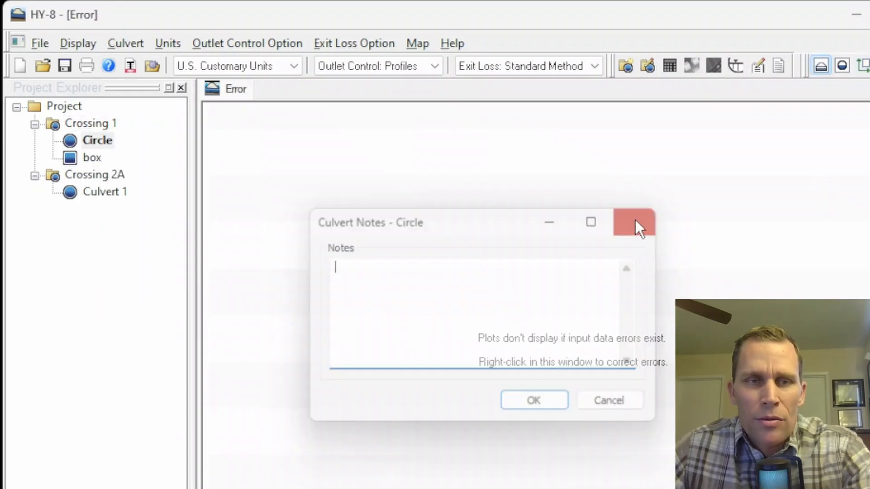
pyautogui.click(634, 222)
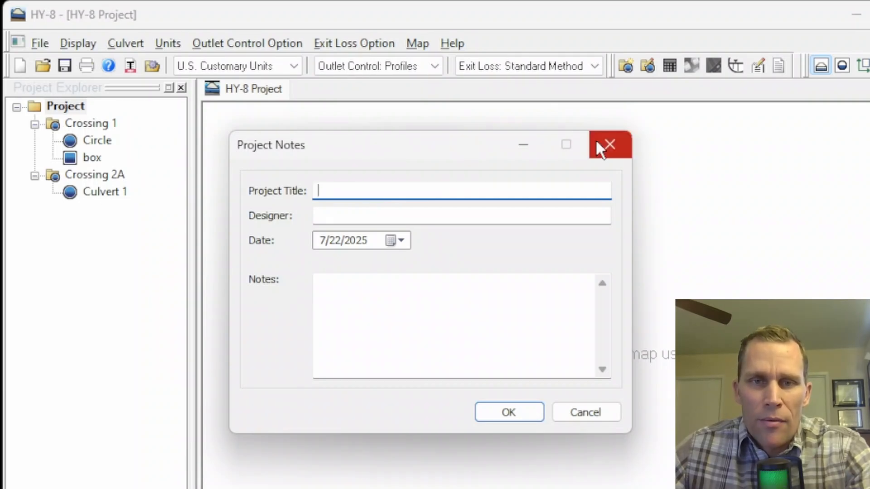
pyautogui.click(609, 145)
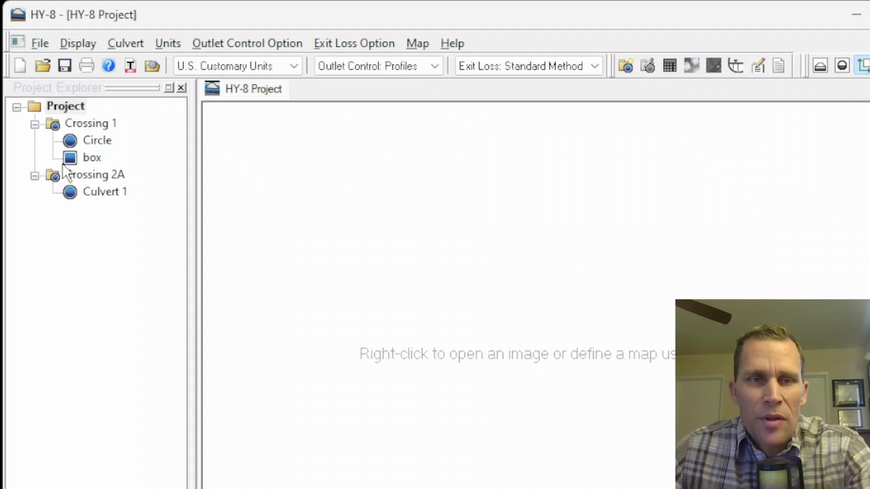
pyautogui.moveTo(364, 177)
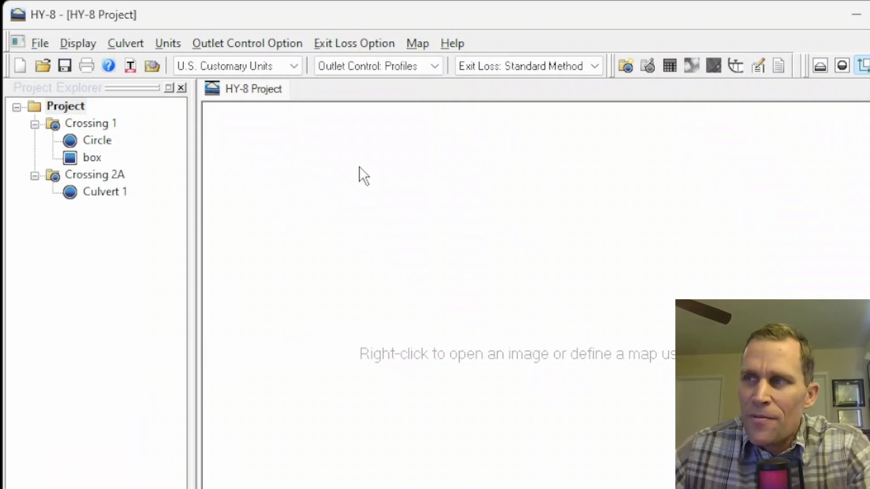
pyautogui.moveTo(713, 120)
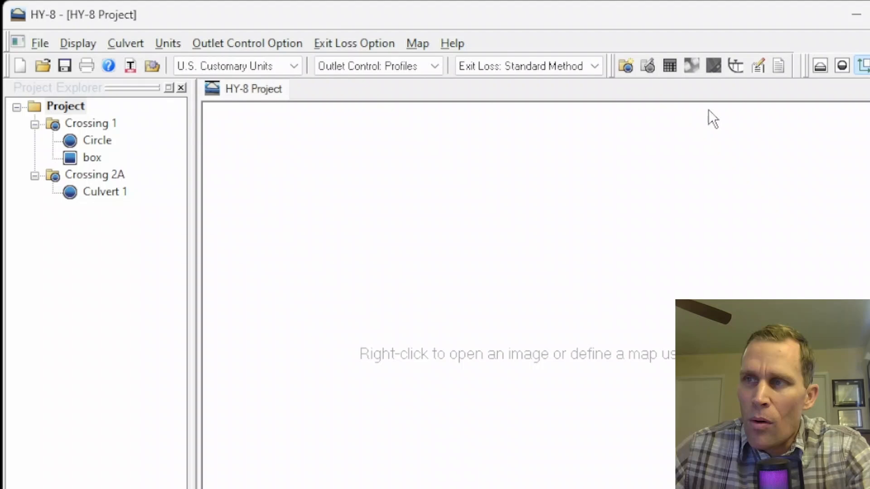
pyautogui.moveTo(318, 243)
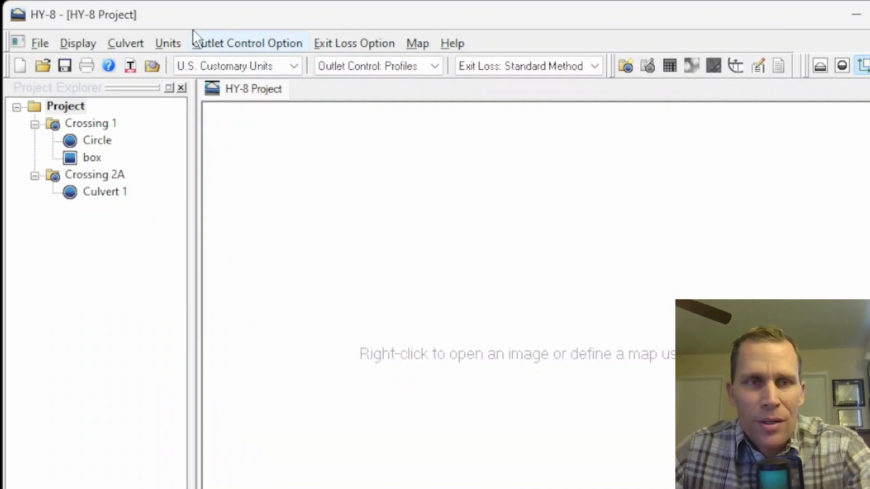
# Show the Display menu with its Side, Front and Plan View choices
pyautogui.click(77, 43)
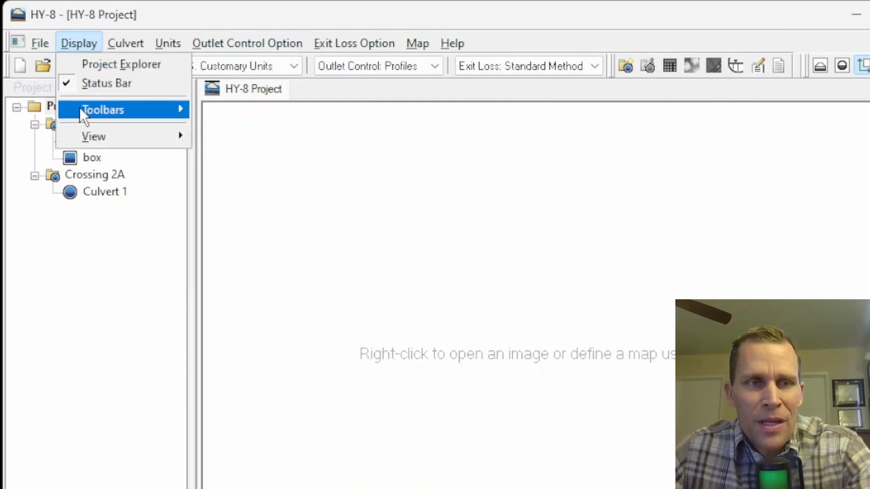
pyautogui.moveTo(93, 137)
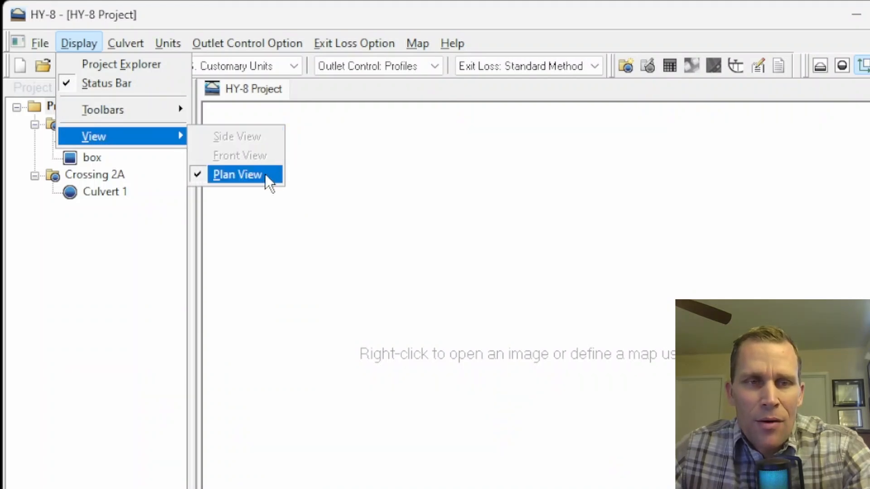
pyautogui.moveTo(253, 185)
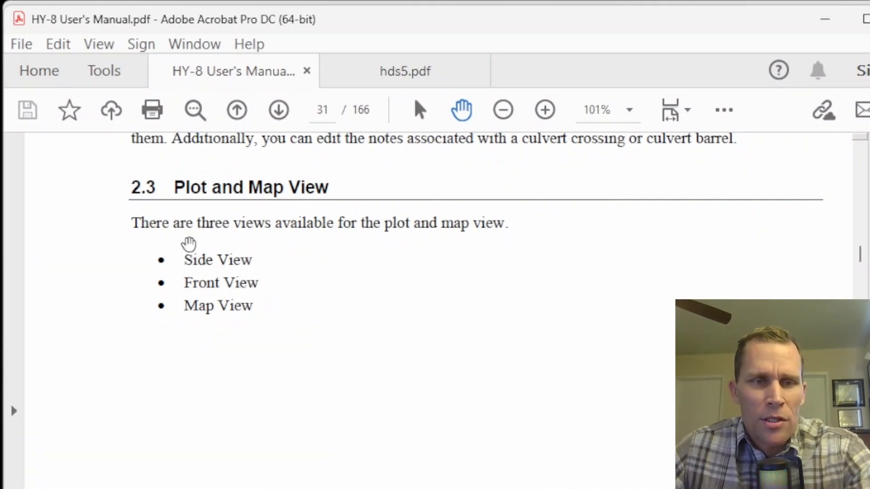
# Scroll the manual down to section 2.3.1 Side View and its circular culvert plot
pyautogui.scroll(-3)
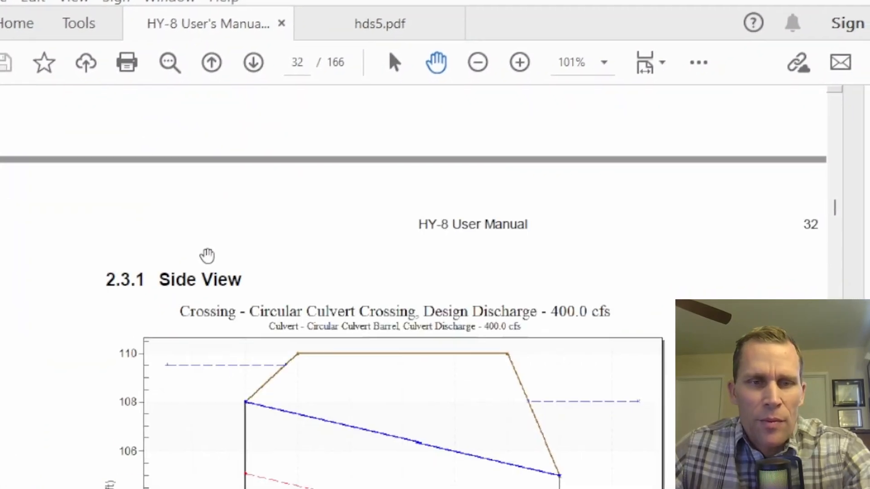
pyautogui.scroll(-3)
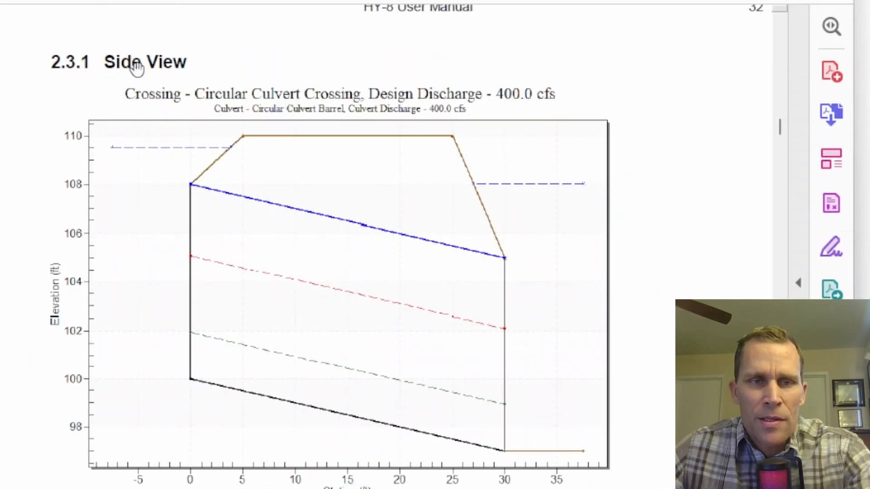
pyautogui.scroll(-3)
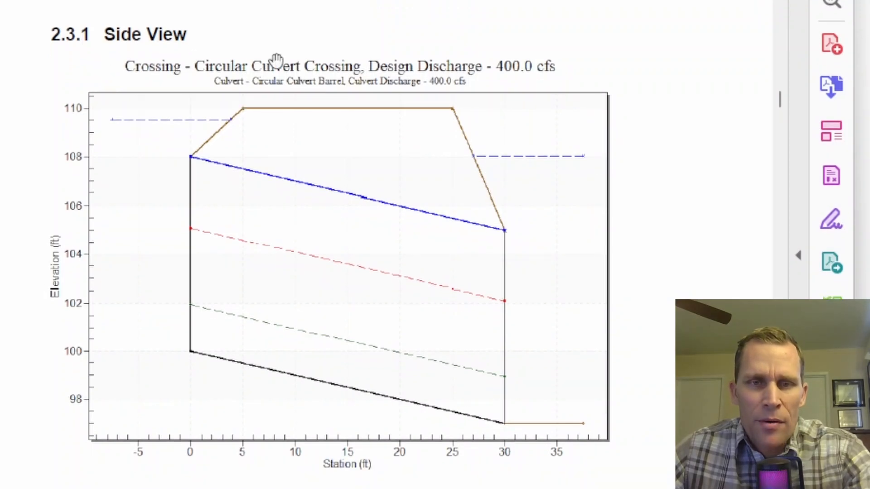
pyautogui.moveTo(512, 78)
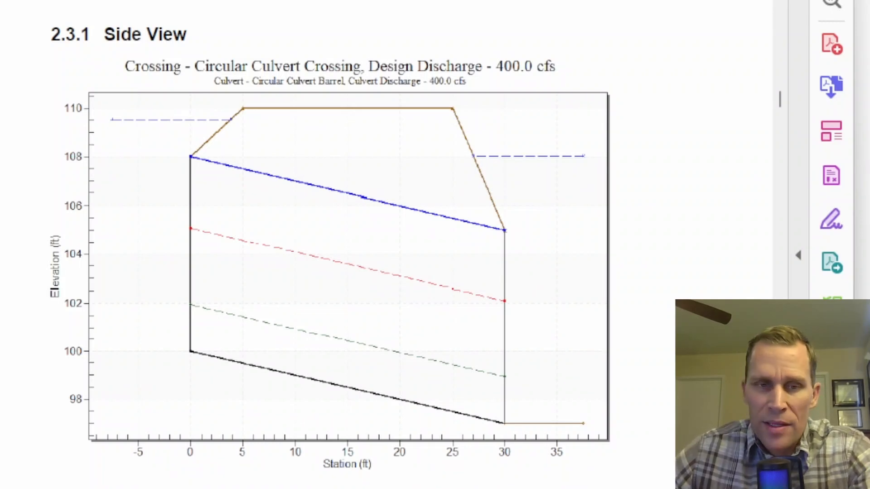
pyautogui.moveTo(249, 165)
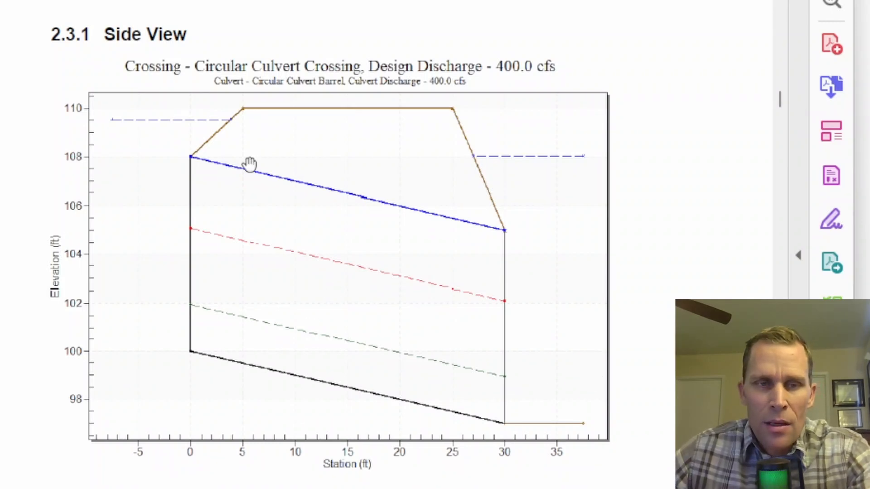
pyautogui.moveTo(502, 225)
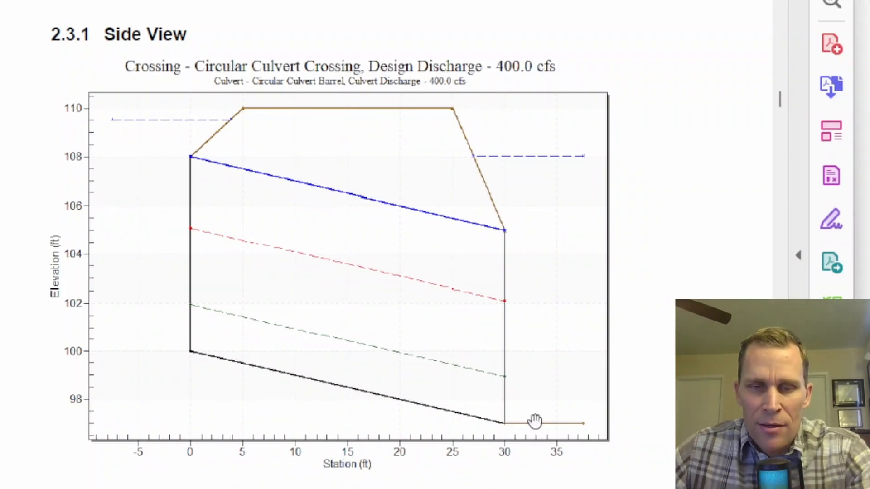
pyautogui.moveTo(305, 391)
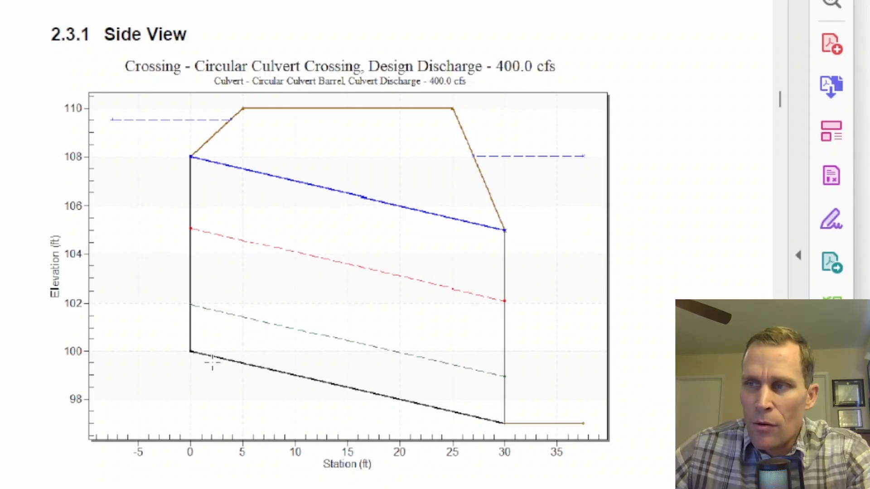
pyautogui.moveTo(337, 326)
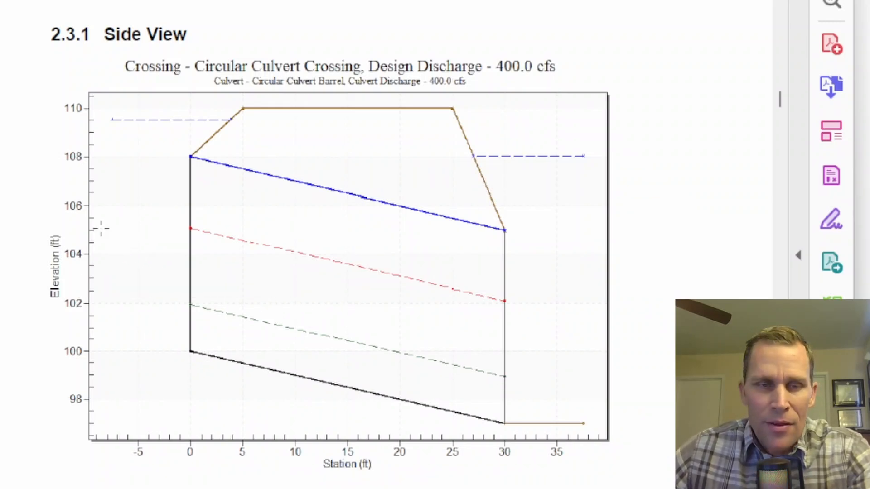
pyautogui.moveTo(546, 311)
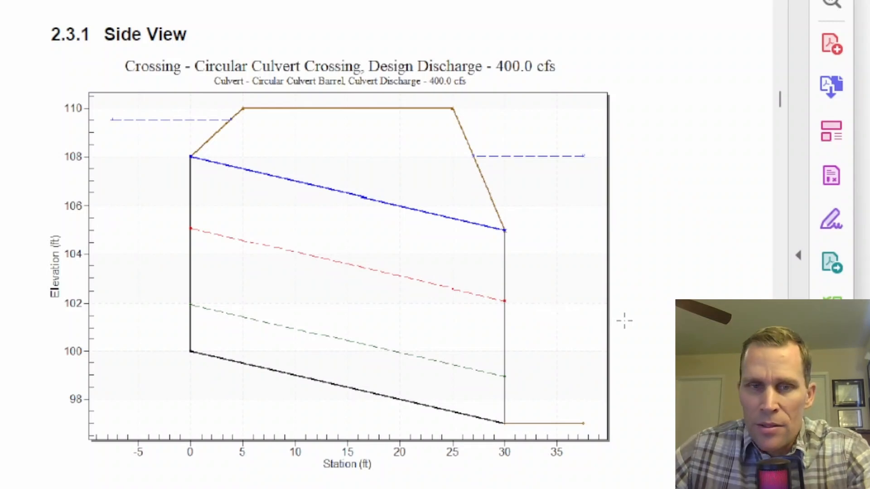
pyautogui.moveTo(191, 164)
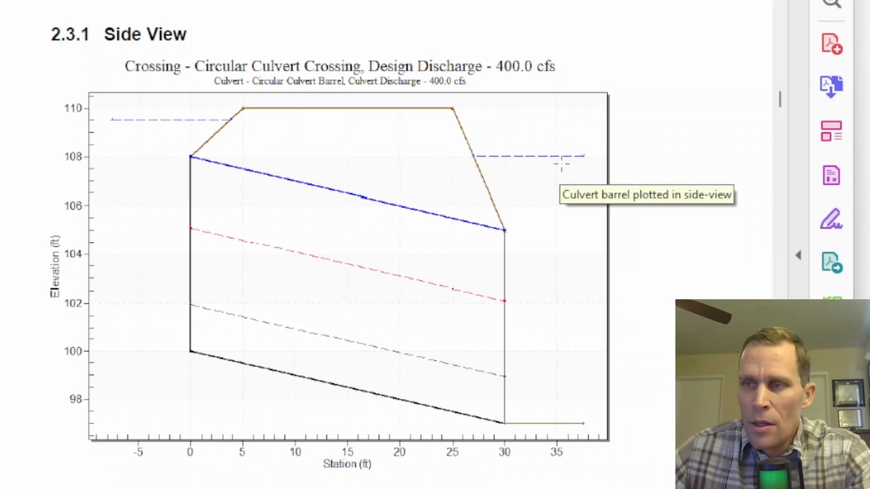
pyautogui.moveTo(478, 148)
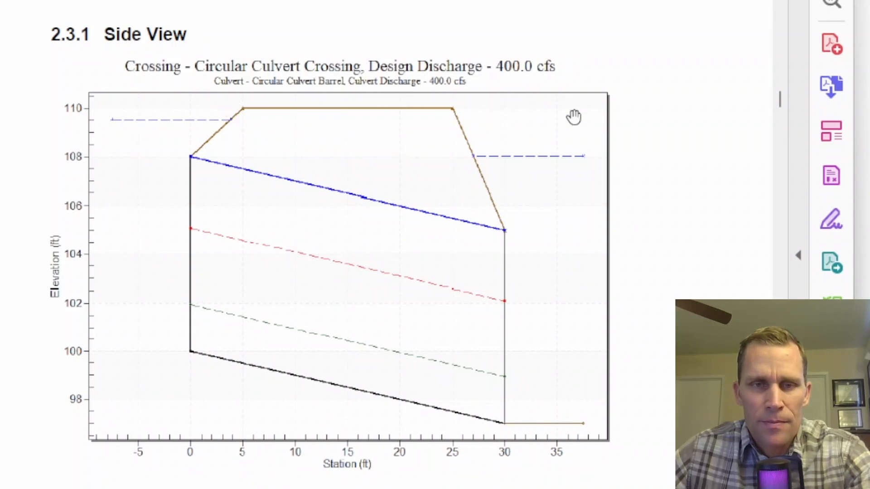
pyautogui.scroll(-3)
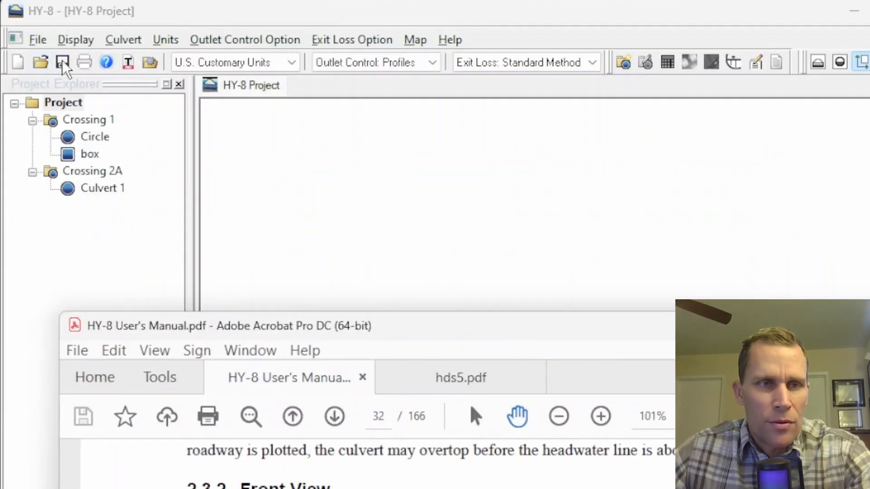
# Scroll through the manual's 2.3.2 Front View and 2.3.3 Plan View sections
pyautogui.click(75, 39)
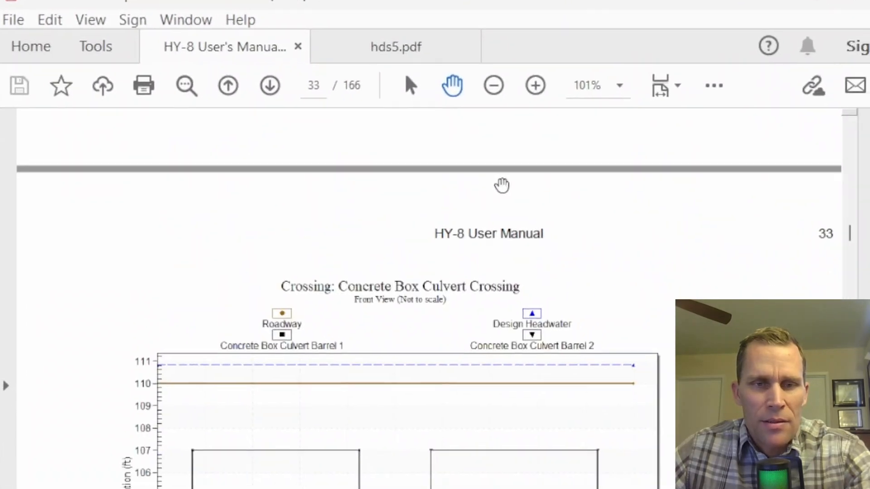
pyautogui.scroll(-3)
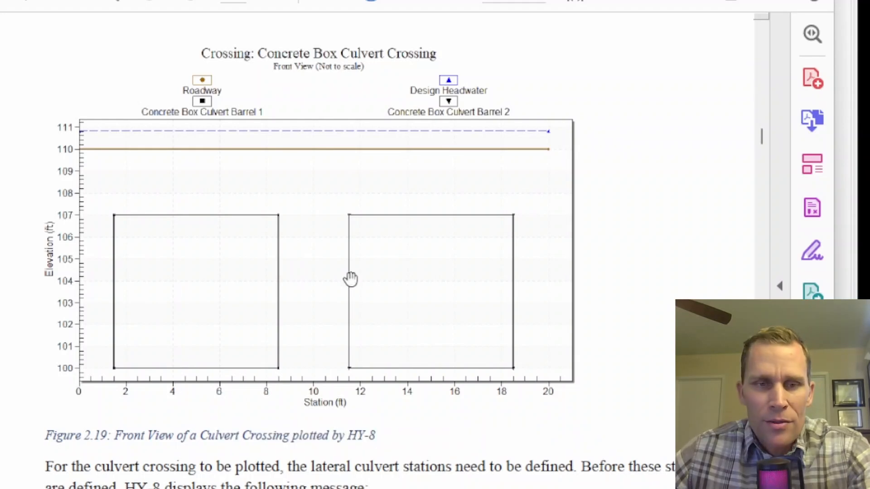
pyautogui.moveTo(411, 279)
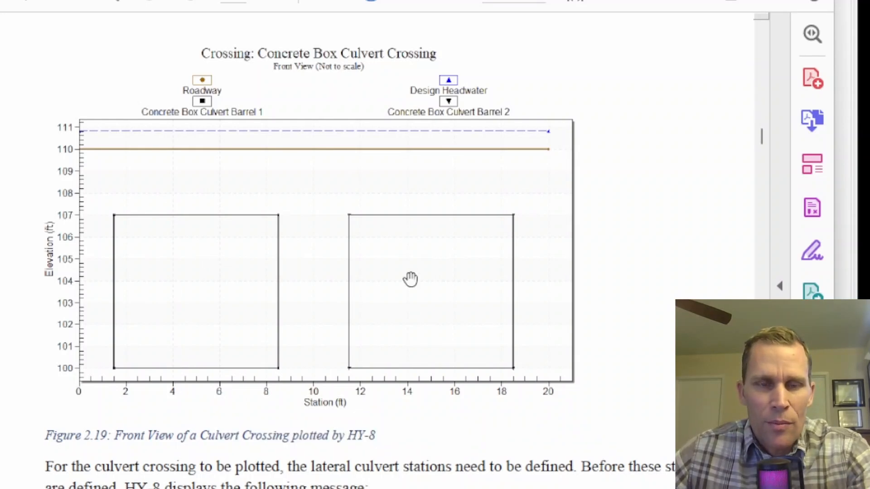
pyautogui.moveTo(220, 261)
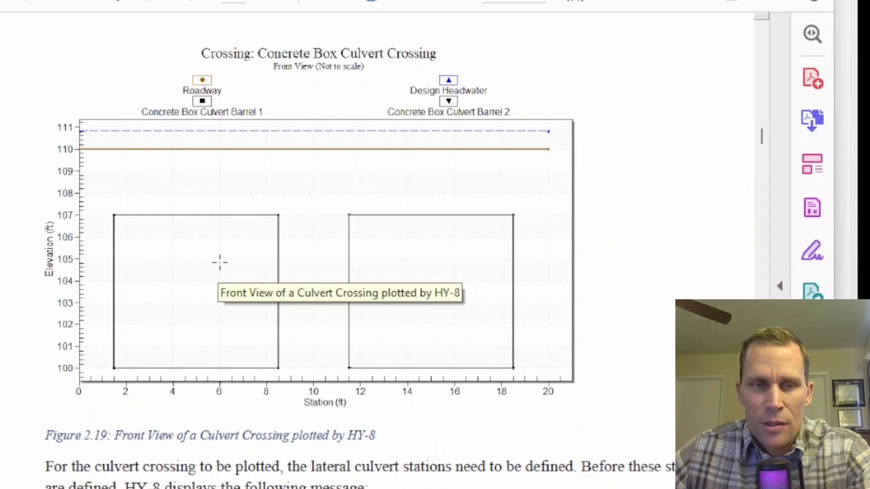
pyautogui.moveTo(107, 108)
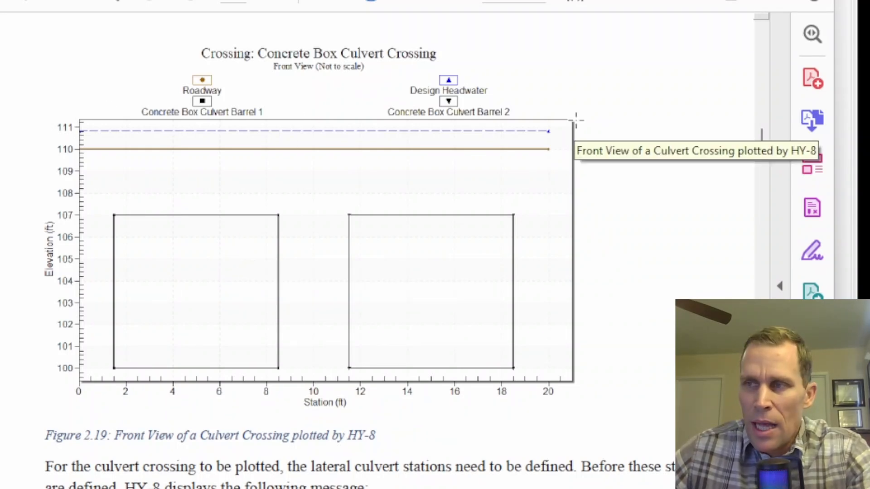
pyautogui.moveTo(439, 123)
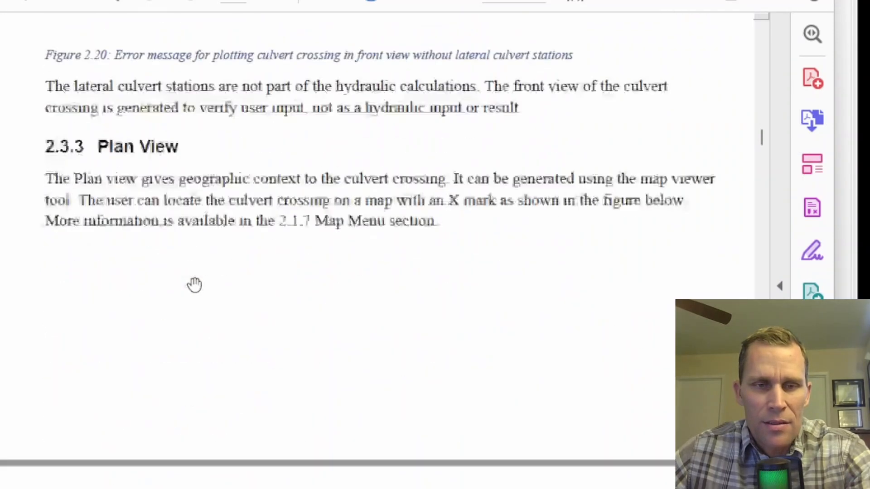
pyautogui.scroll(-3)
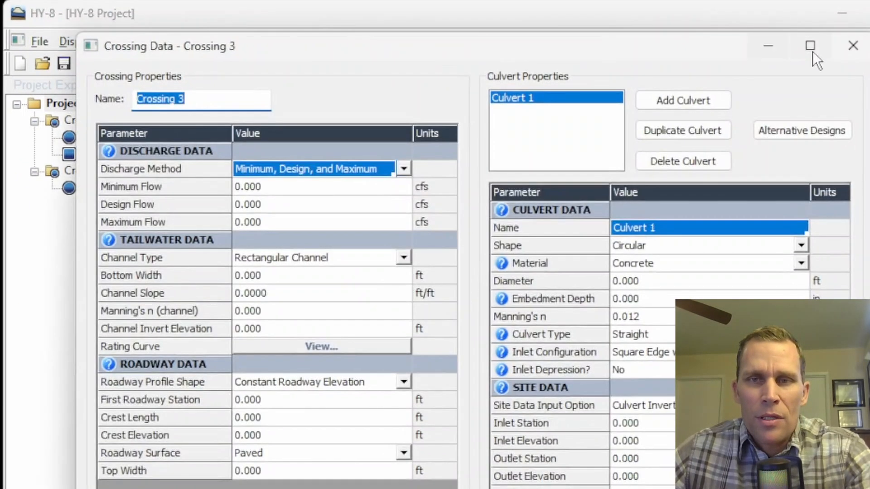
# Dismiss the Crossing 3 data form, leaving Crossing 1 and Crossing 2A in the project tree
pyautogui.click(853, 46)
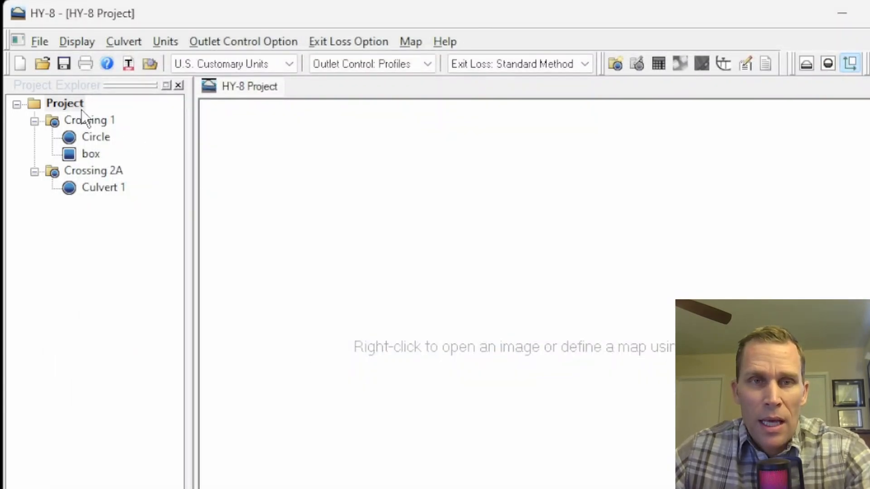
pyautogui.click(411, 41)
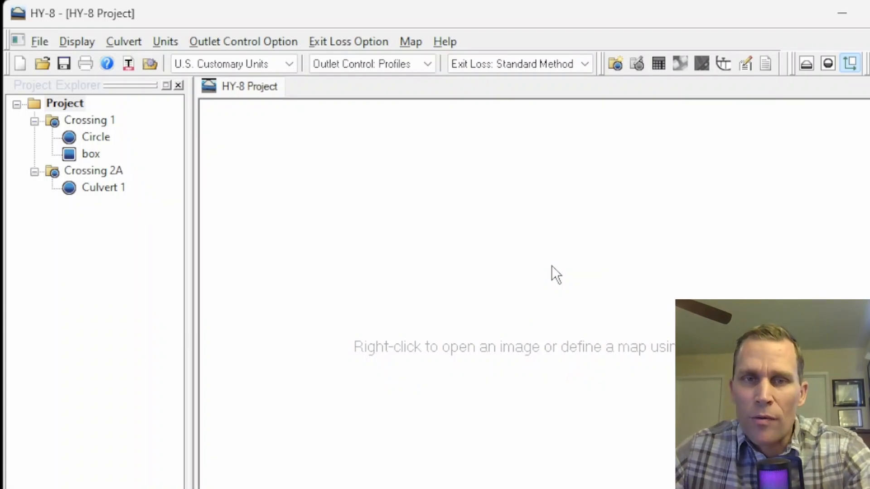
pyautogui.moveTo(339, 275)
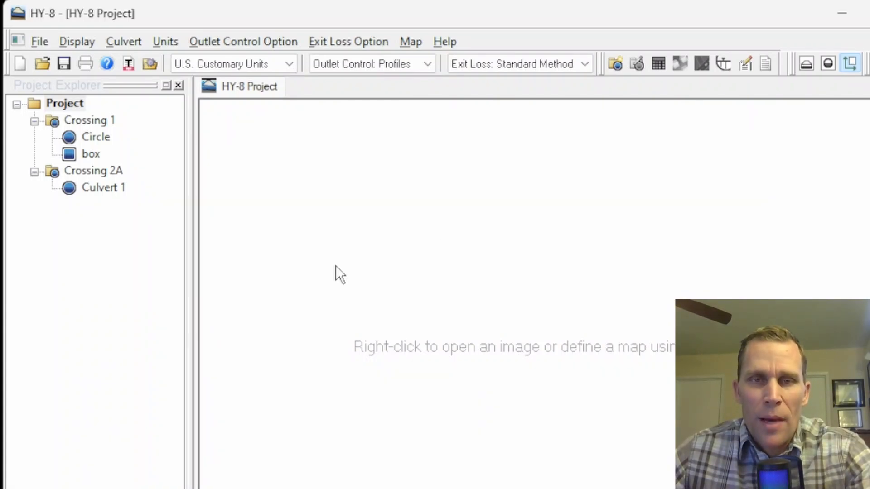
pyautogui.moveTo(347, 287)
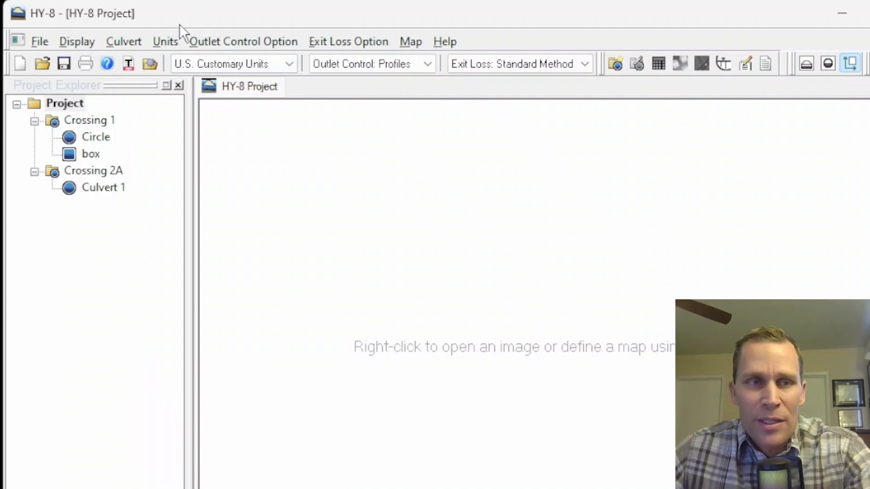
pyautogui.moveTo(233, 26)
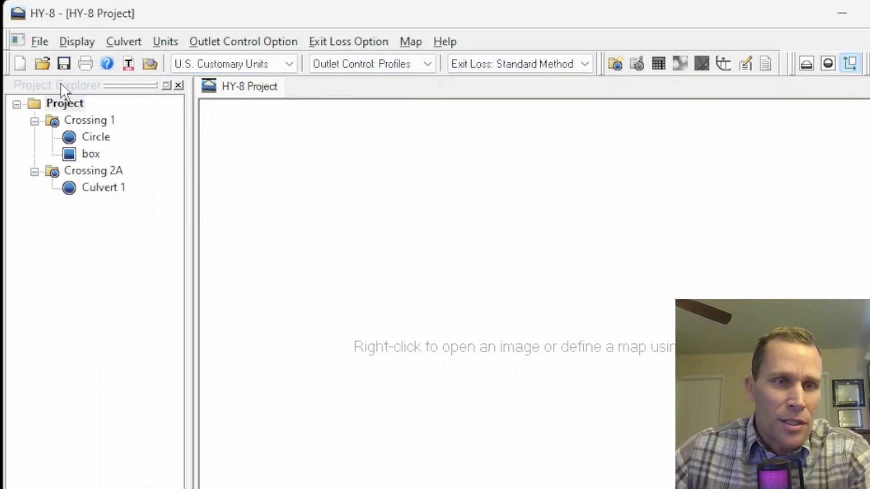
pyautogui.moveTo(534, 259)
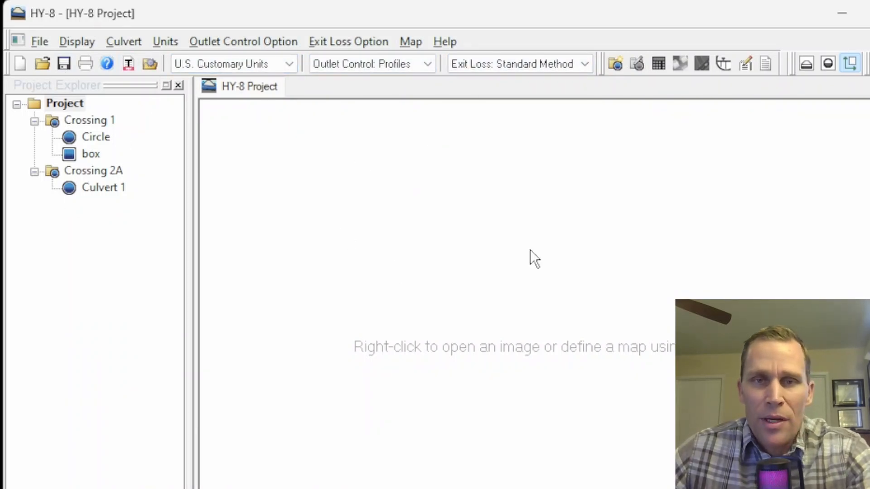